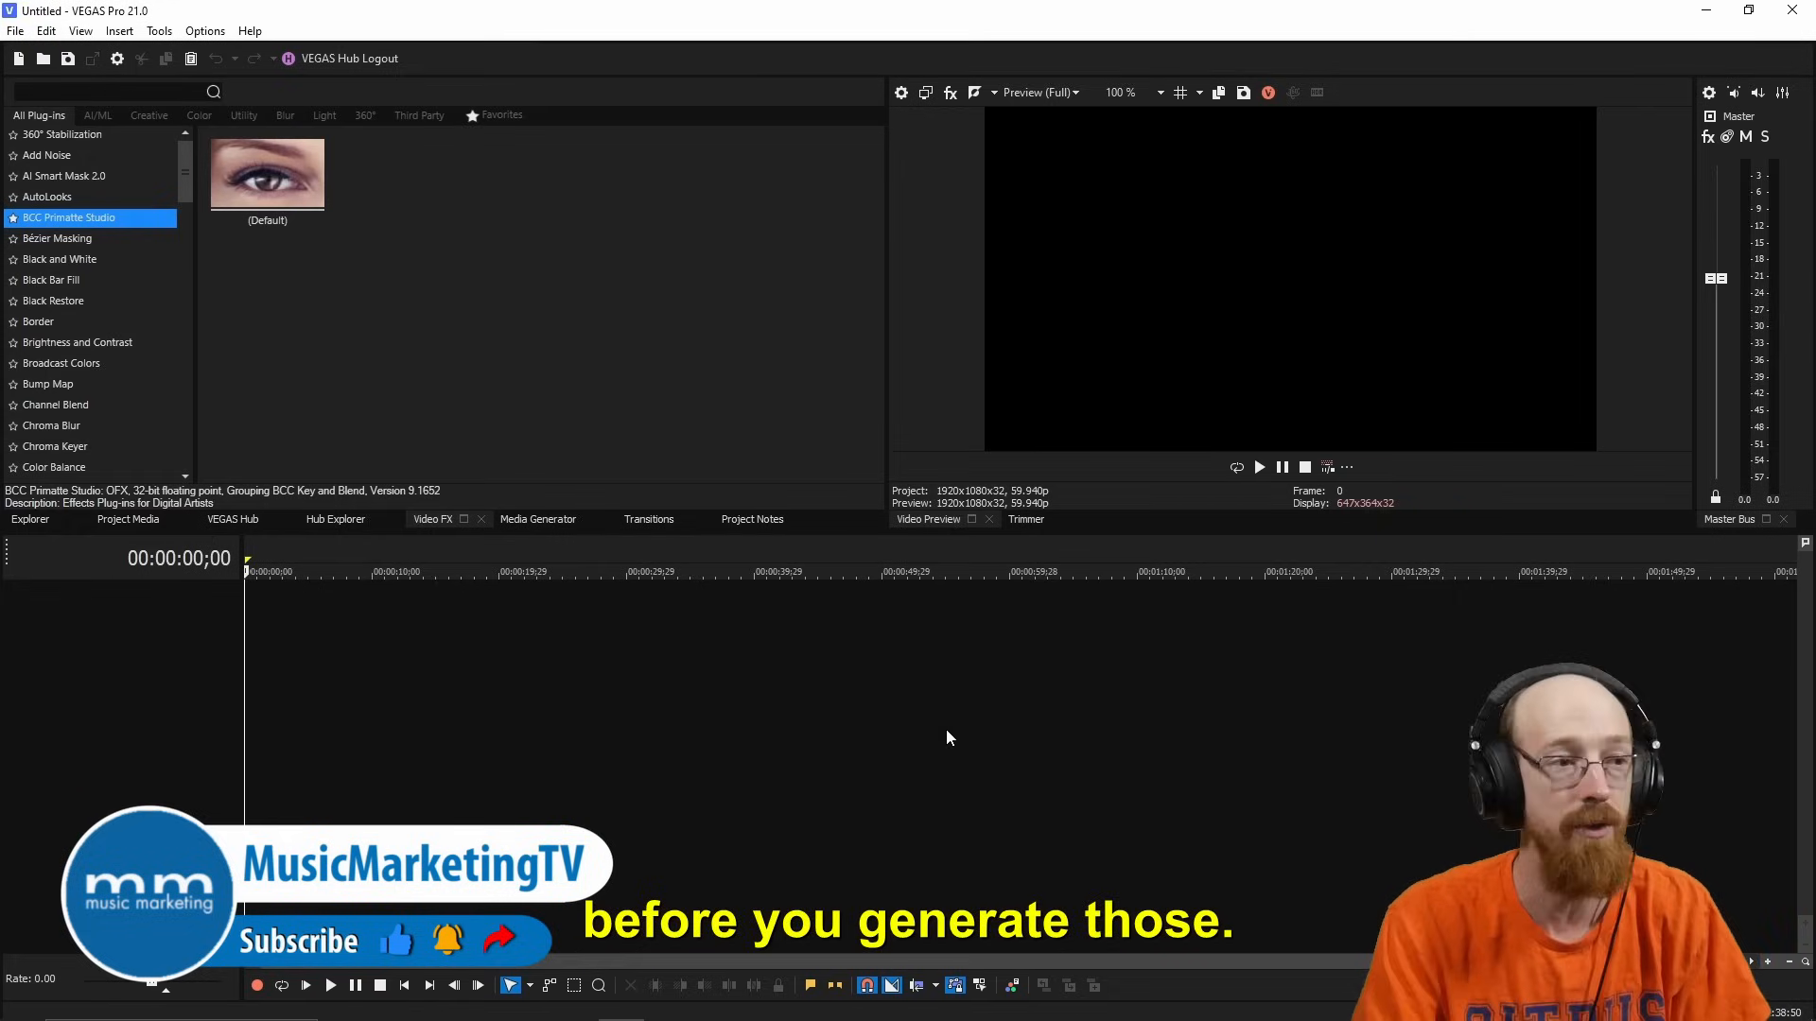
Add the default Sample Text preset from Titles & Text generators to the timeline
left_click(537, 519)
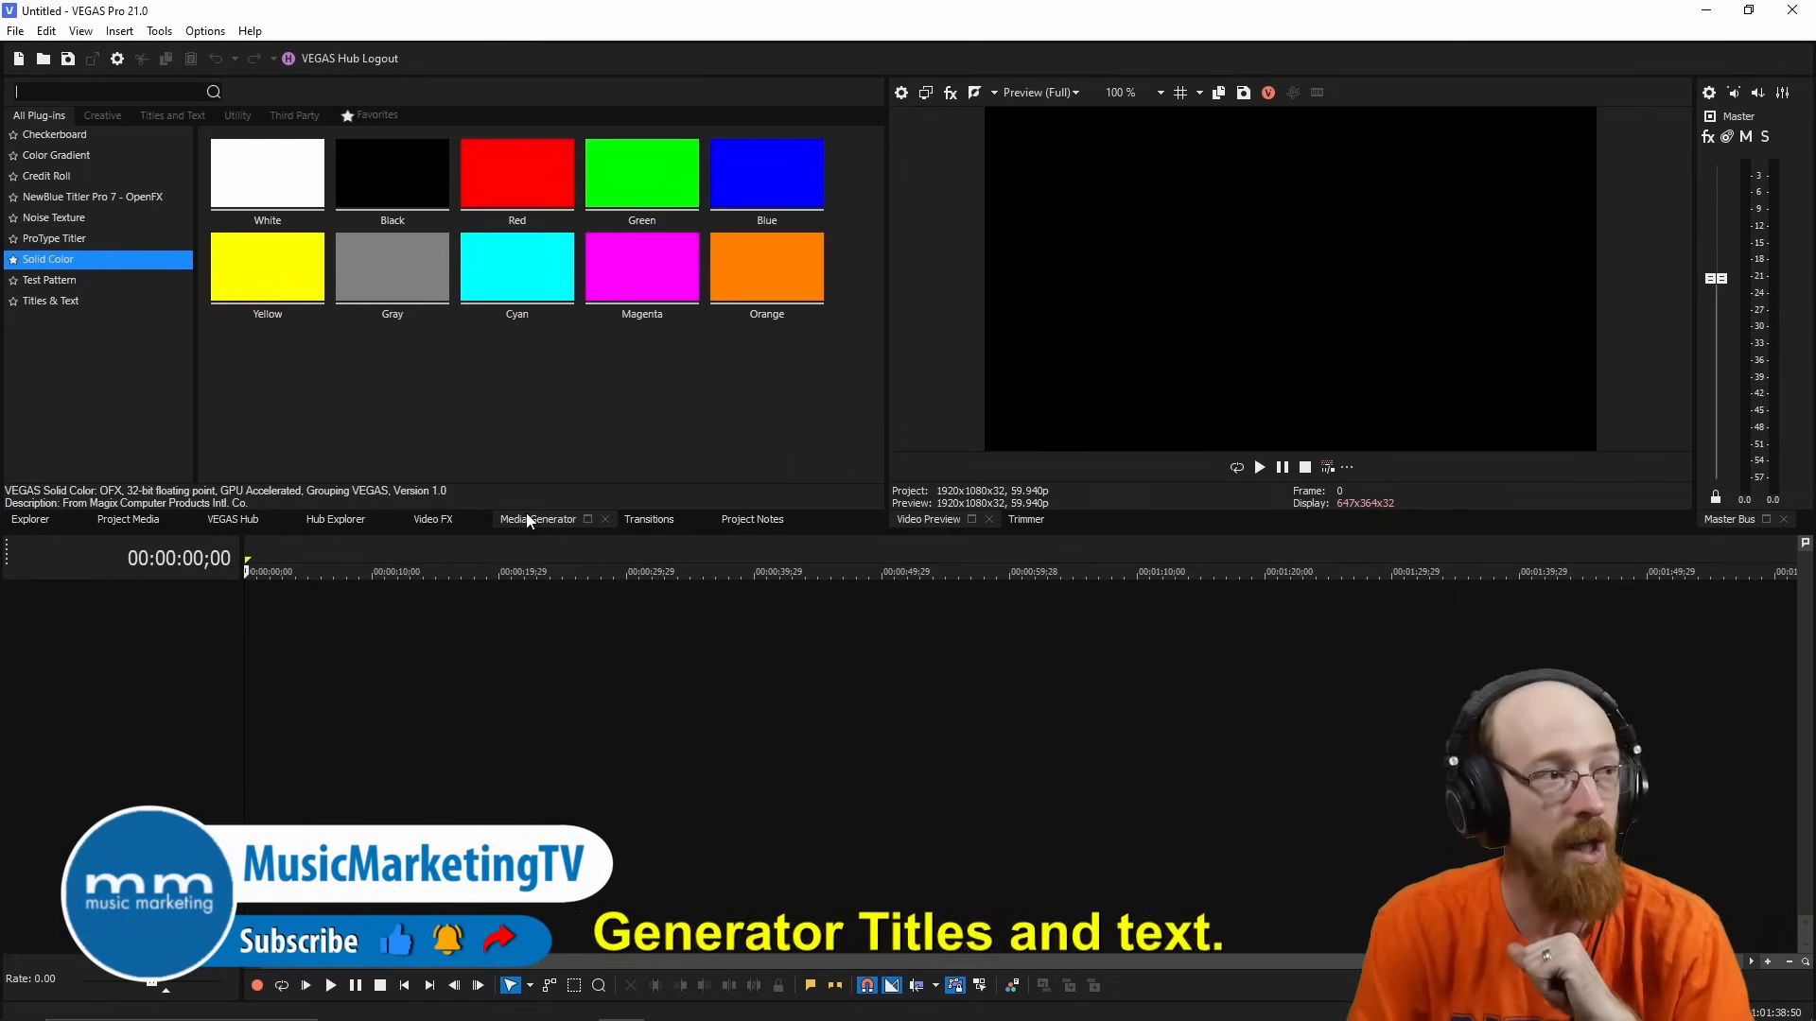
left_click(51, 299)
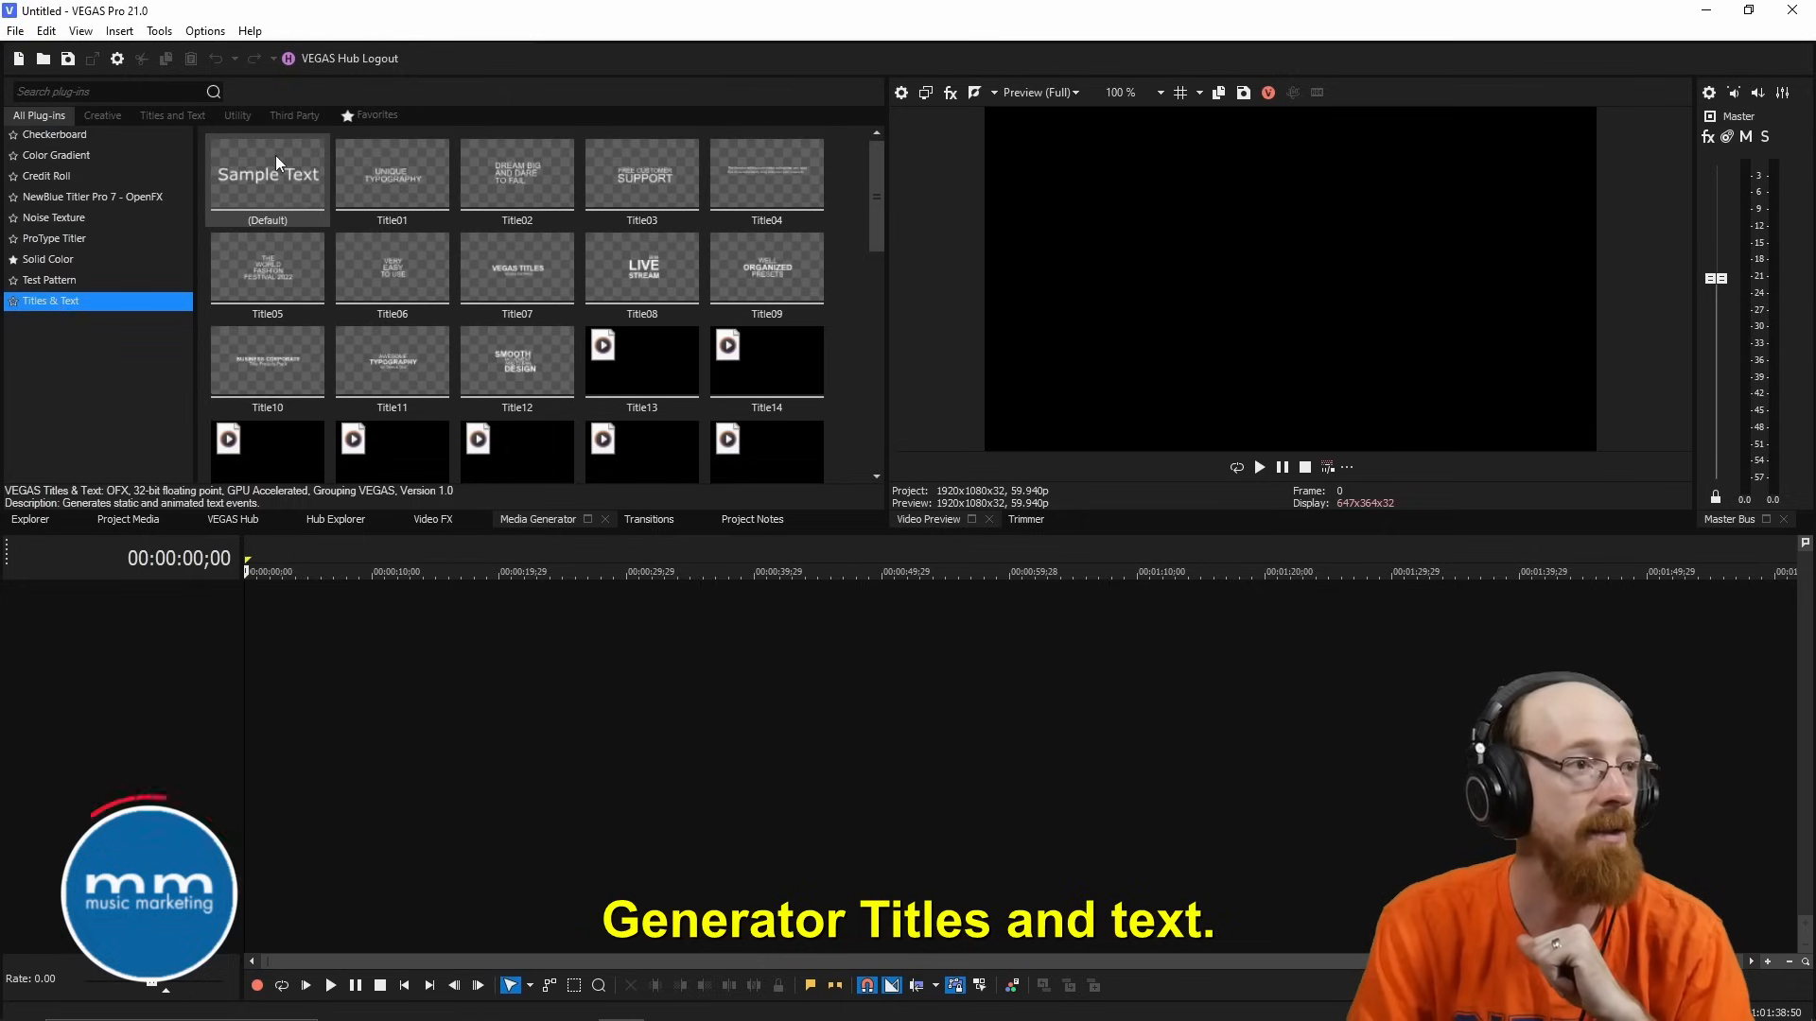
double_click(268, 175)
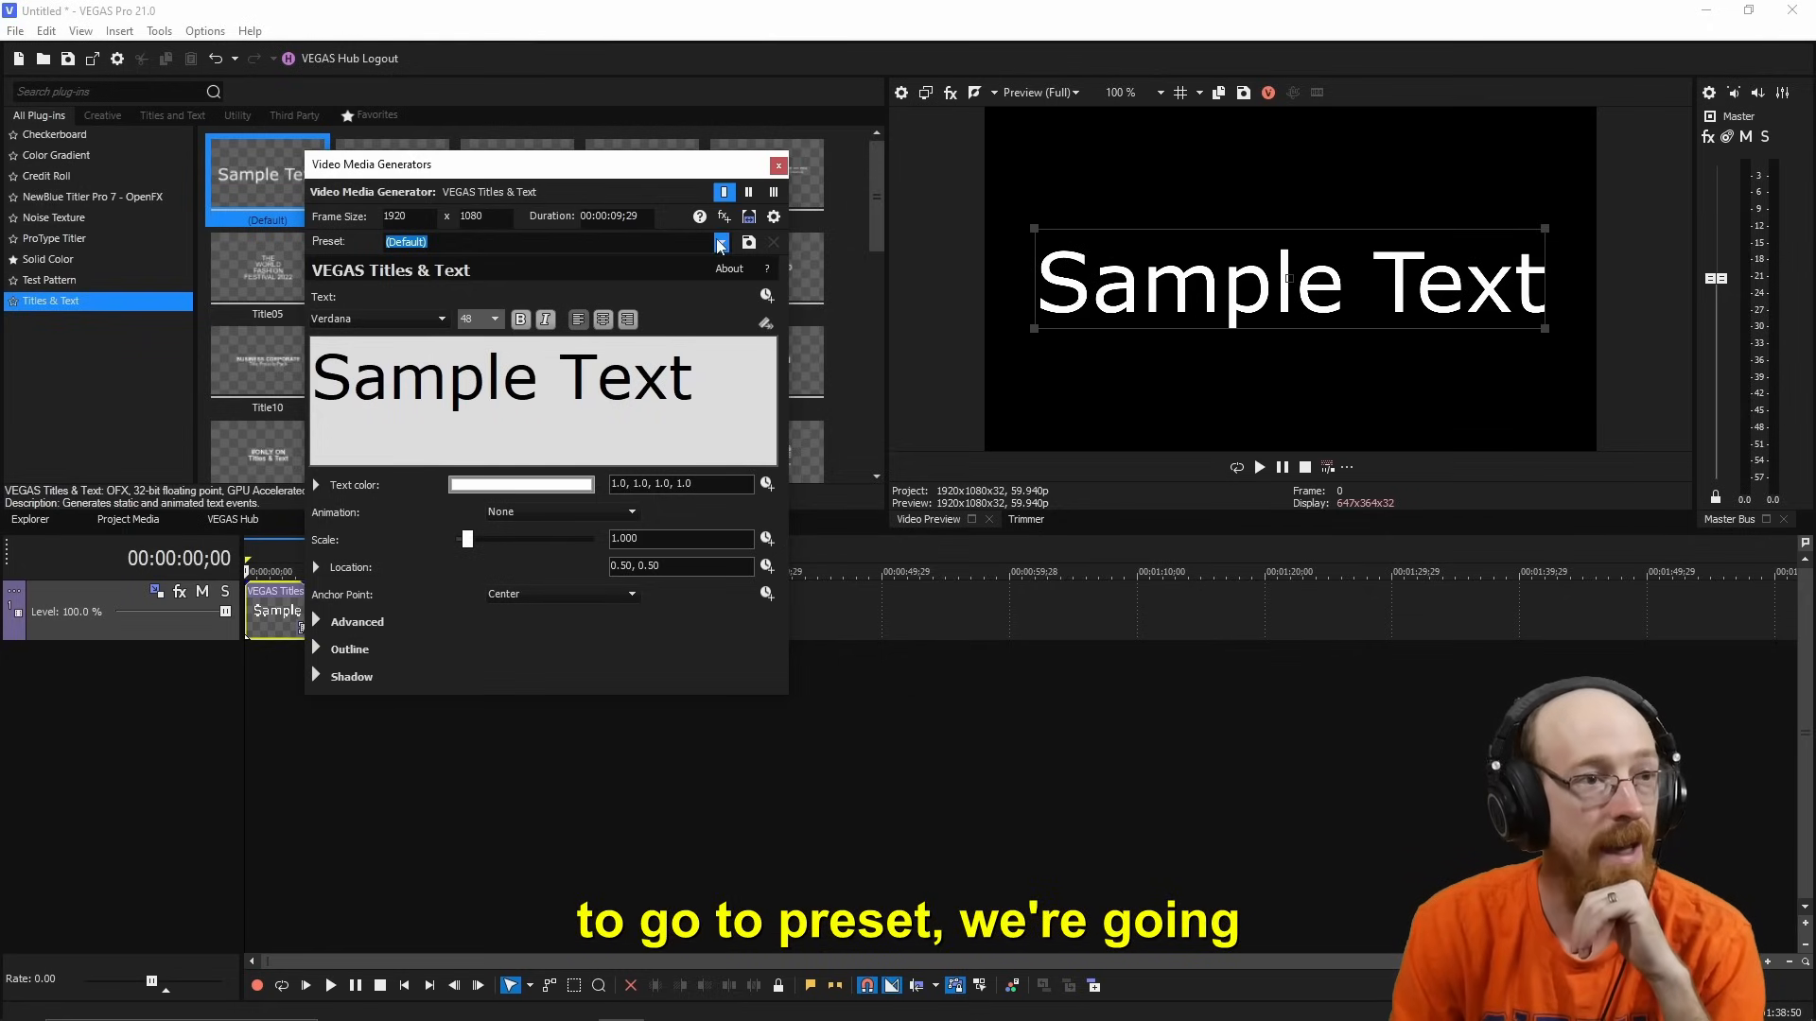
Apply the Subtitles preset with yellow text and save it as 'Subtitles Custom'
left_click(721, 241)
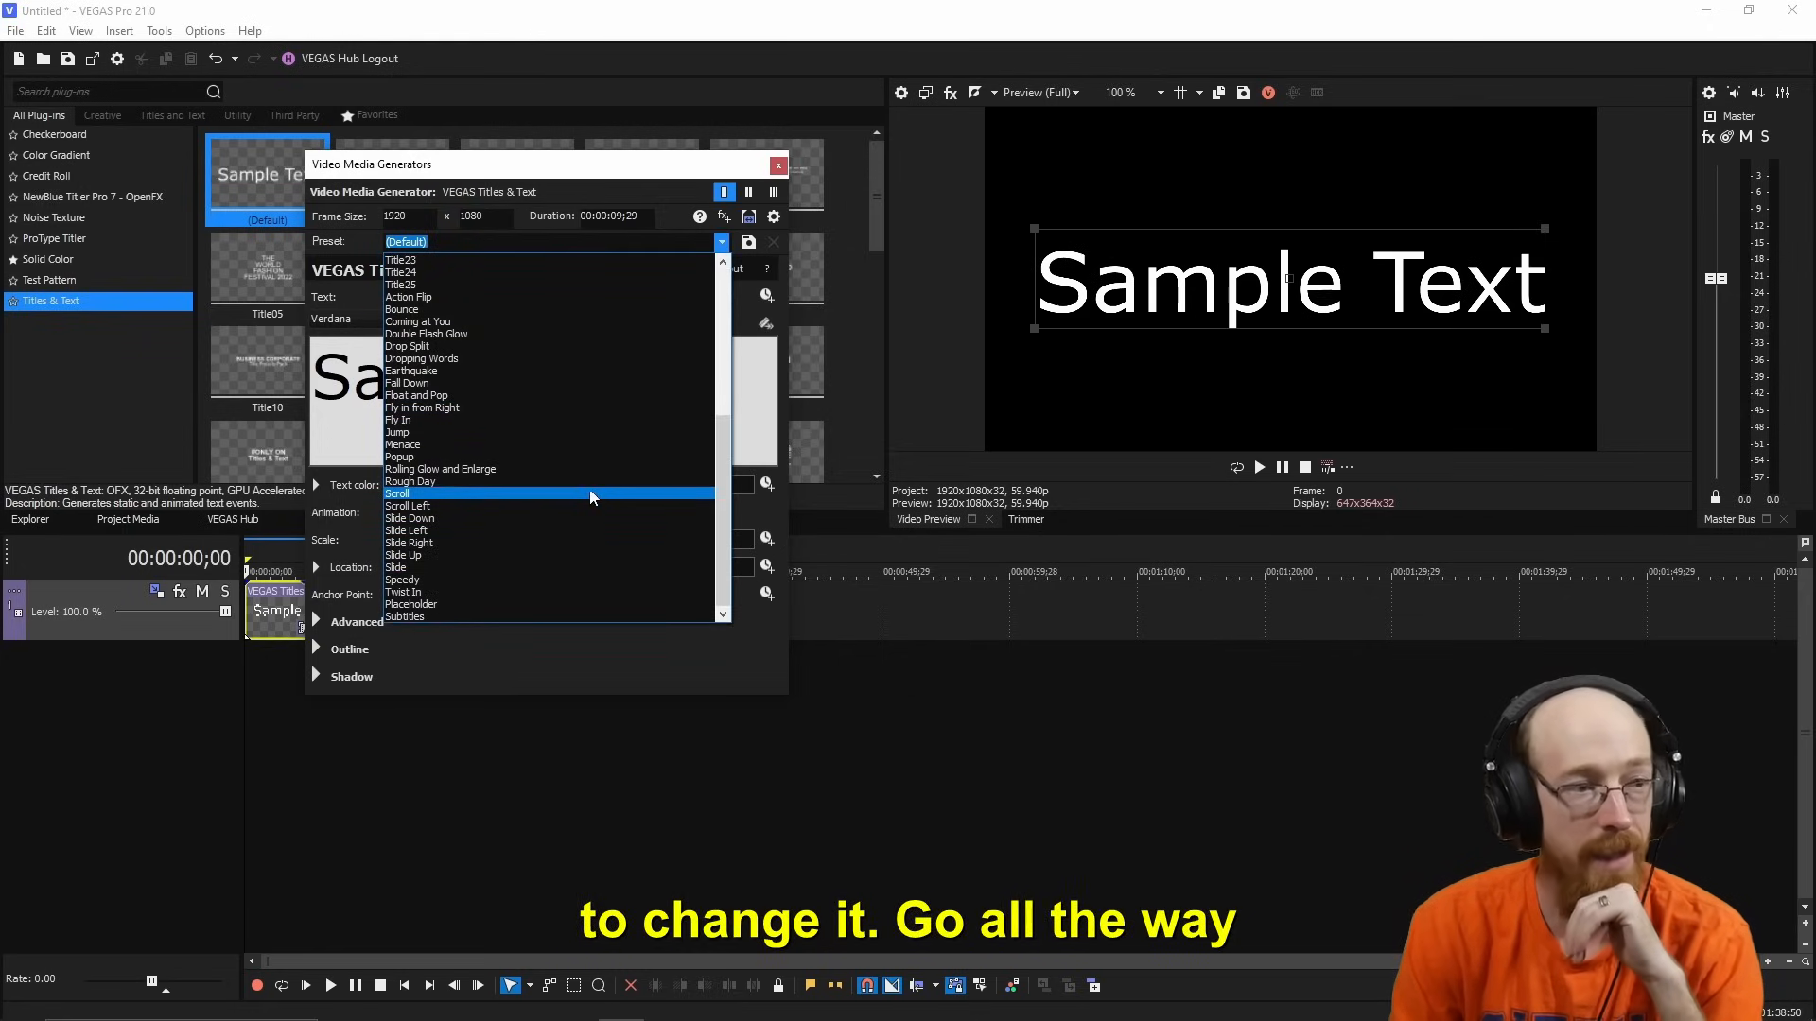
left_click(402, 617)
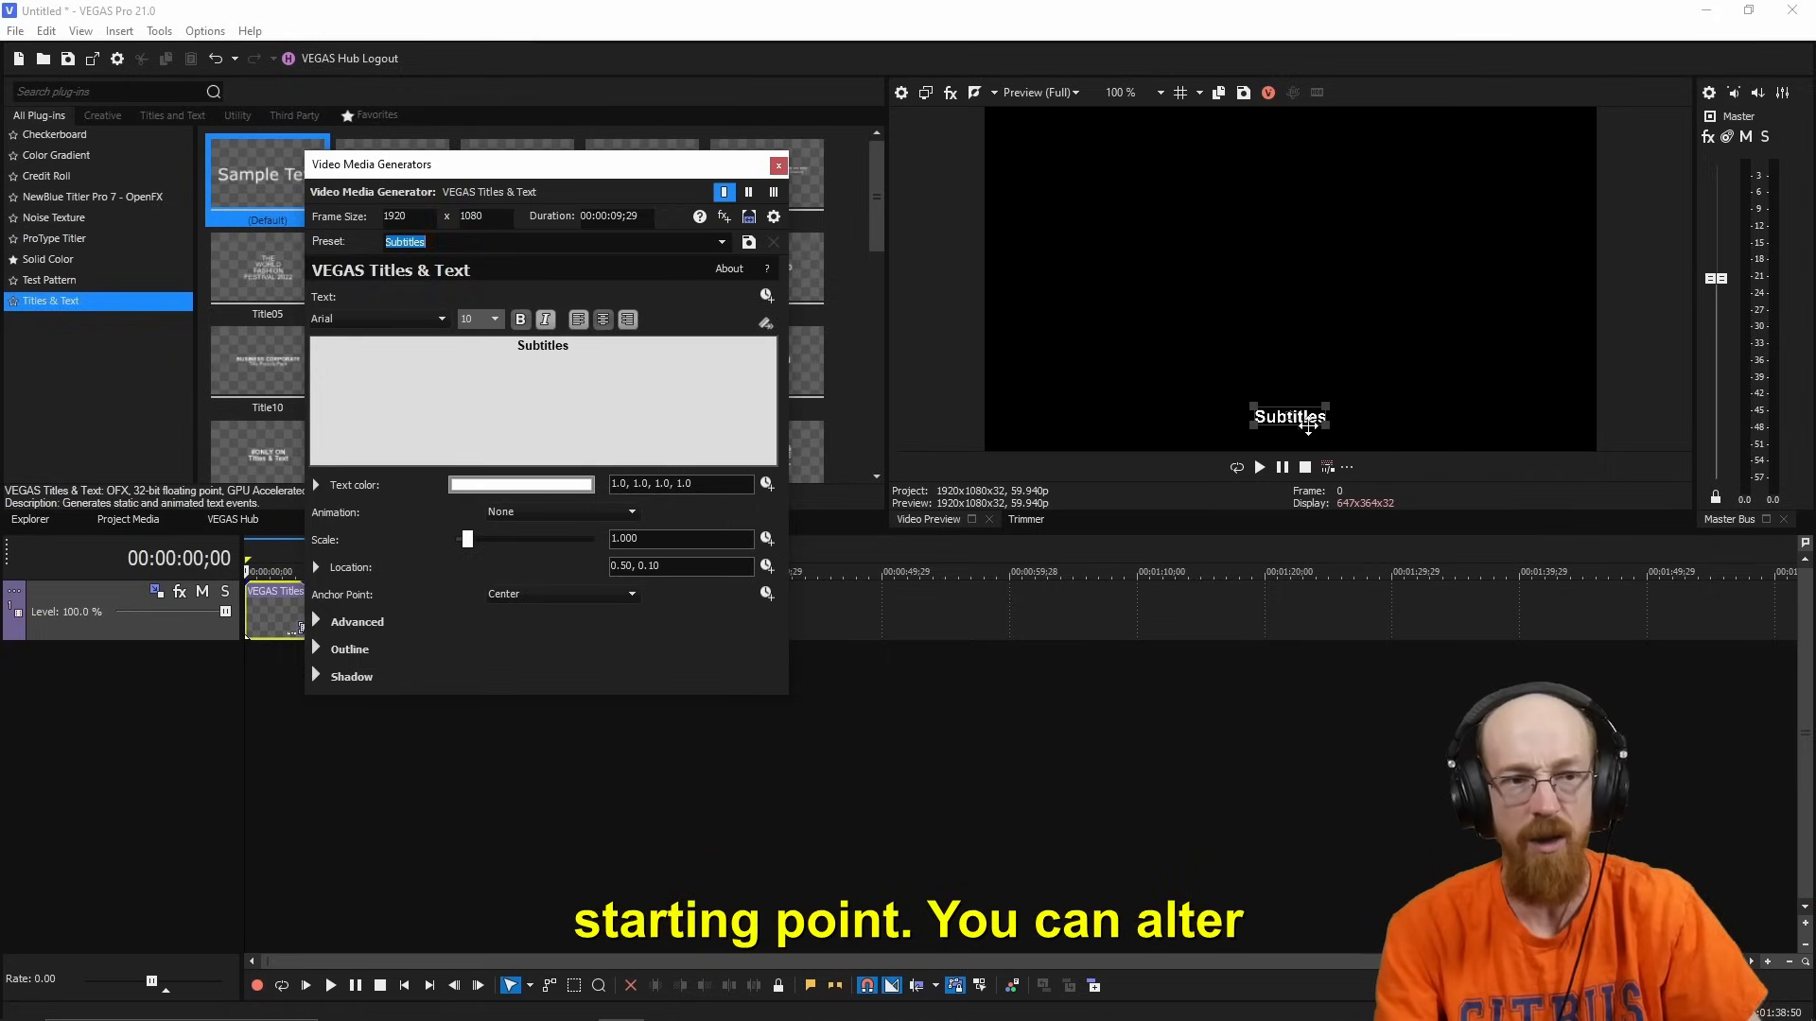
mouse_move(1357, 377)
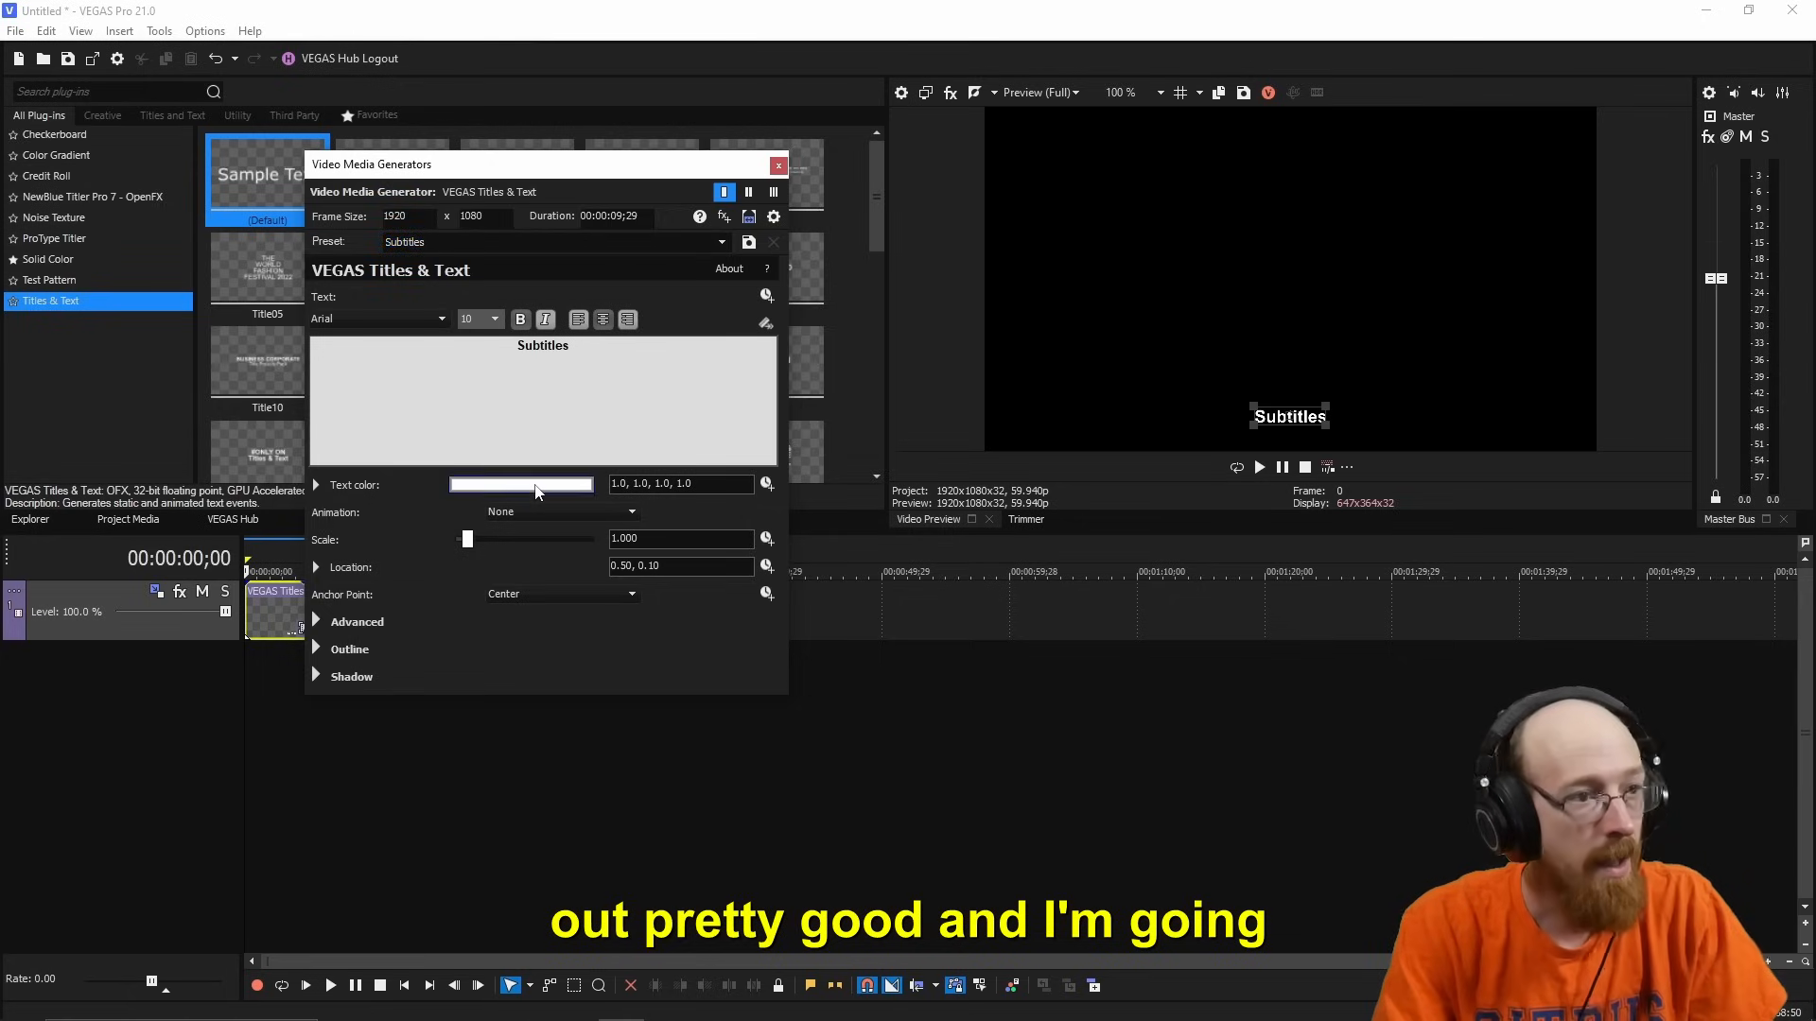
left_click(520, 484)
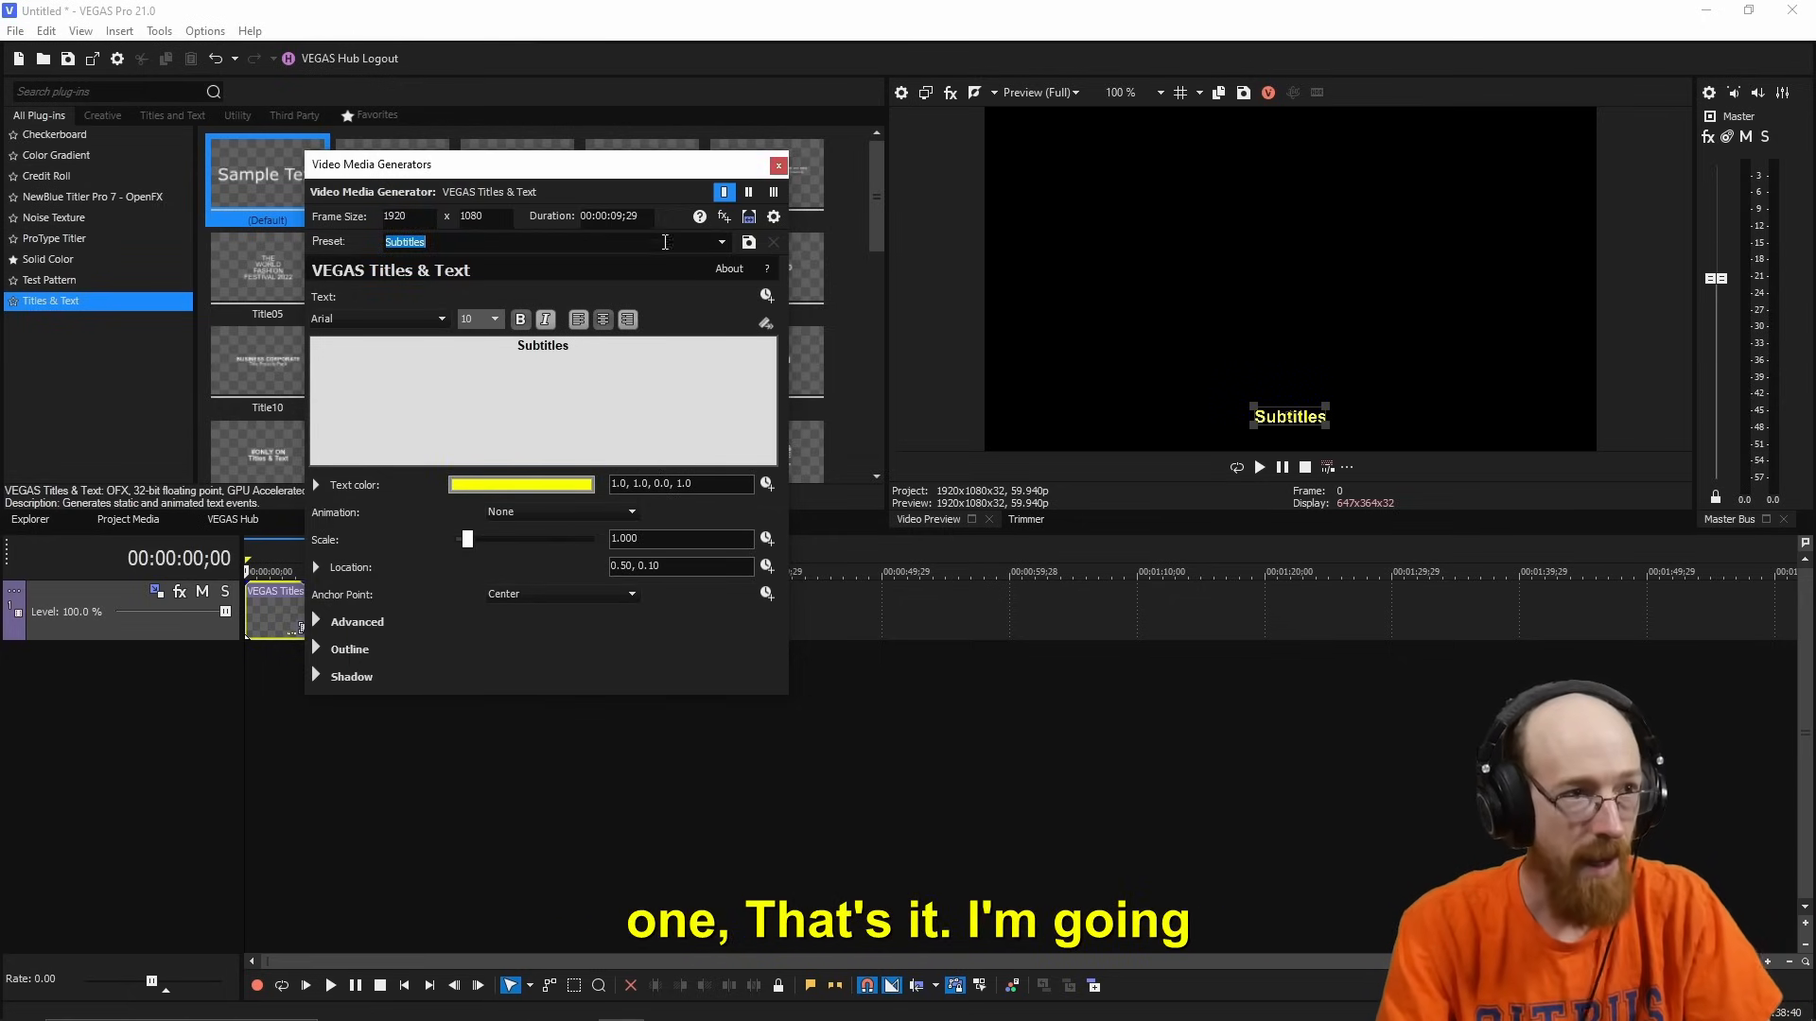
type("Custom")
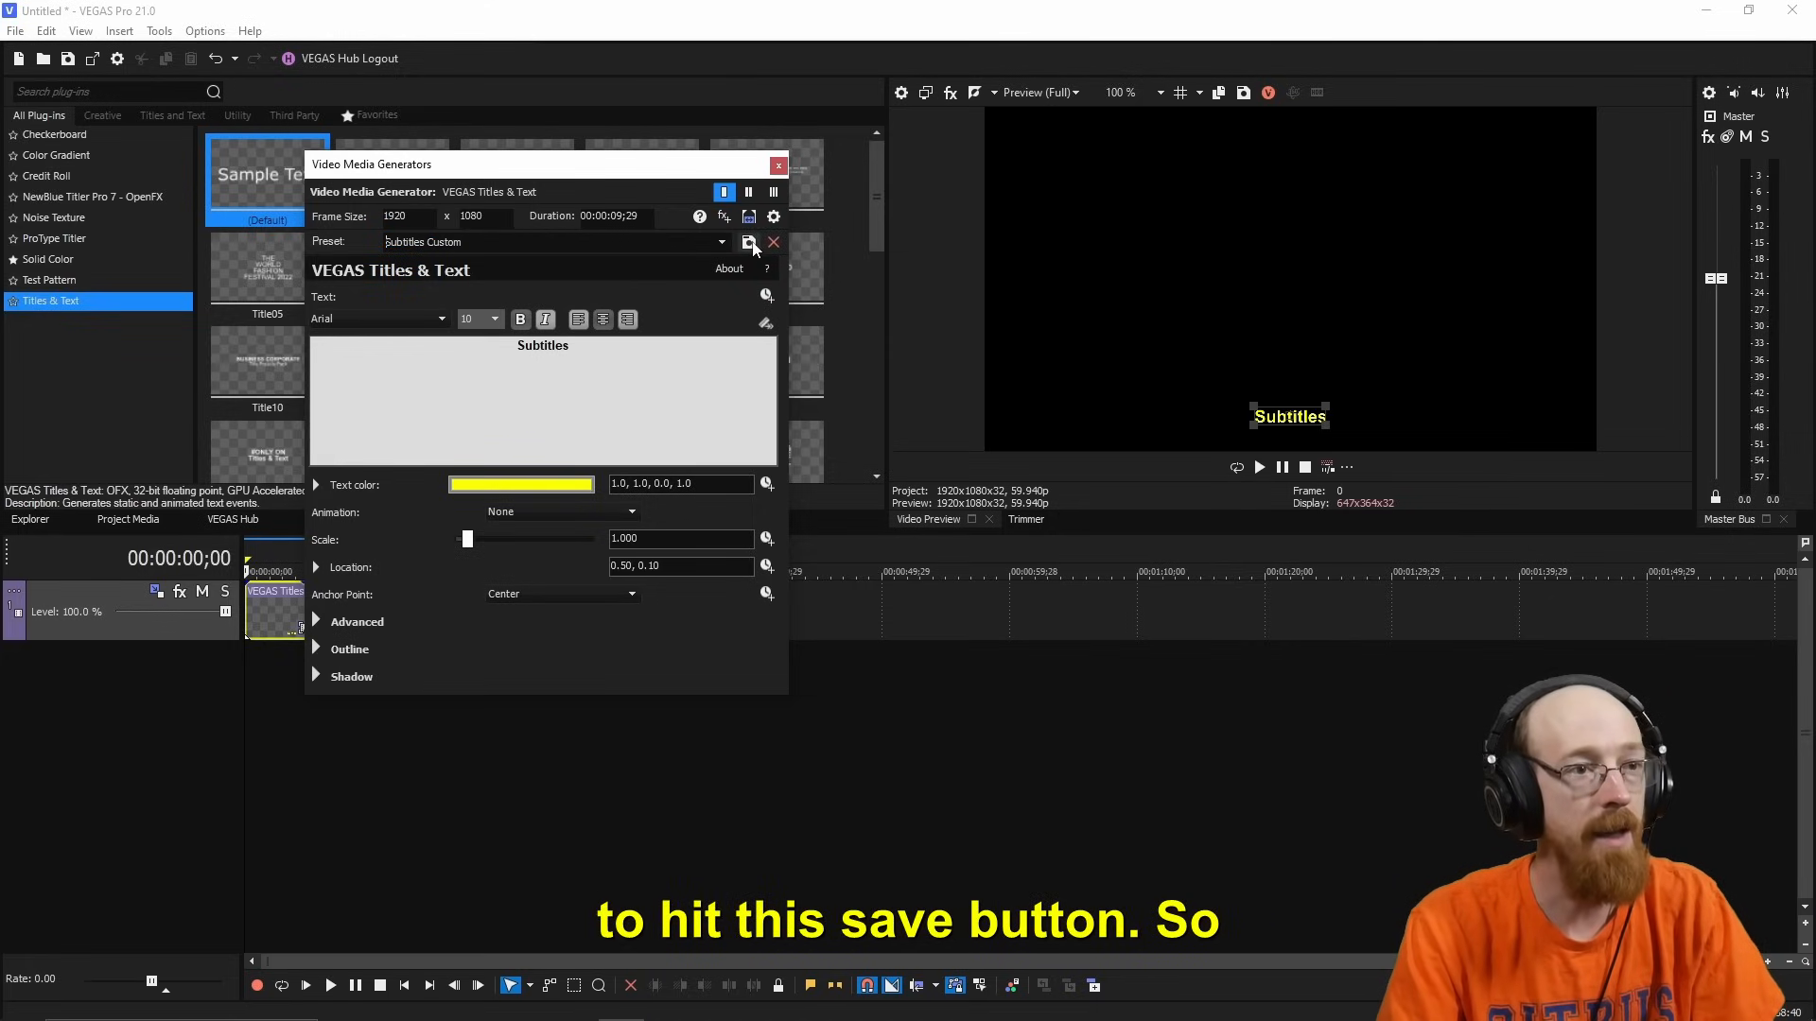
left_click(750, 242)
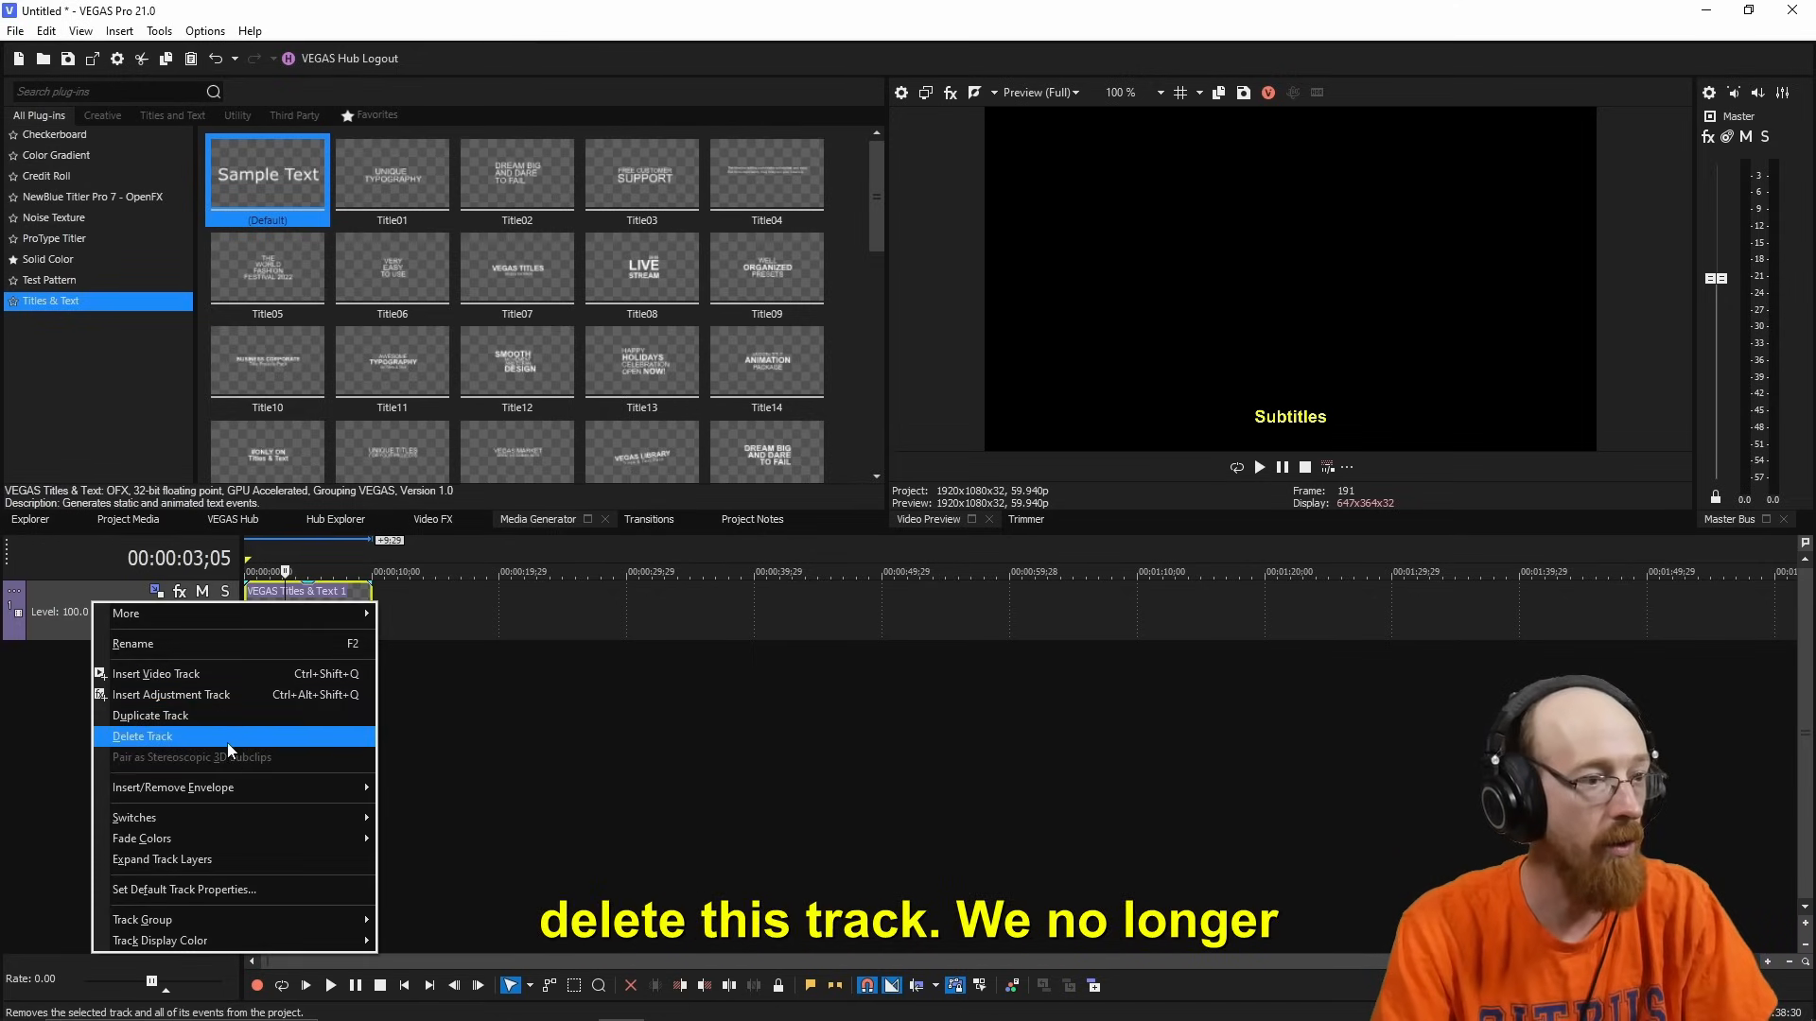
Delete the title track and match project settings to the Sound Forge - Getting Started video
left_click(141, 737)
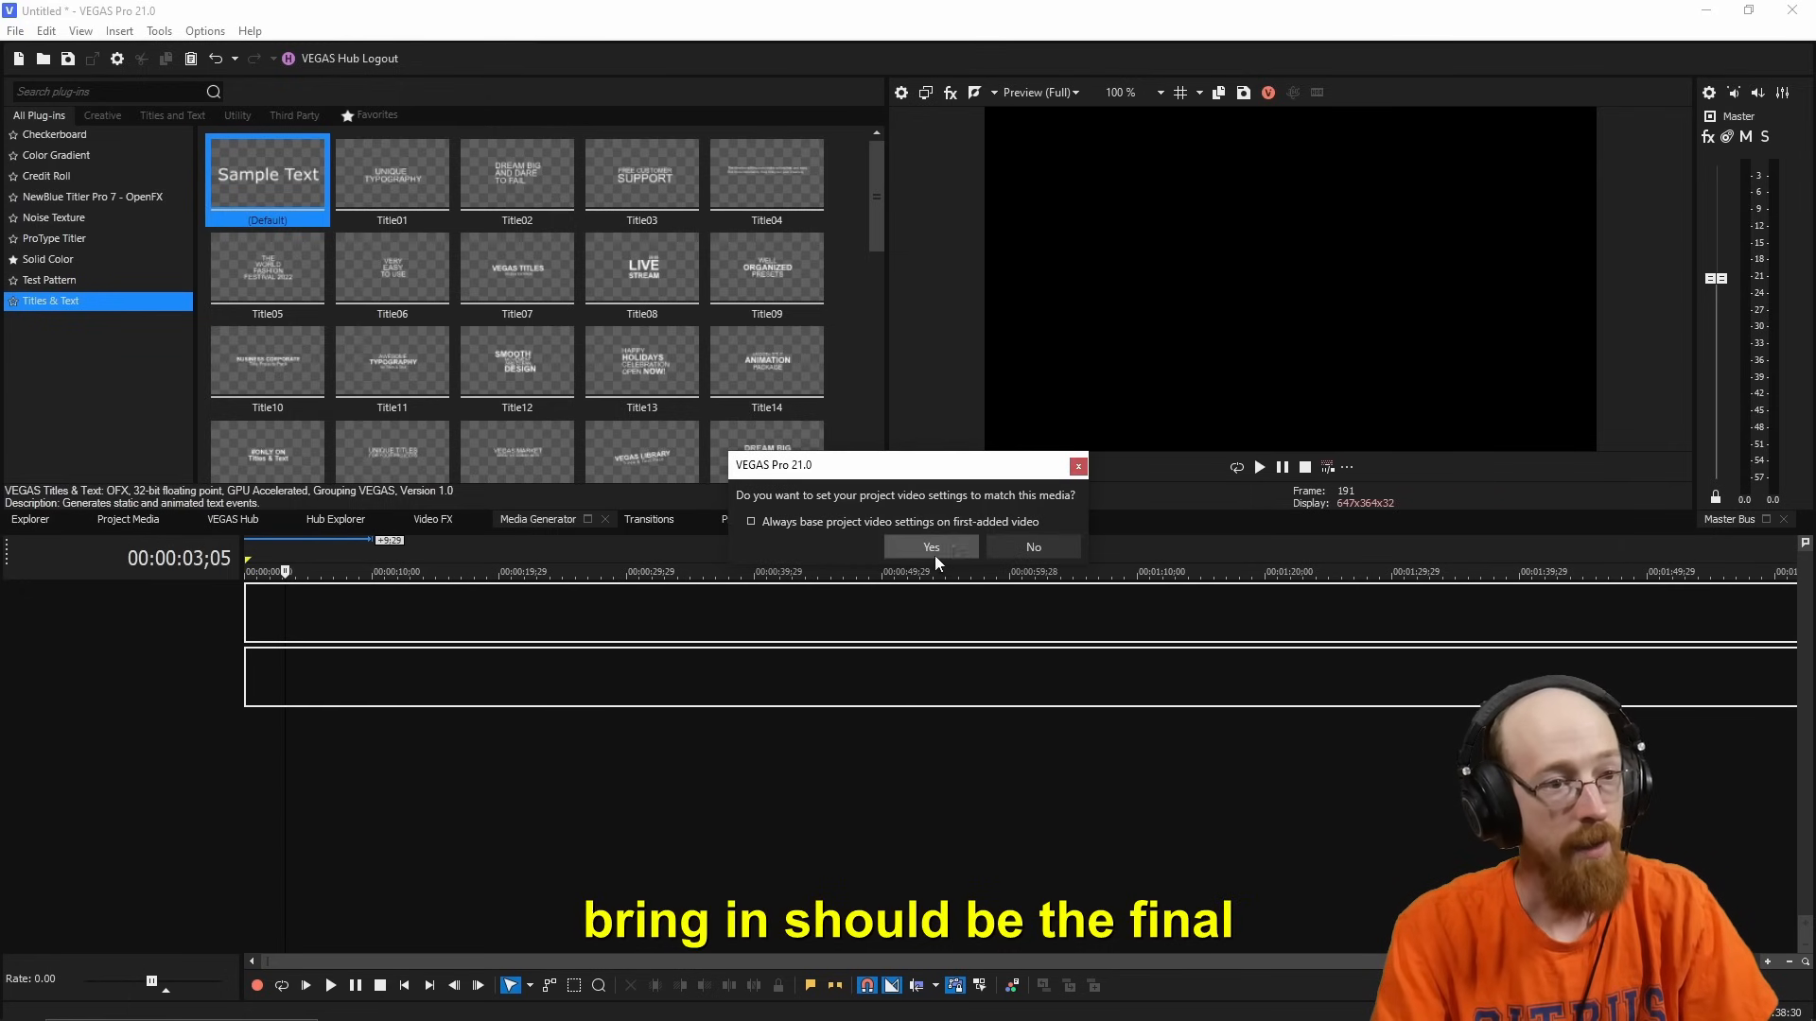
left_click(931, 546)
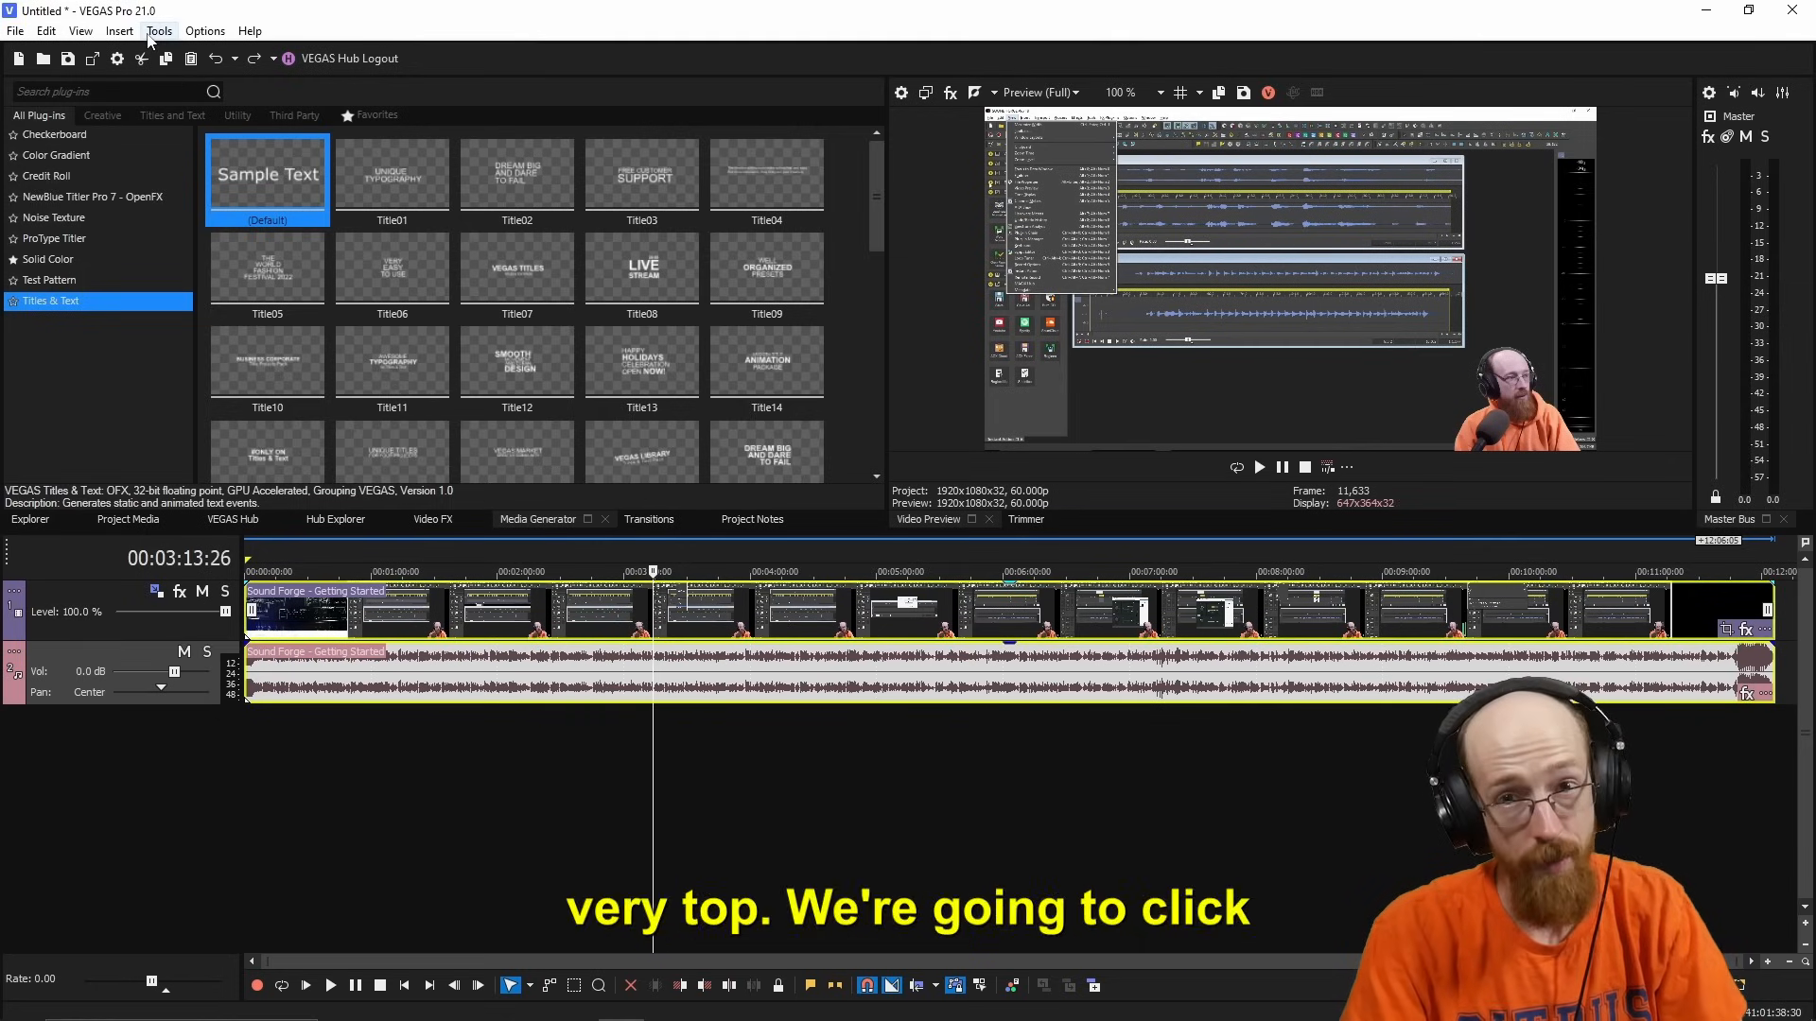
Analyze the audio with Tools > AI Speech to Text, language on Auto detect
left_click(159, 30)
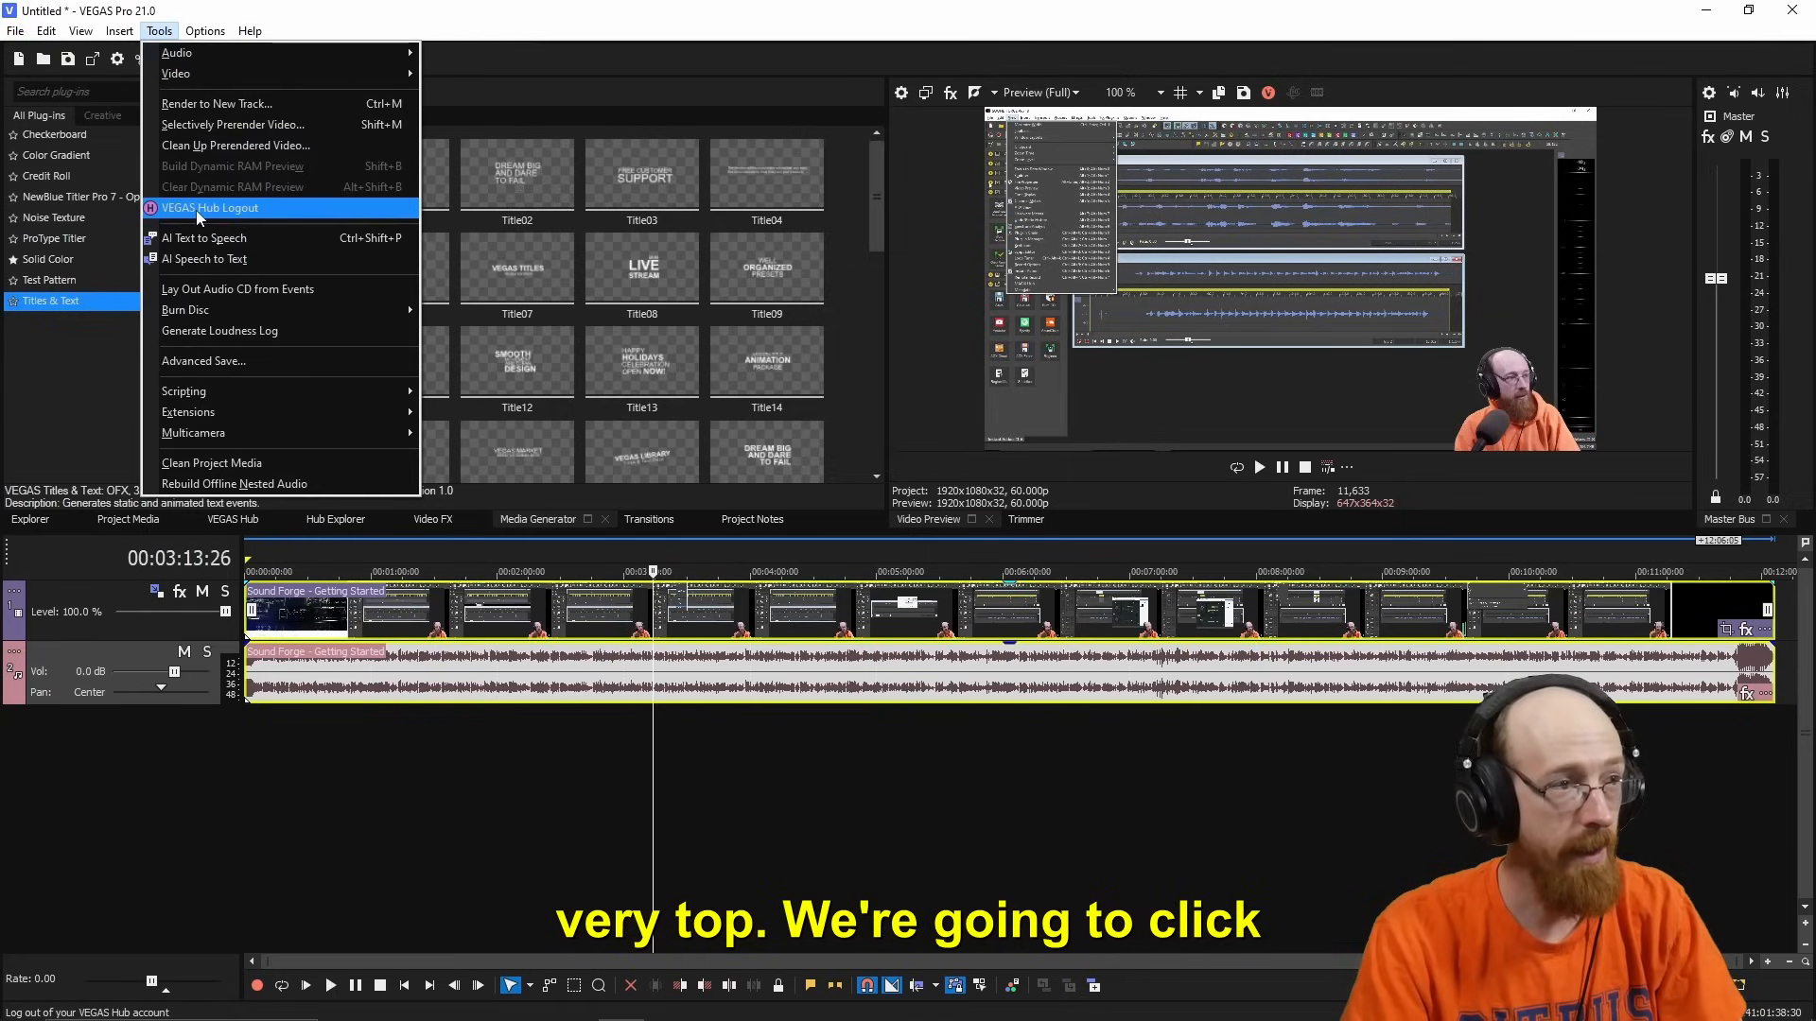
mouse_move(202, 258)
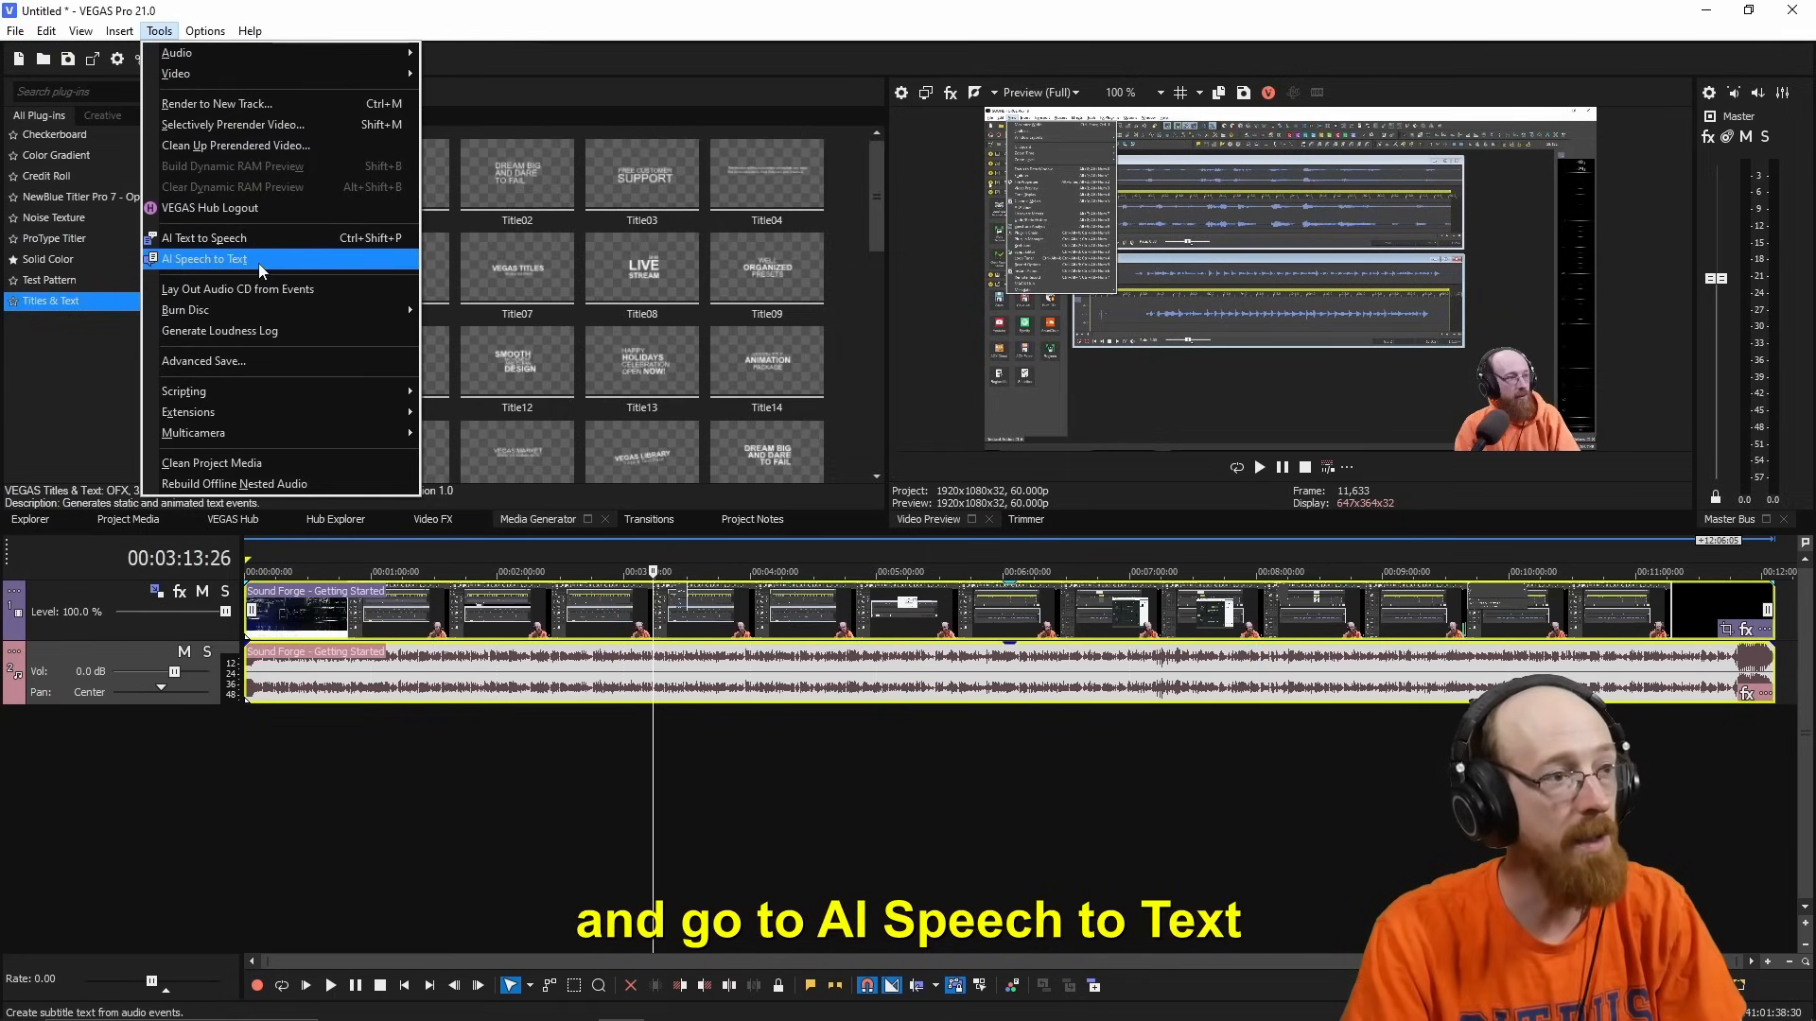
left_click(205, 259)
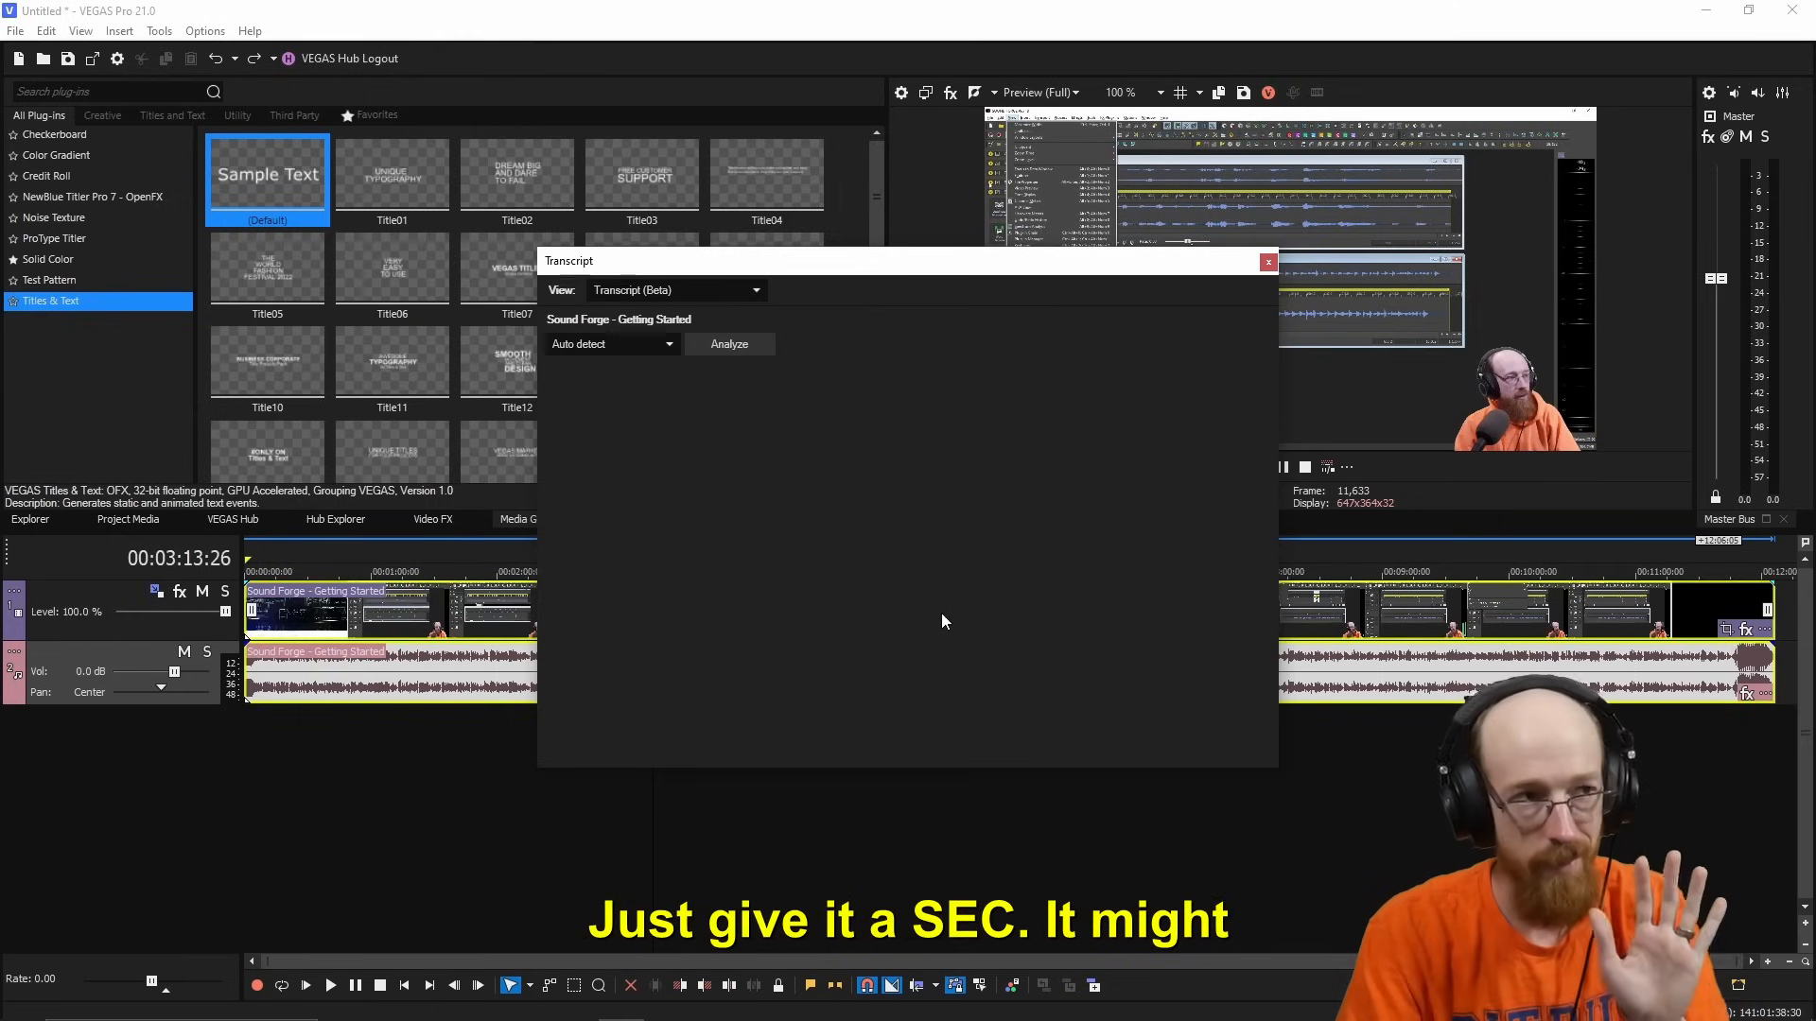
mouse_move(599, 357)
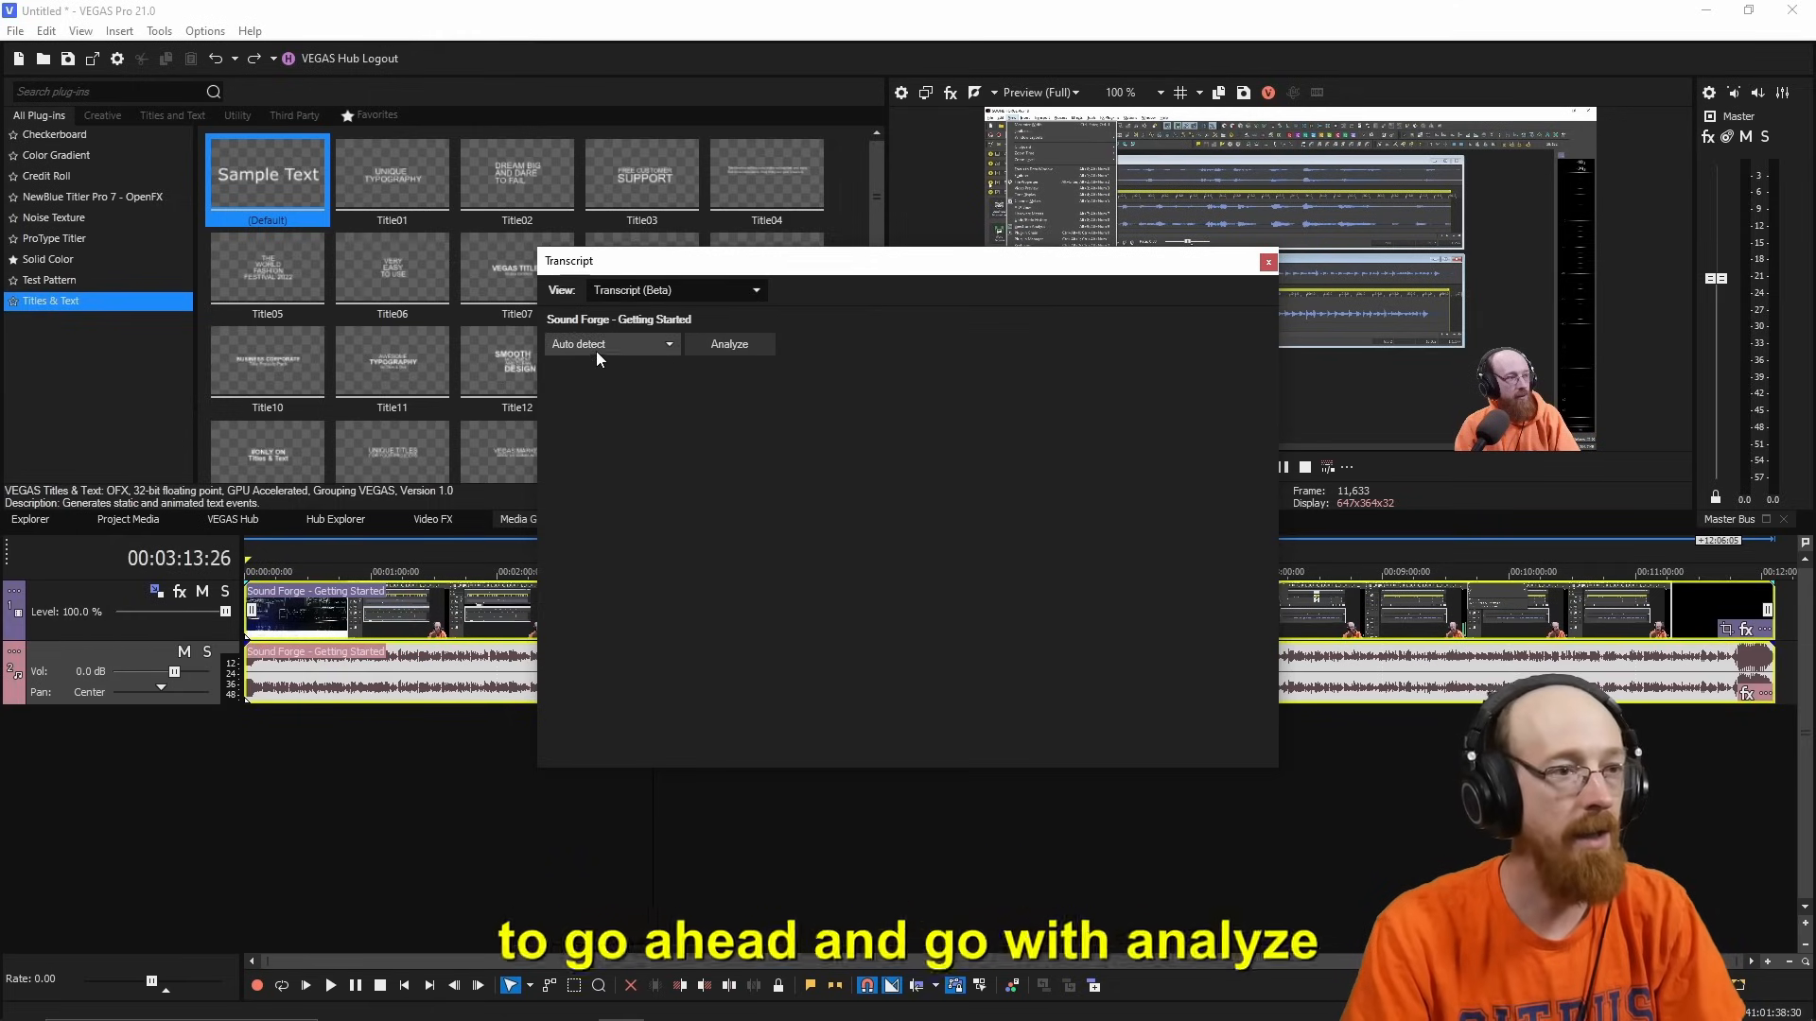
left_click(728, 344)
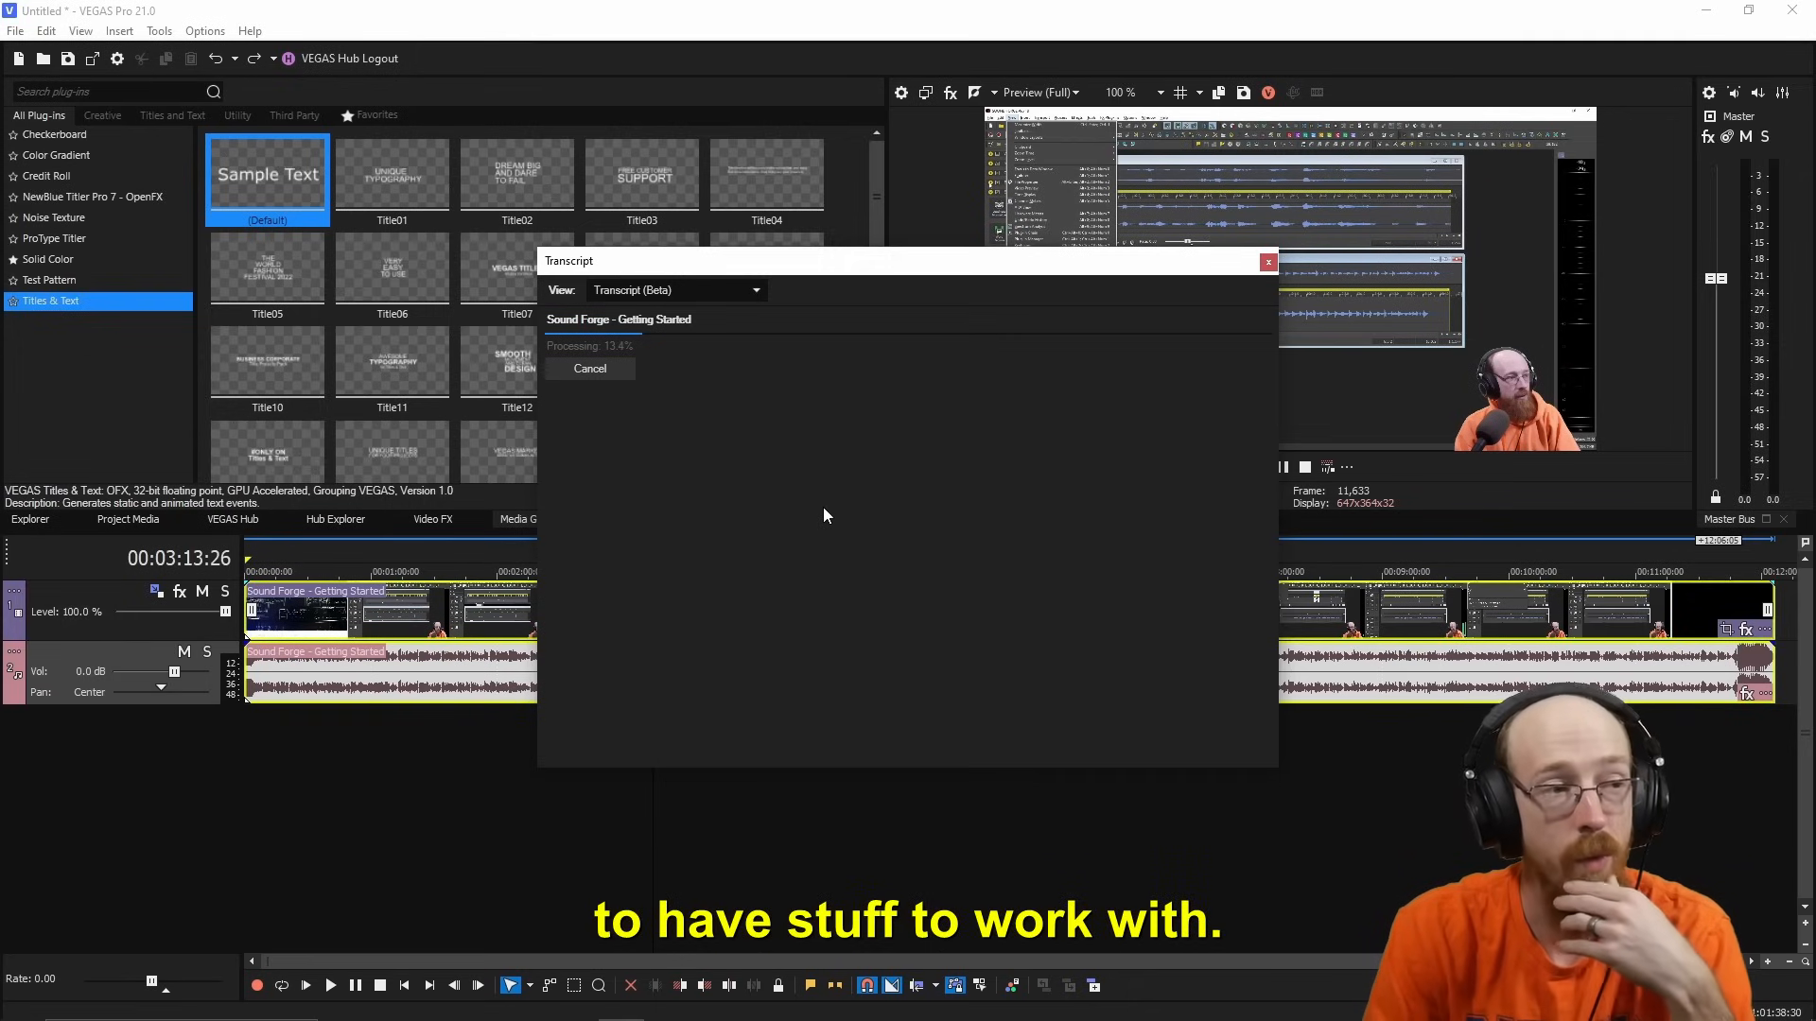
mouse_move(681, 361)
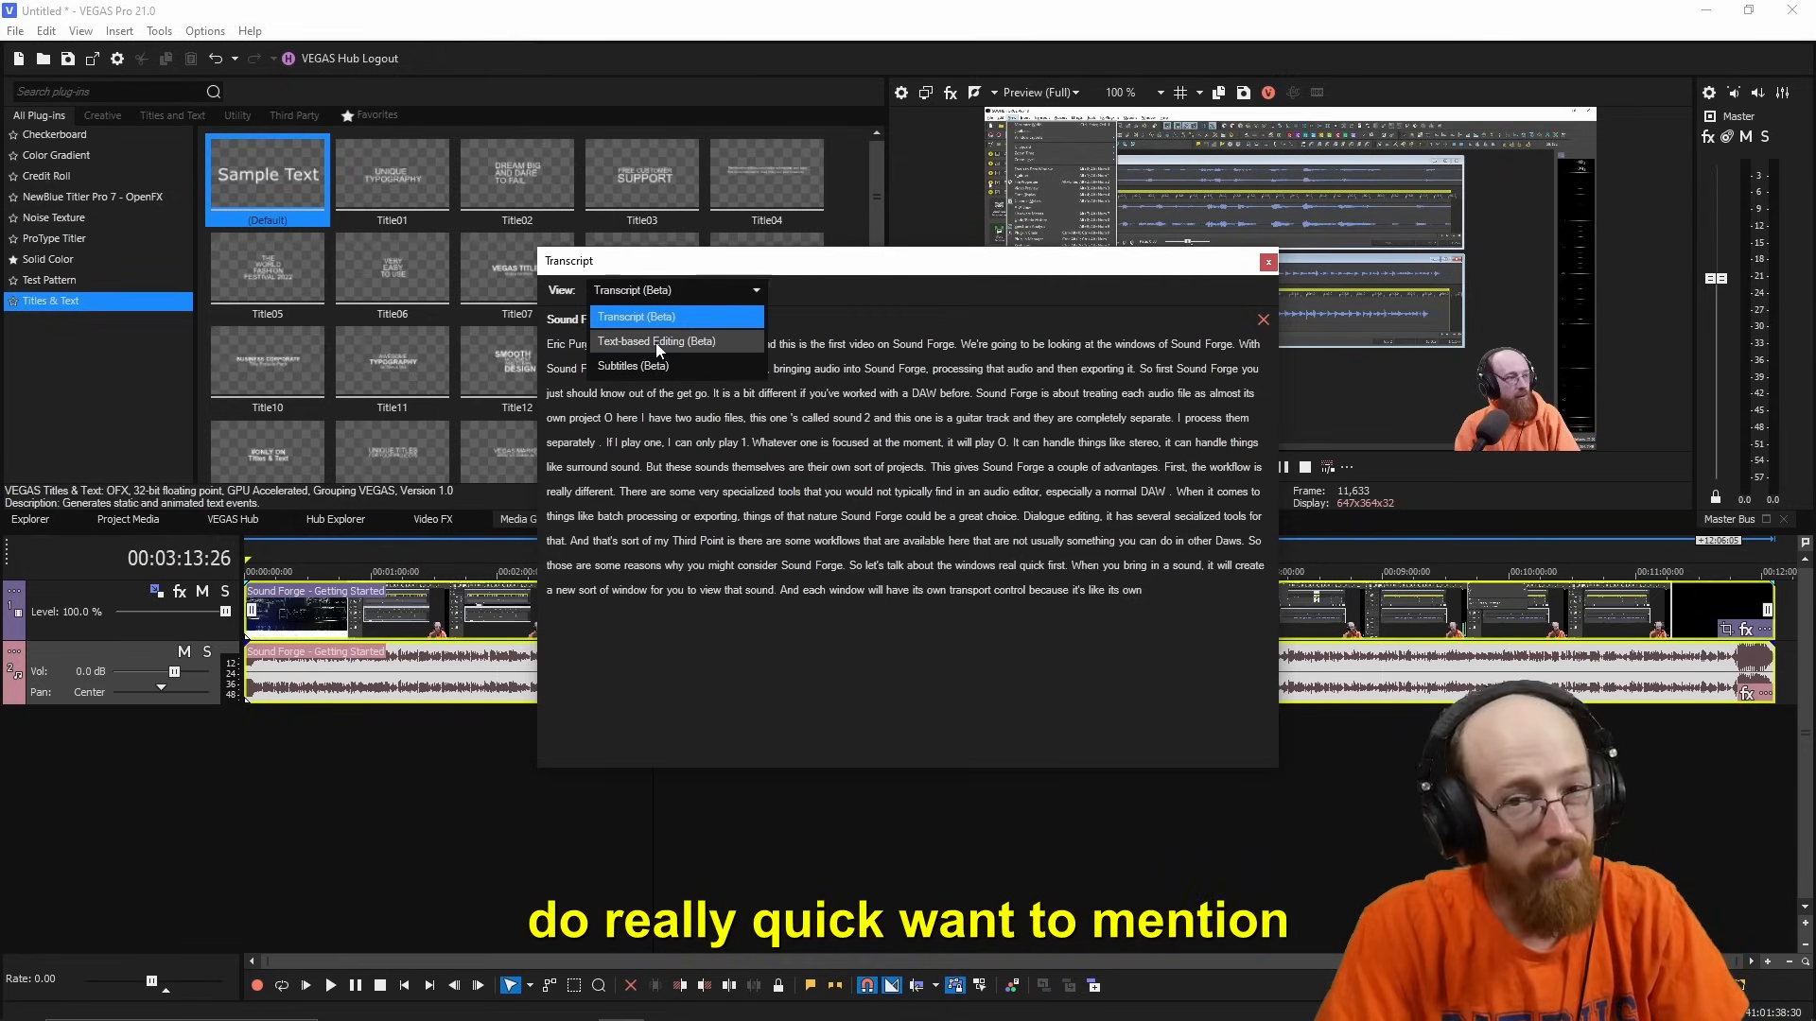
Change the Transcript view from Text-based Editing to Subtitles (Beta)
left_click(656, 341)
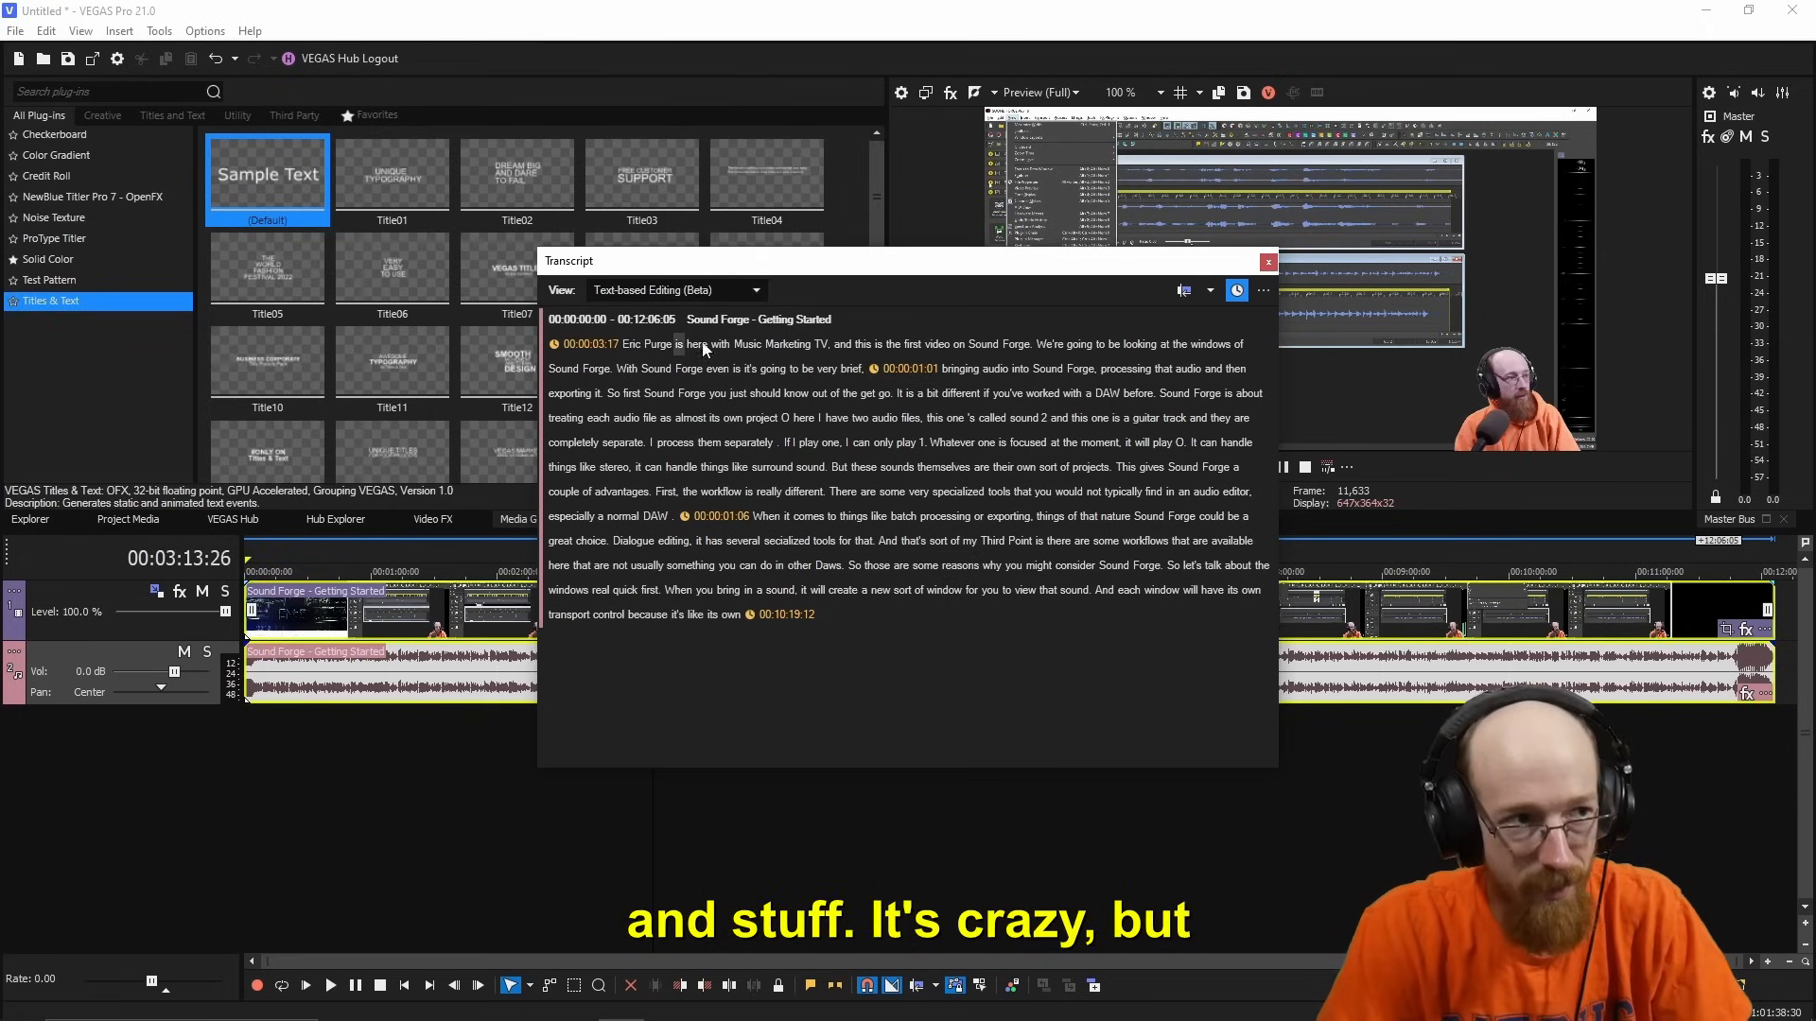
left_click(758, 289)
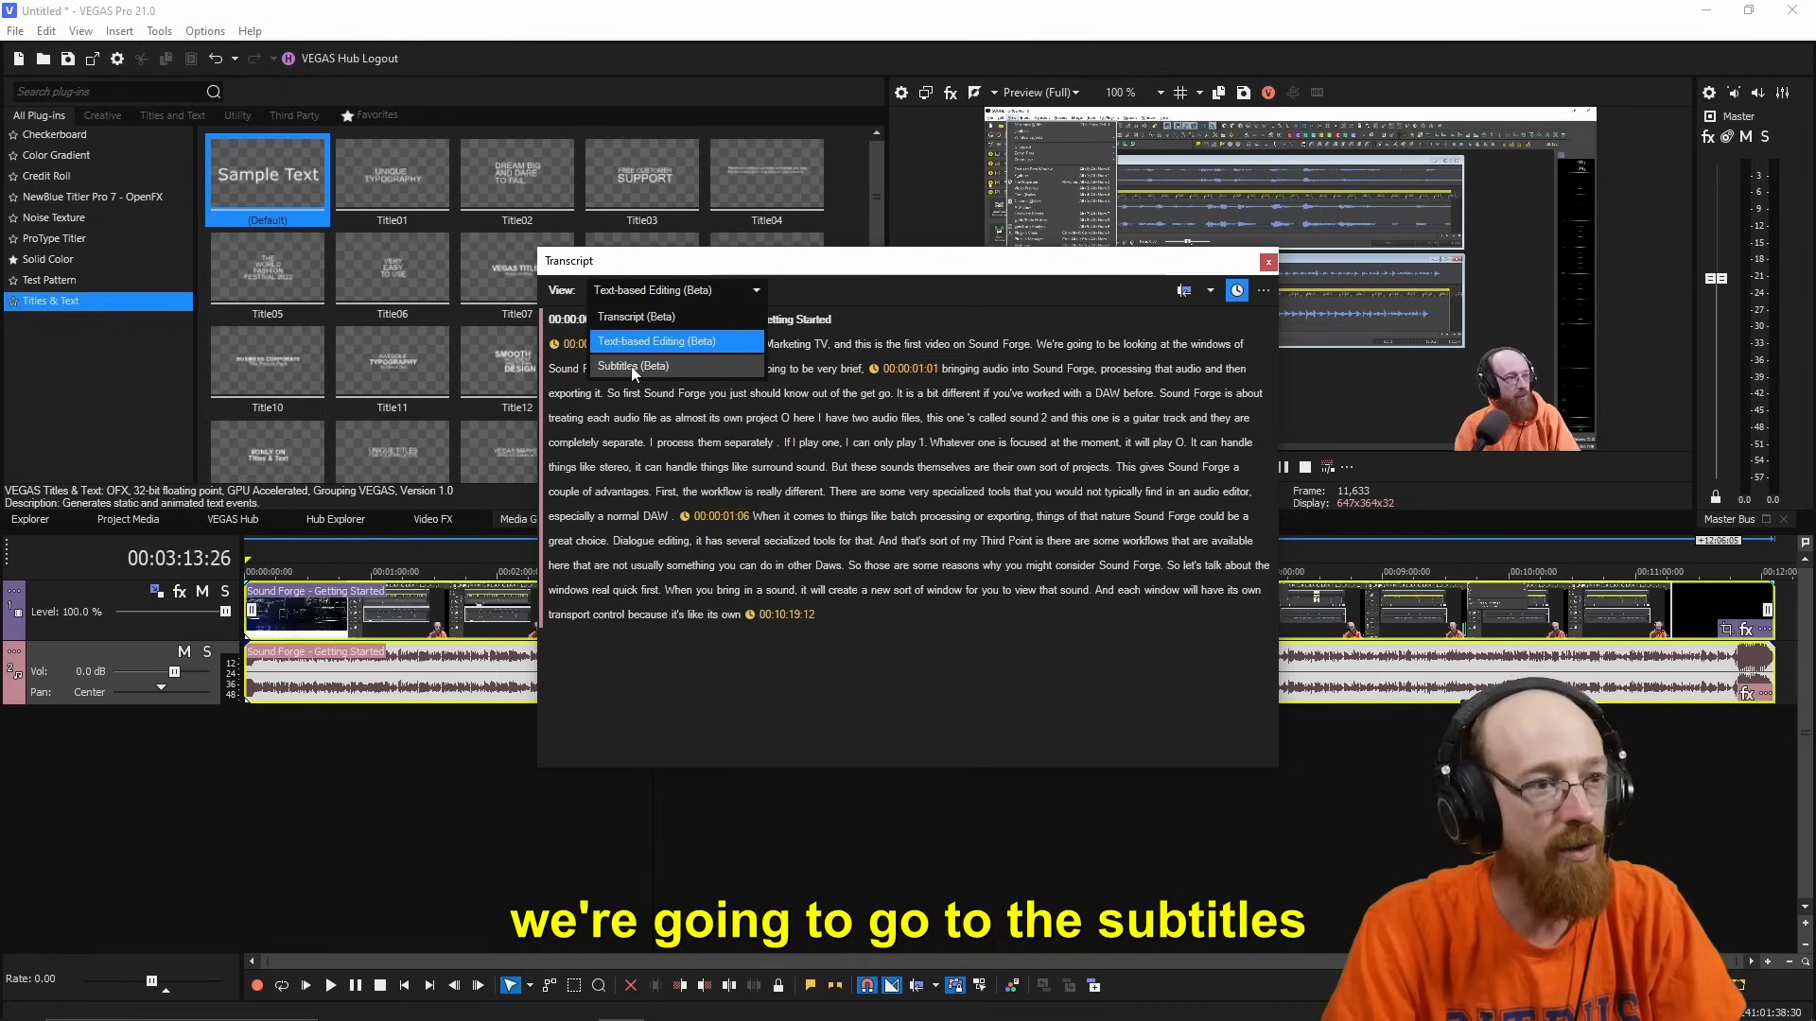
left_click(634, 365)
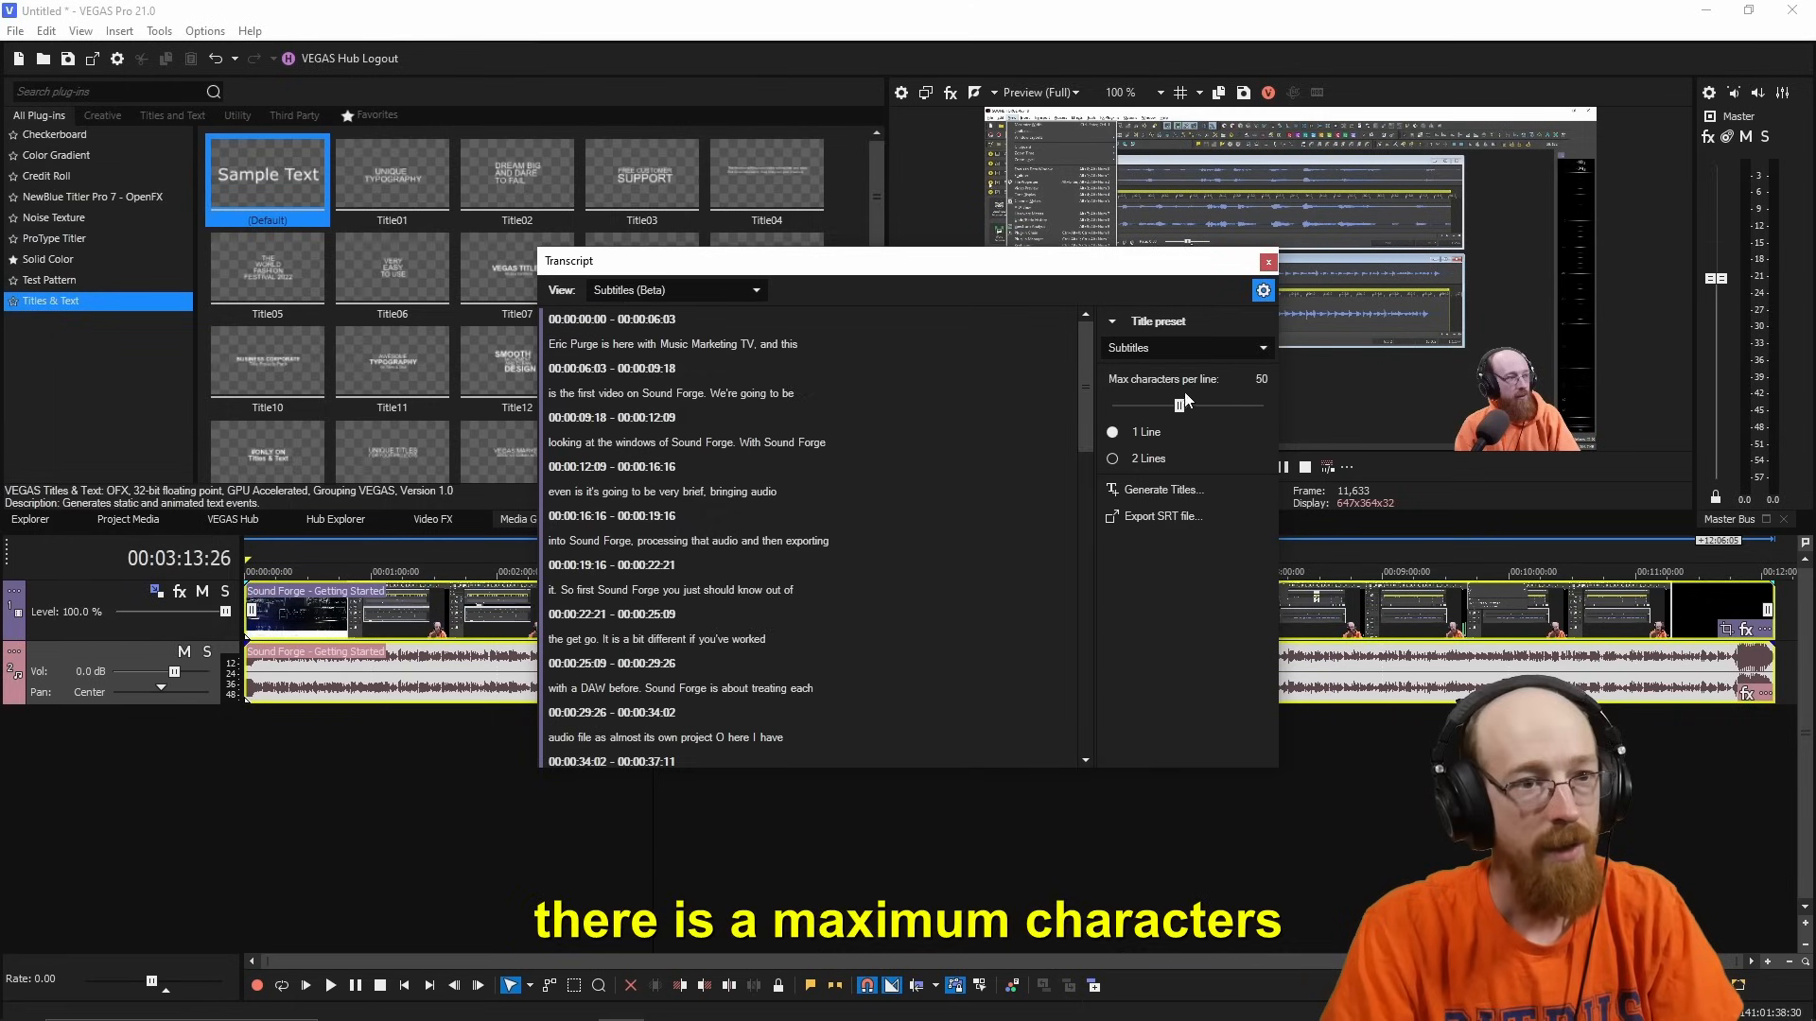
Set Max characters per line to 25 and choose the Subtitles Custom title preset
left_click_drag(1183, 406, 1173, 406)
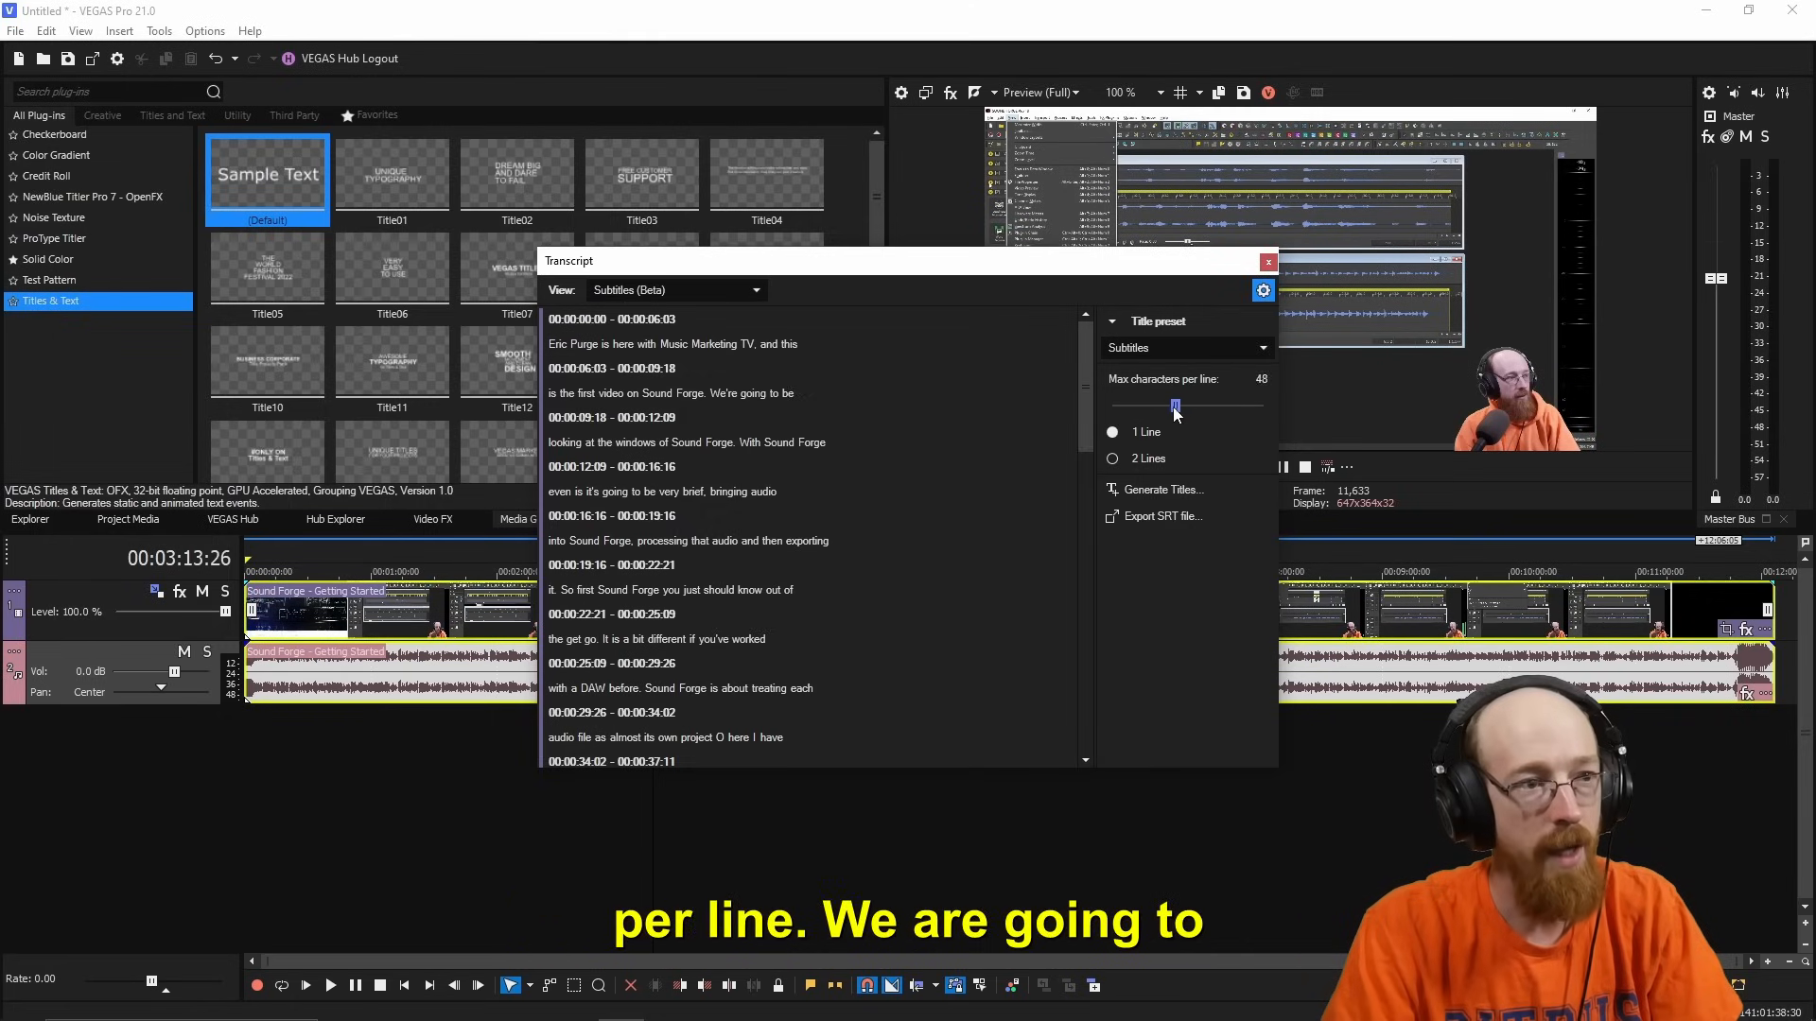
left_click_drag(1174, 404, 1137, 404)
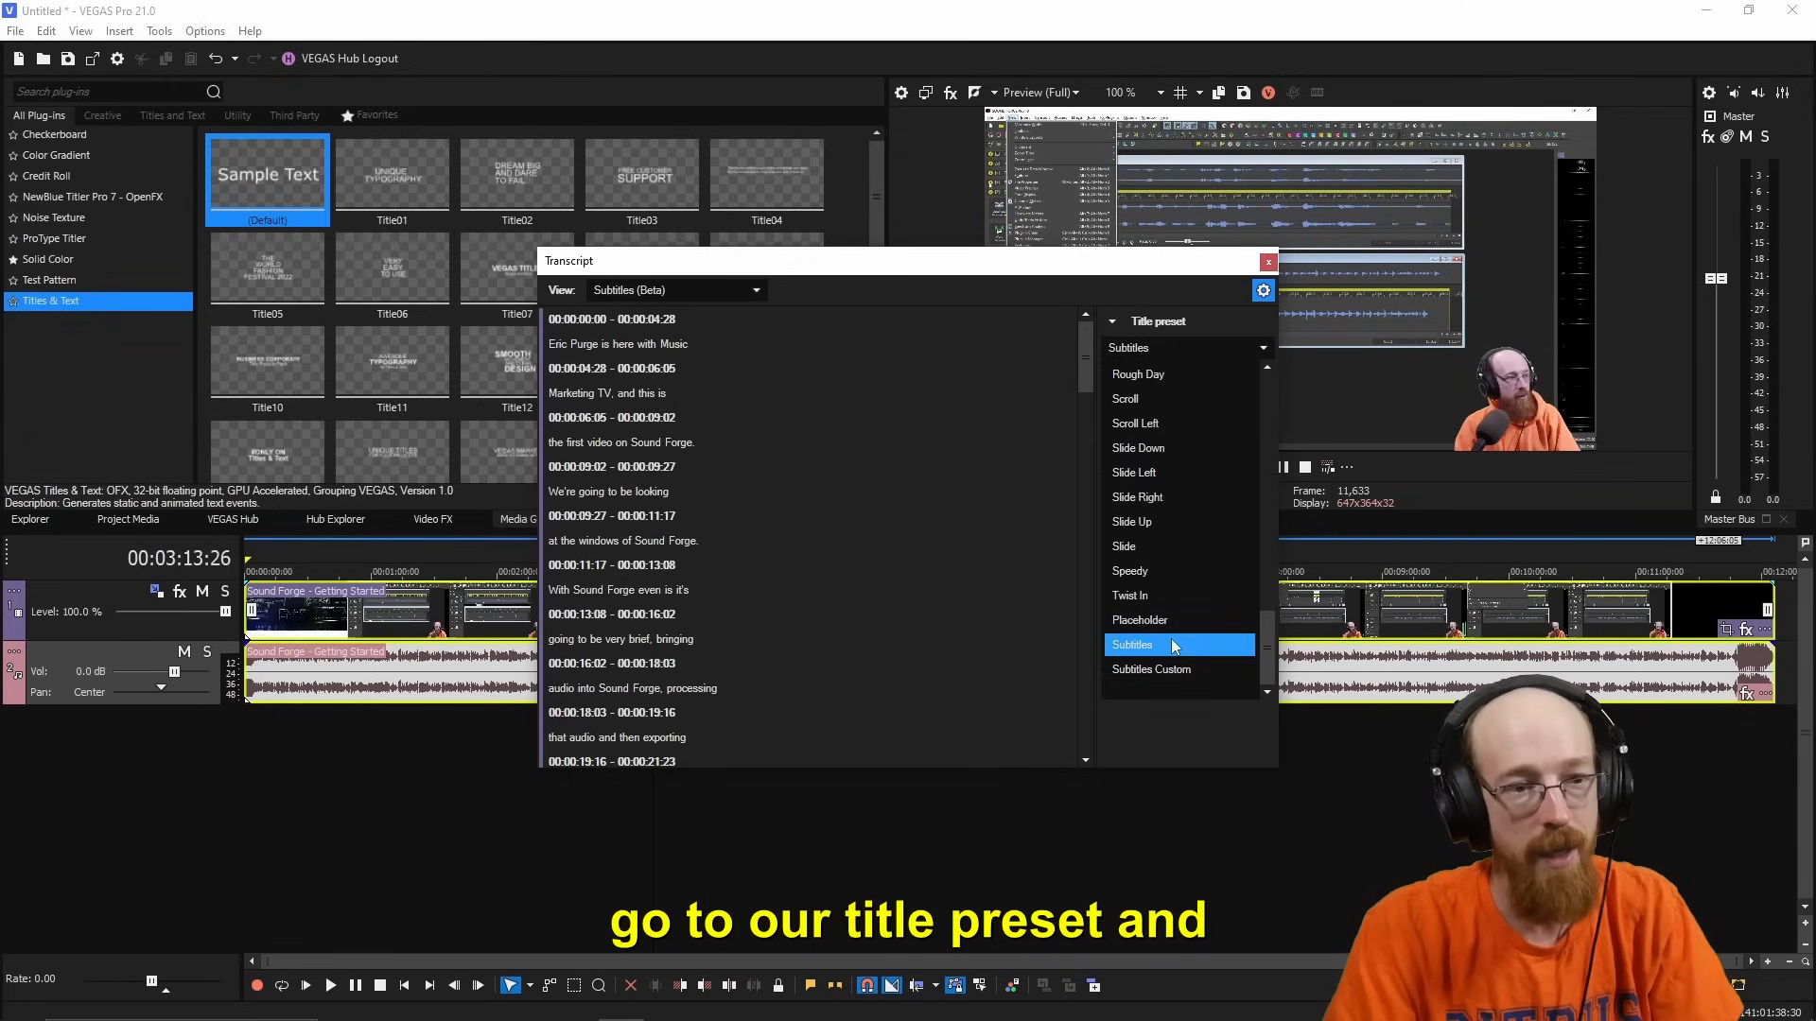
left_click(1151, 669)
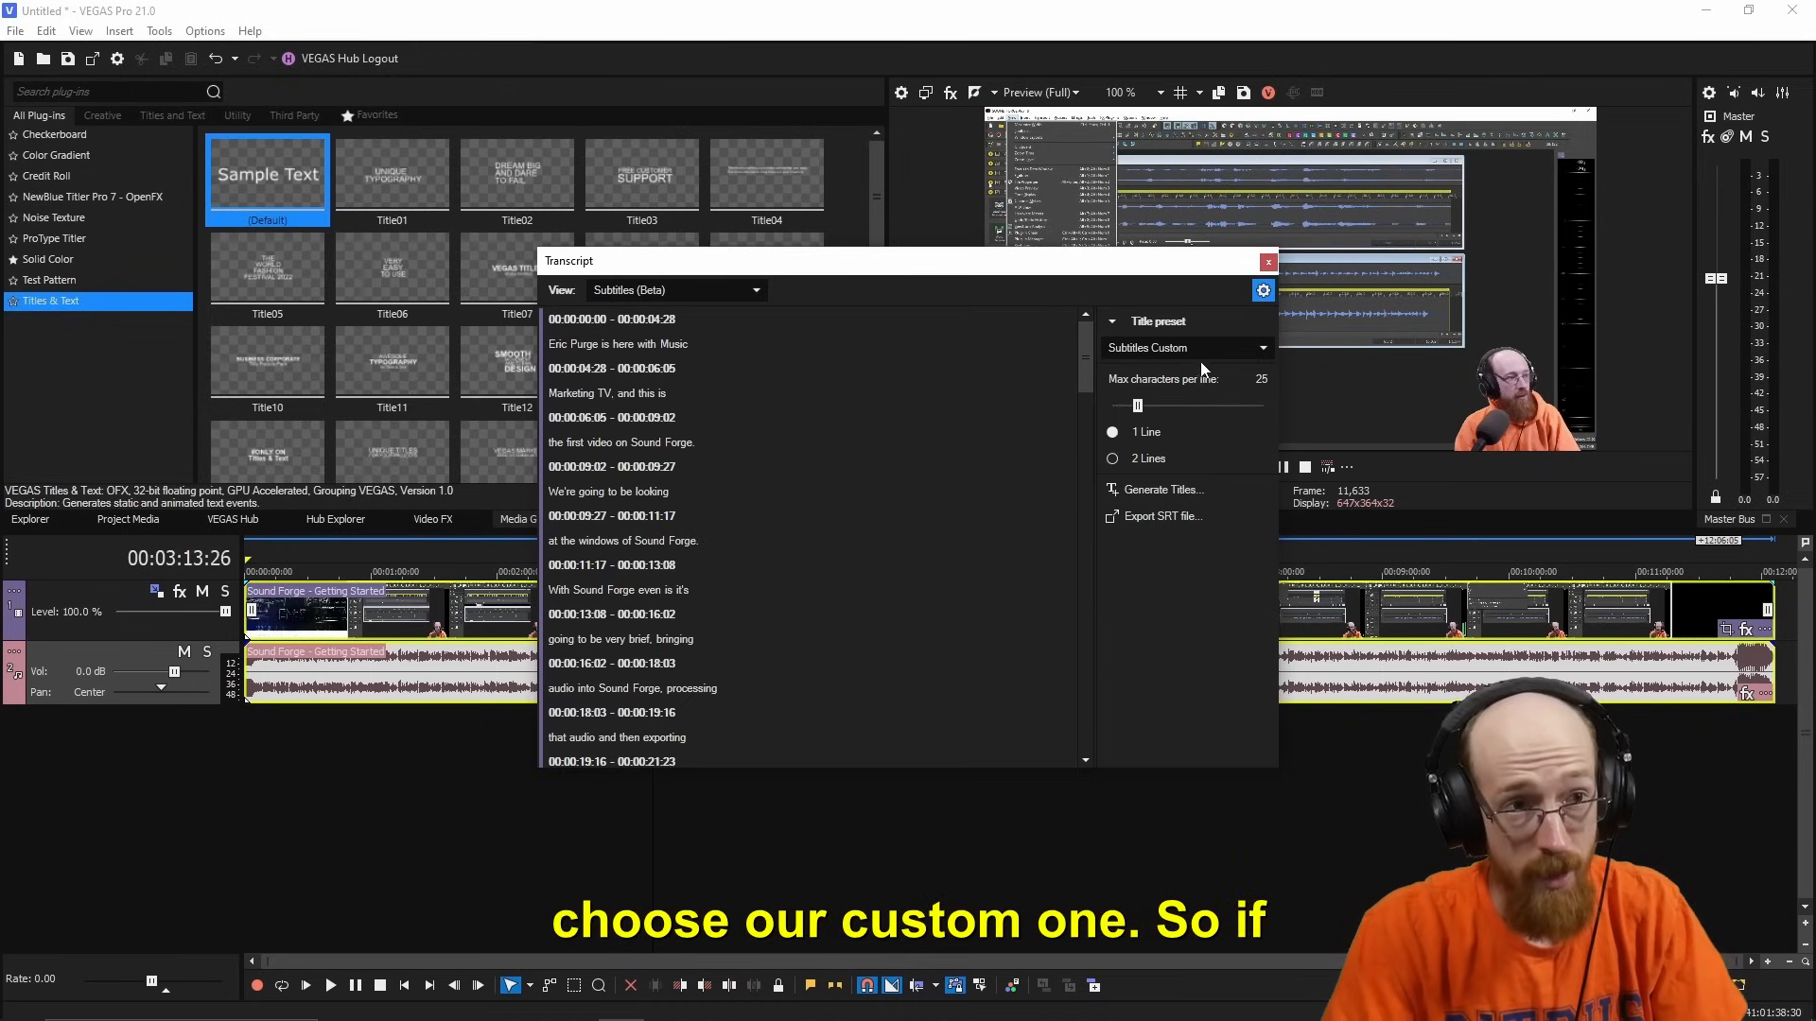
mouse_move(836, 569)
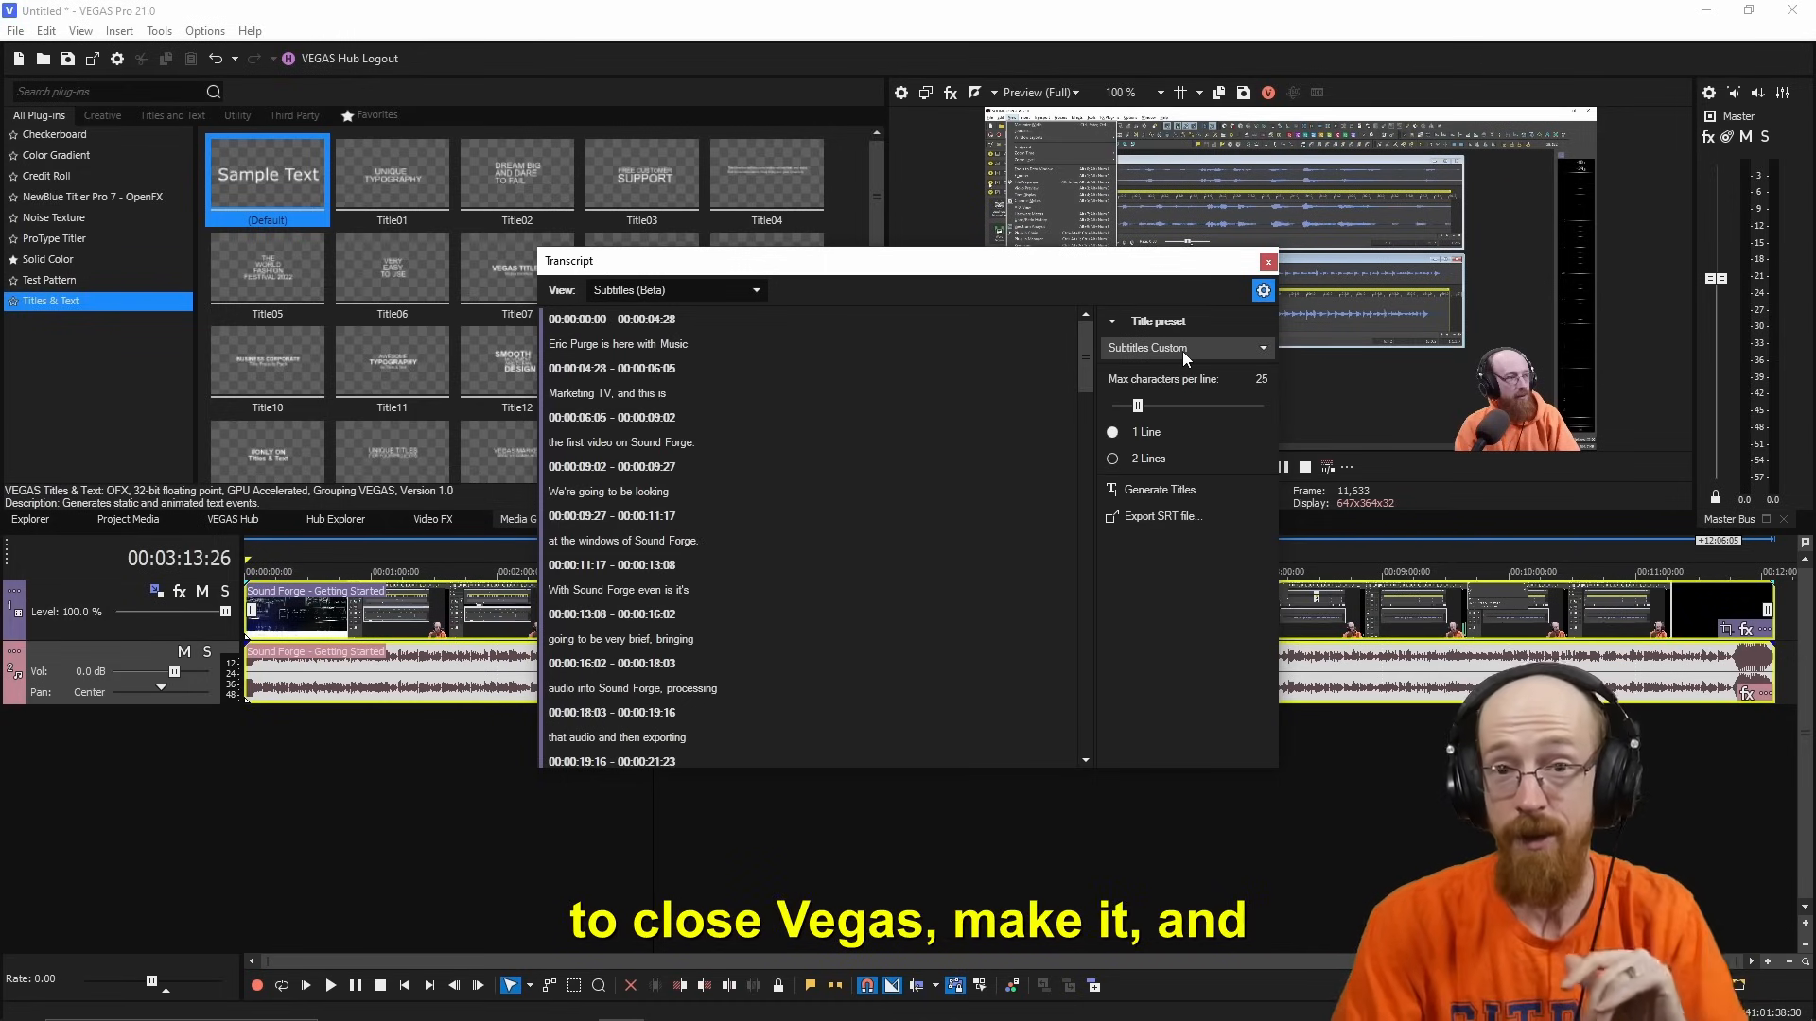
left_click(1181, 347)
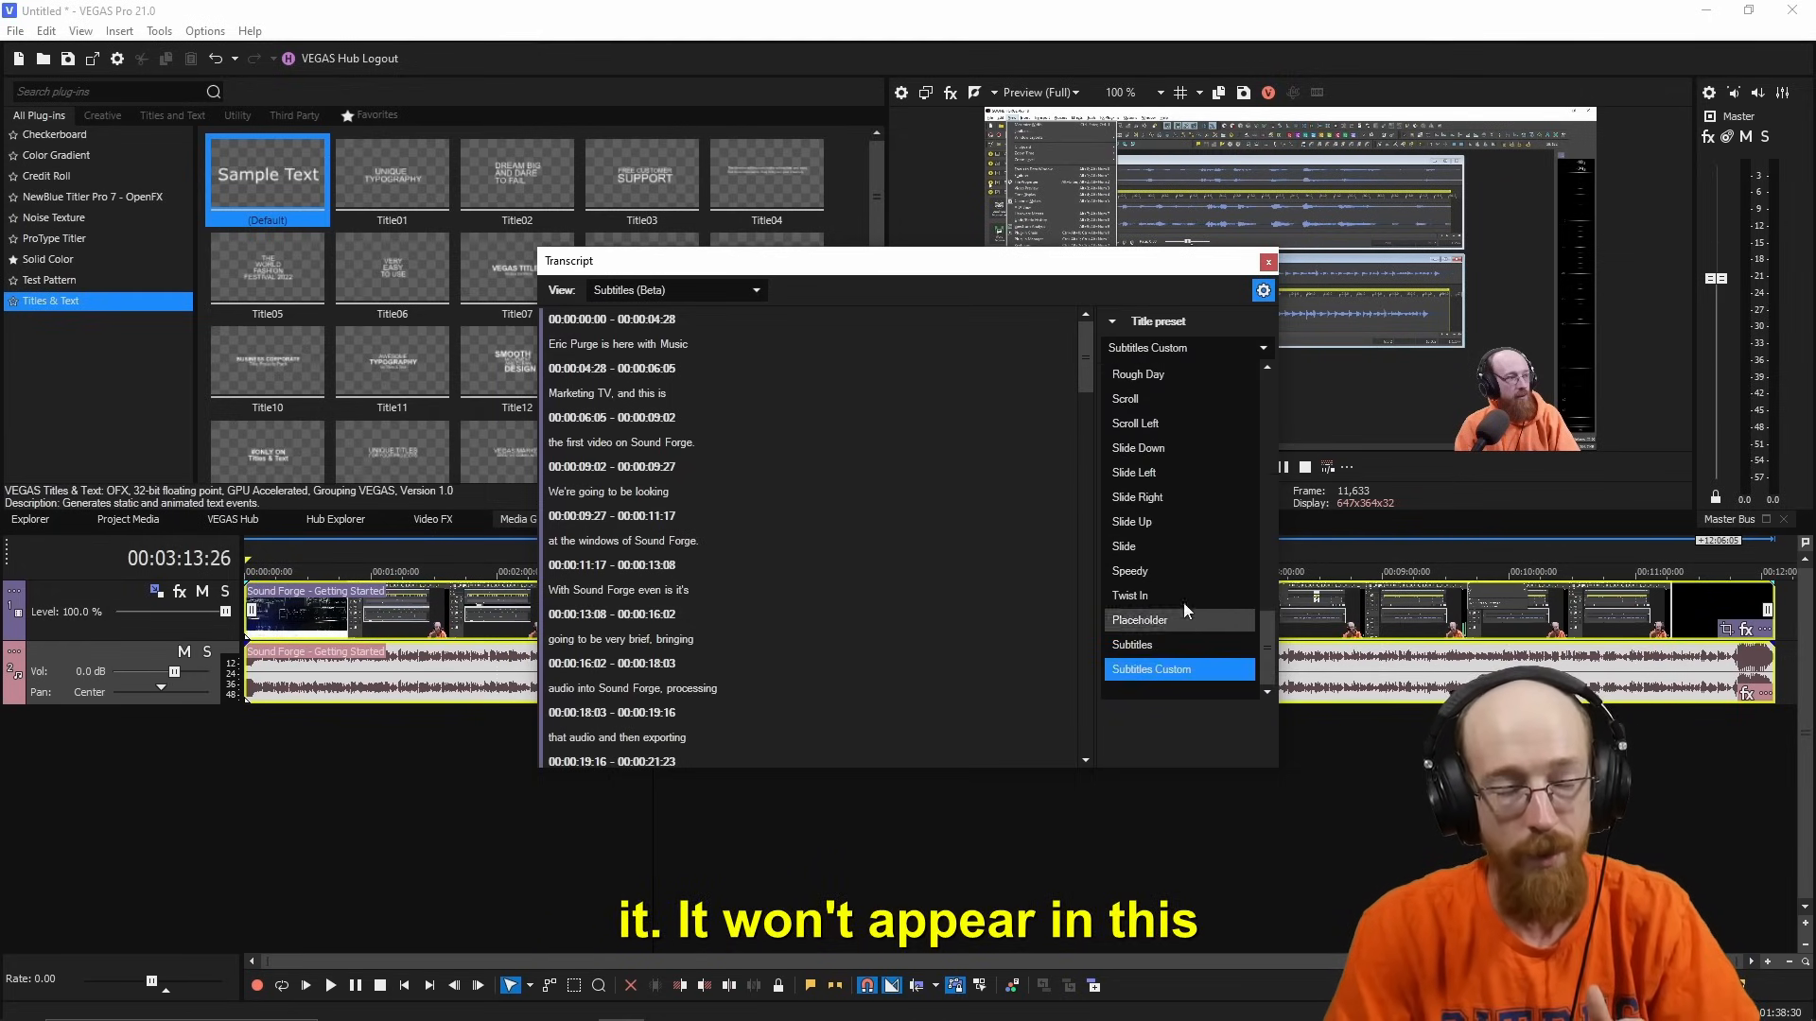
left_click(1151, 668)
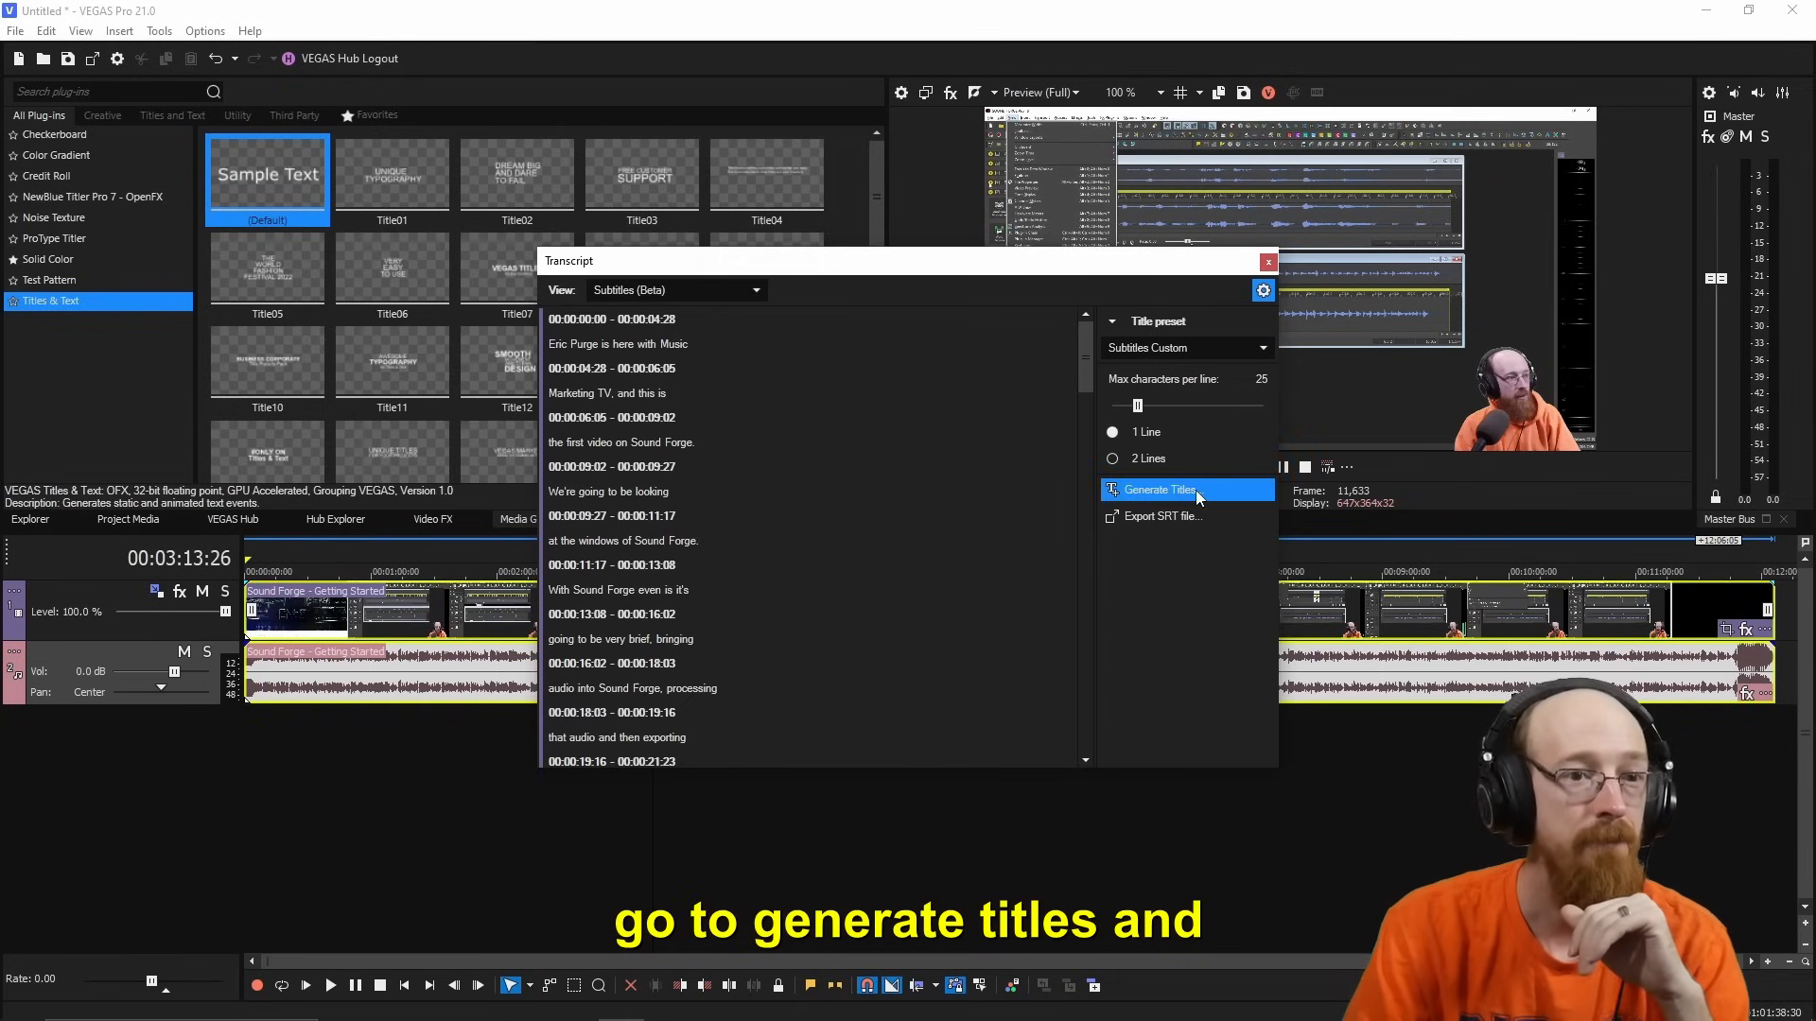
Generate titles onto a 'Subtitles from Speech' track and close the Transcript window
left_click(1158, 490)
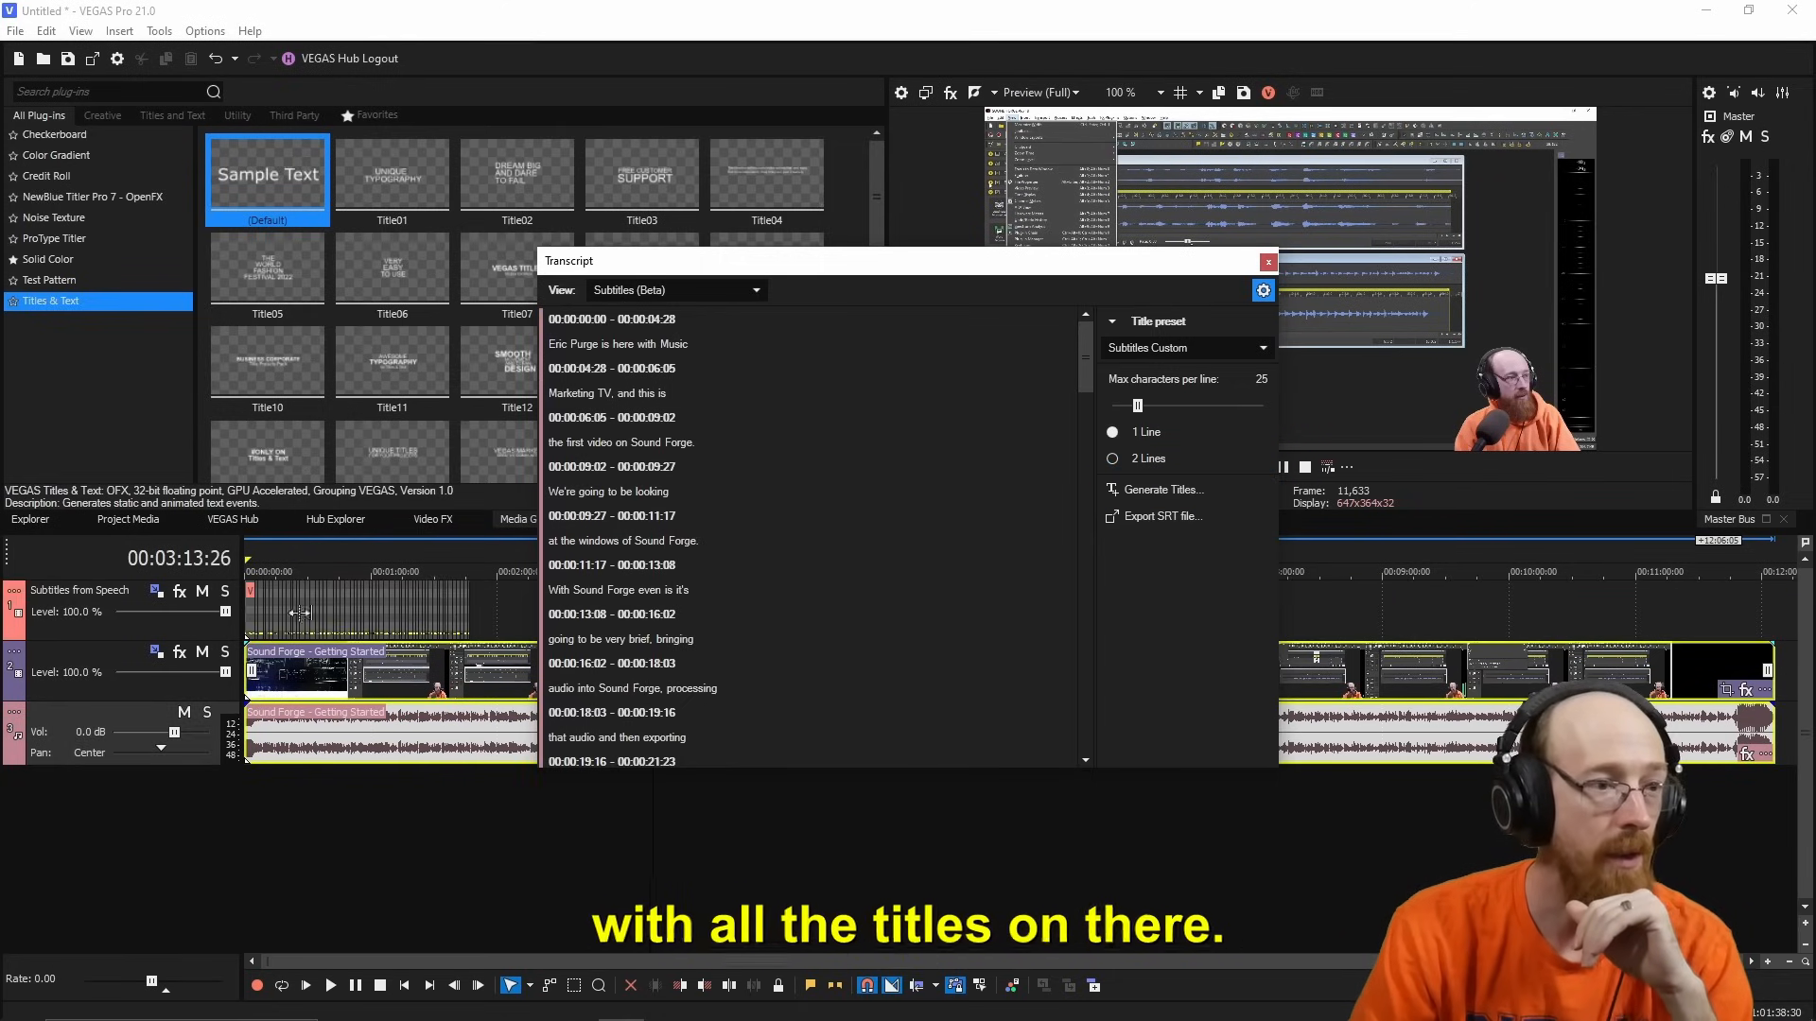
left_click(1266, 261)
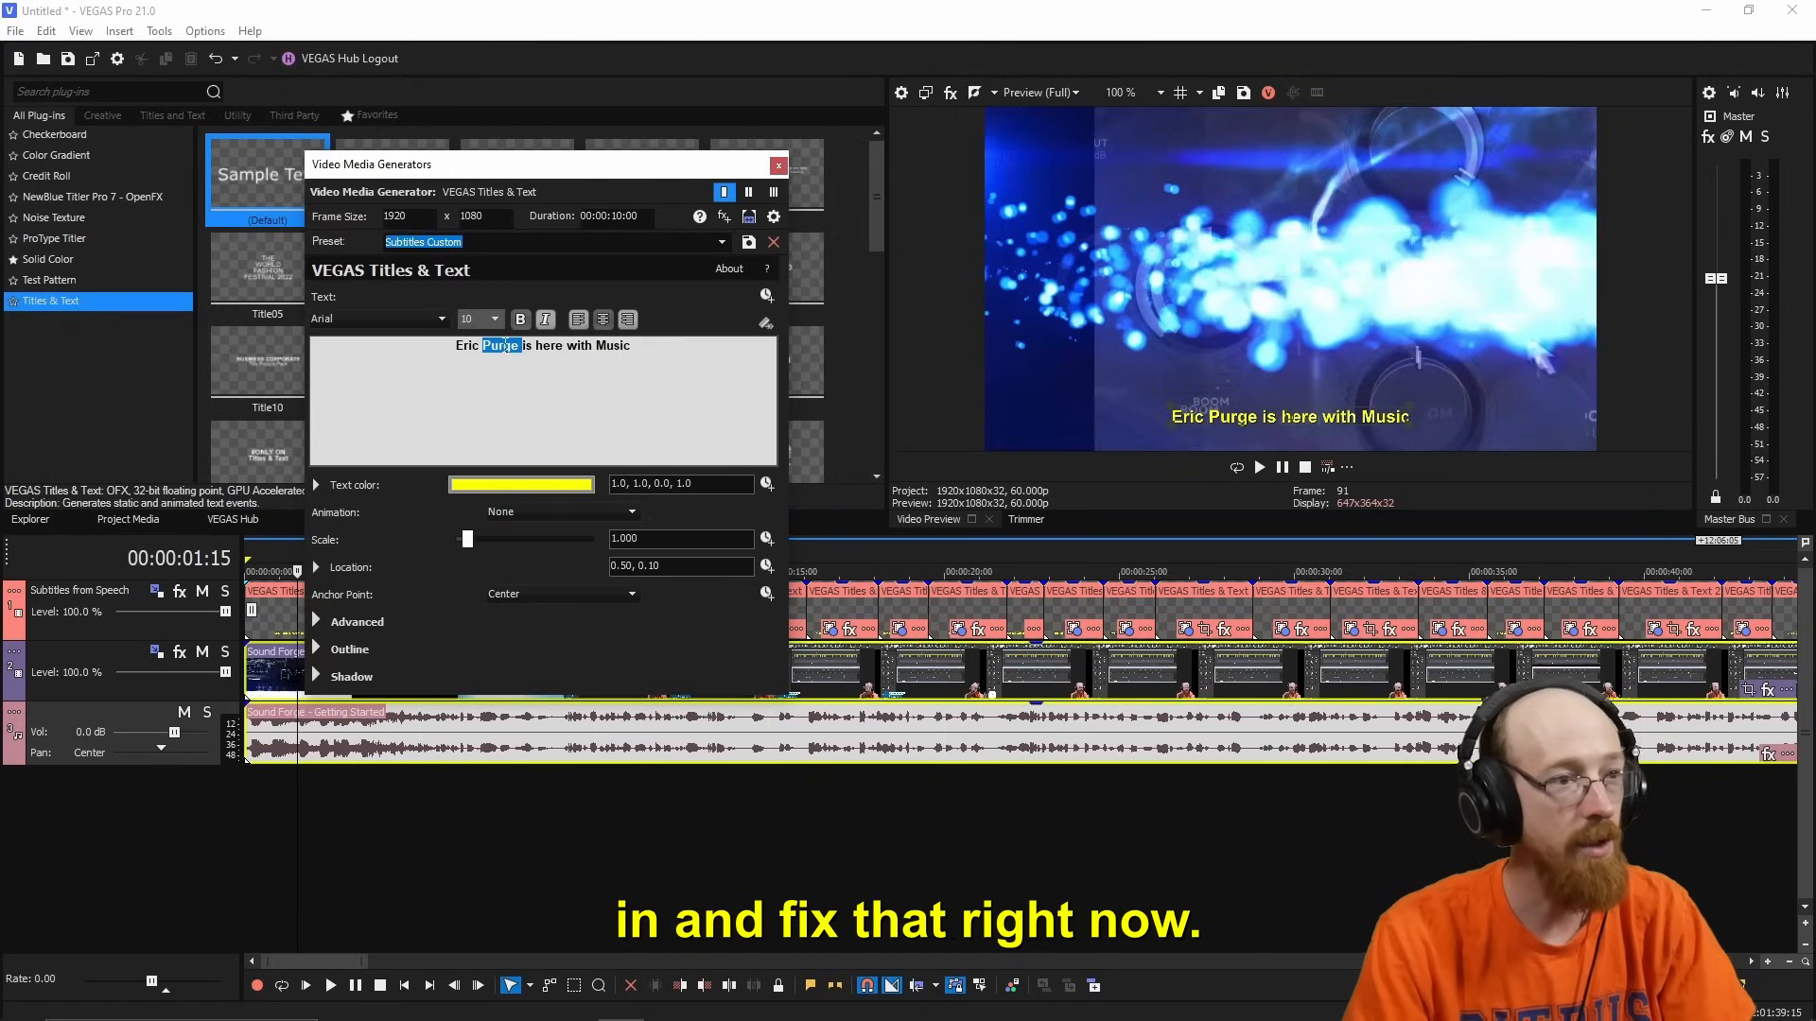
Fix the first subtitle's surname so it reads 'Eric Burgess is here with Music'
type("Burgers")
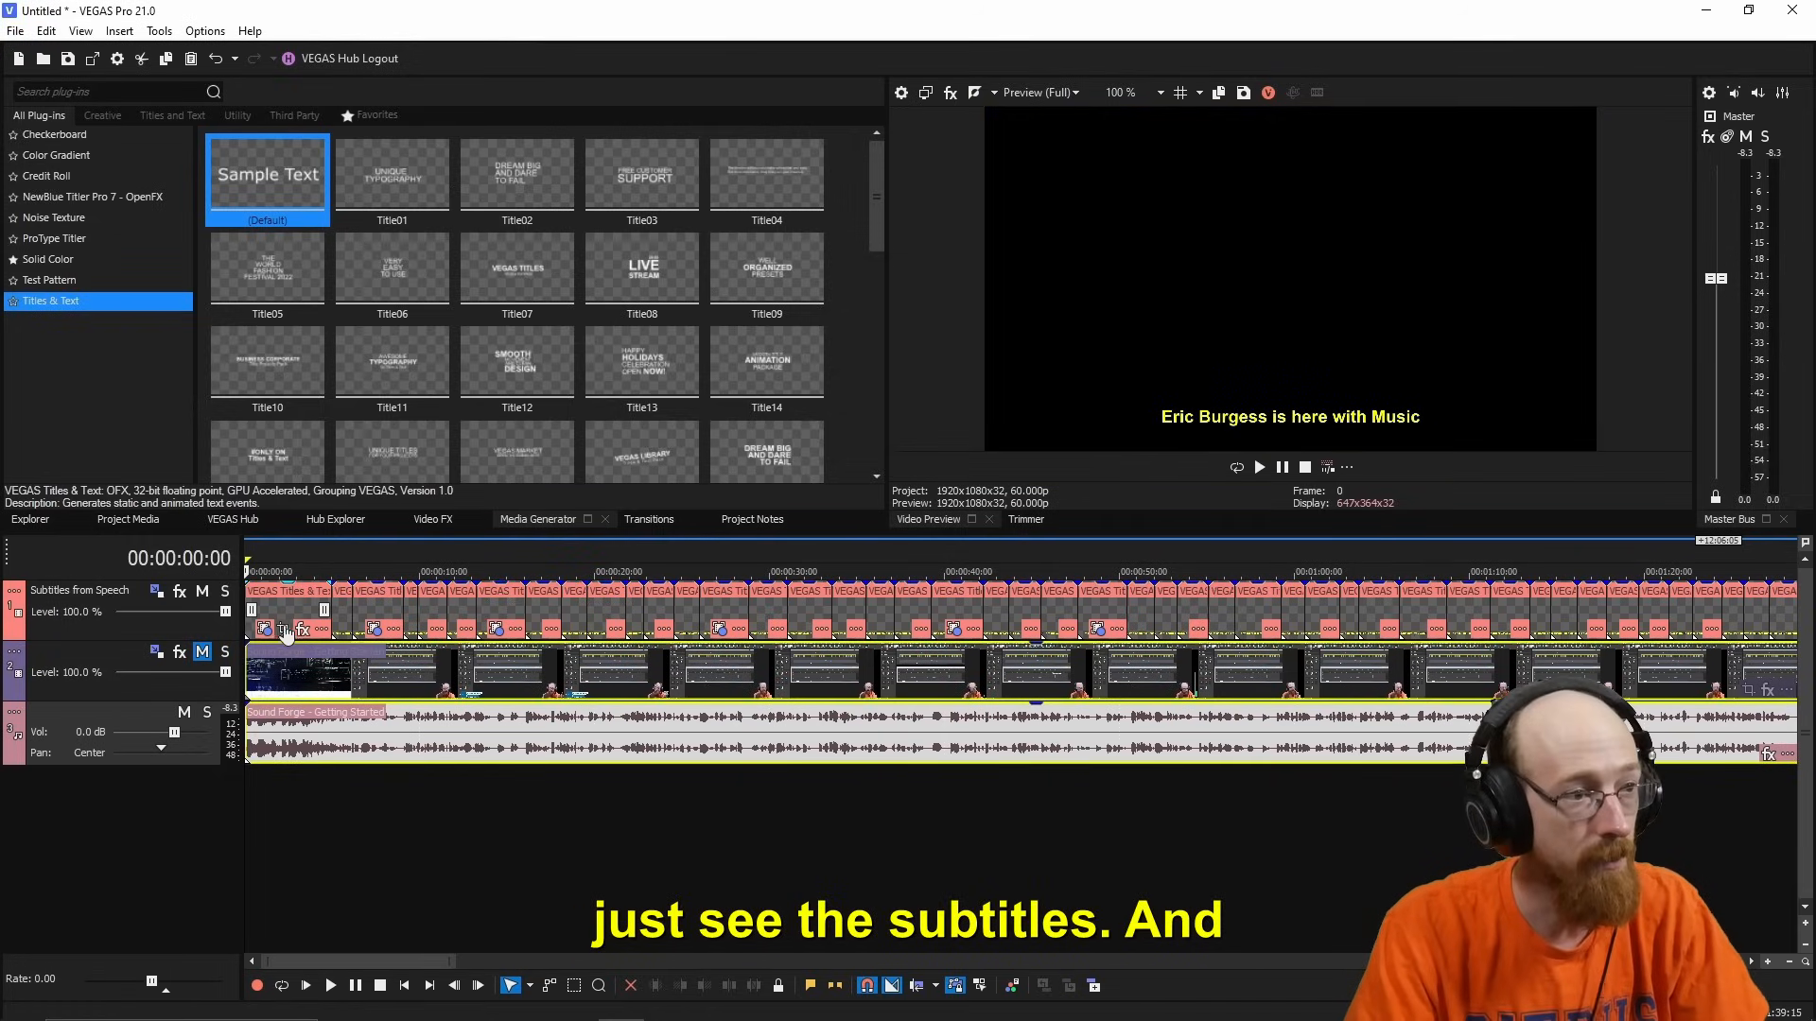
mouse_move(299, 630)
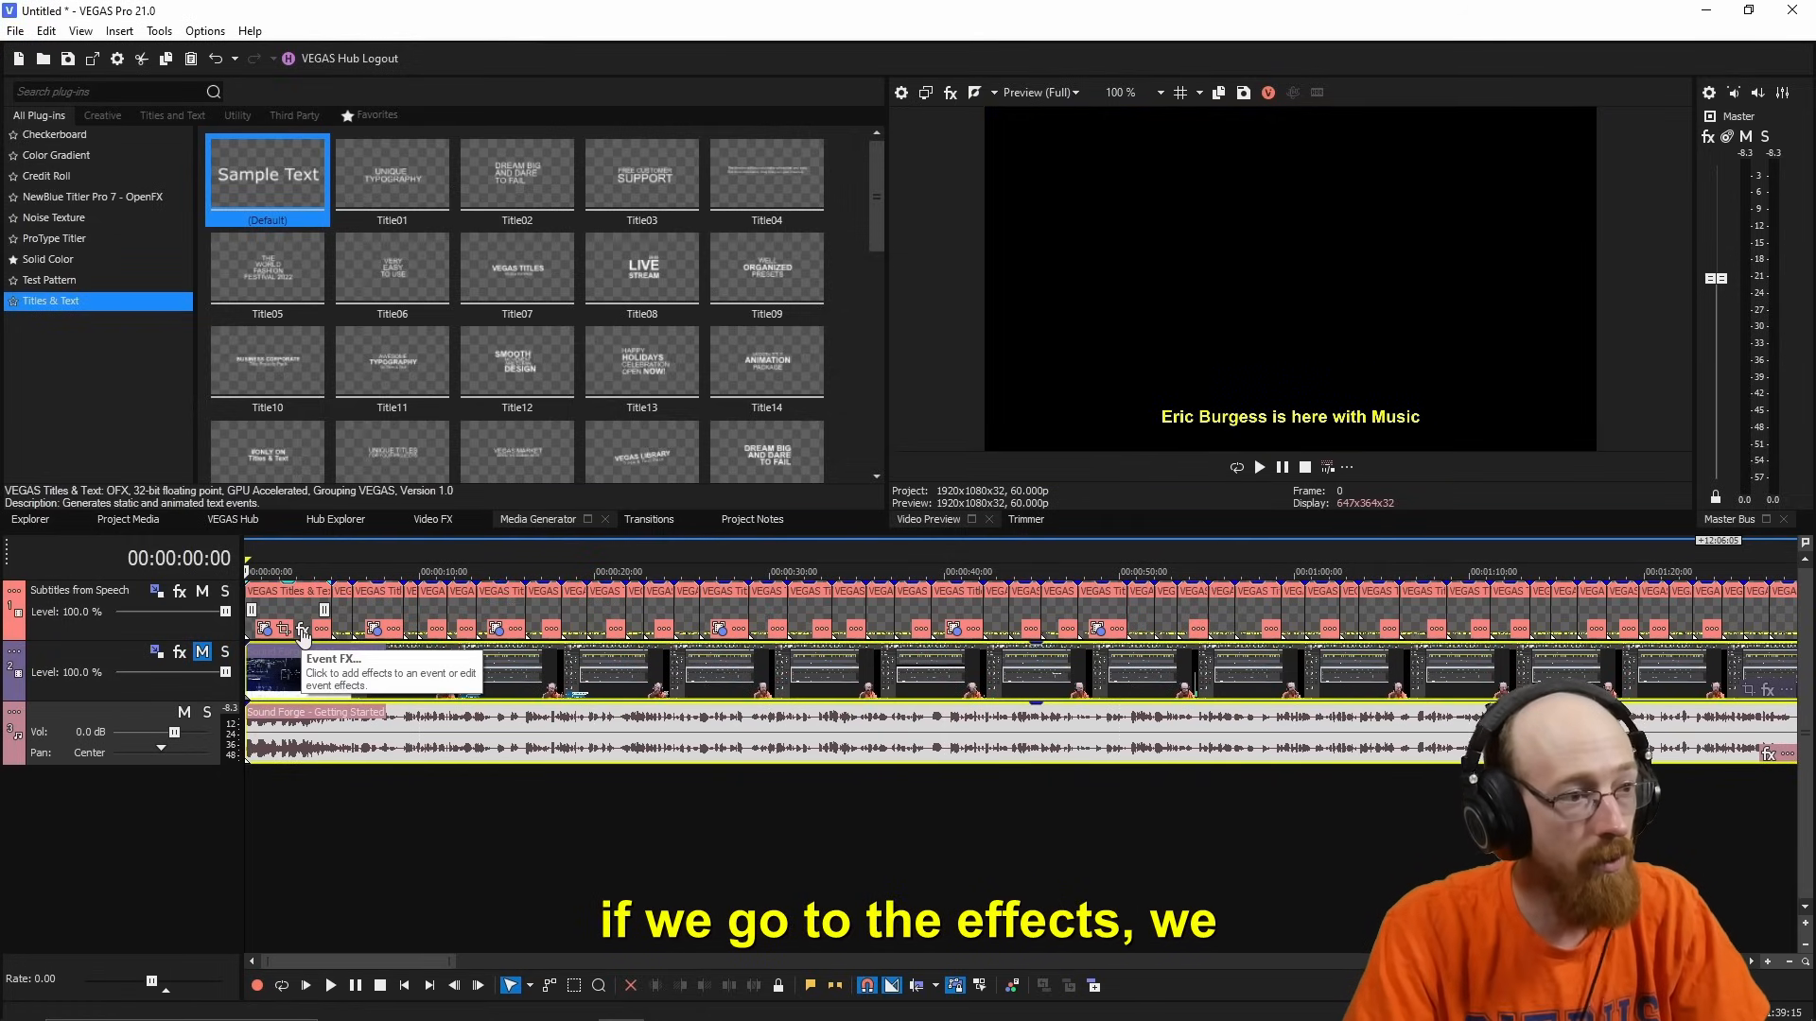
Add the VEGAS Picture In Picture effect to the first subtitle event's Event FX
left_click(300, 629)
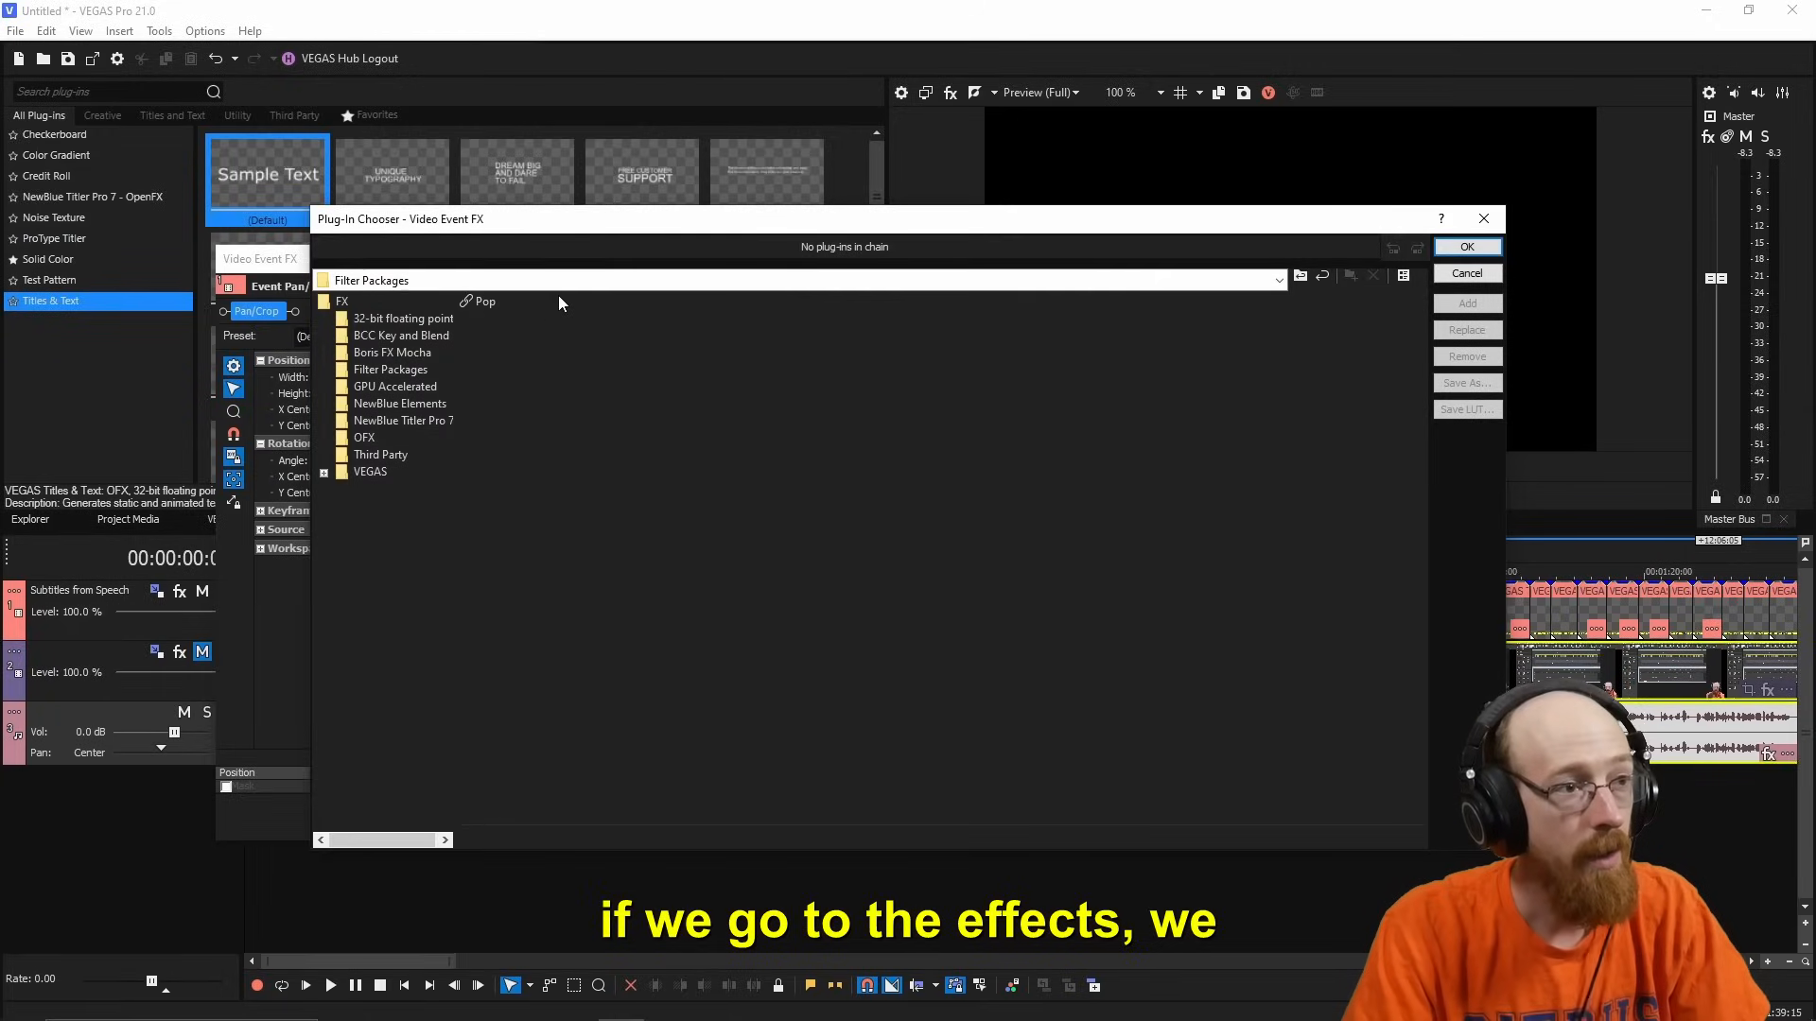
mouse_move(485, 321)
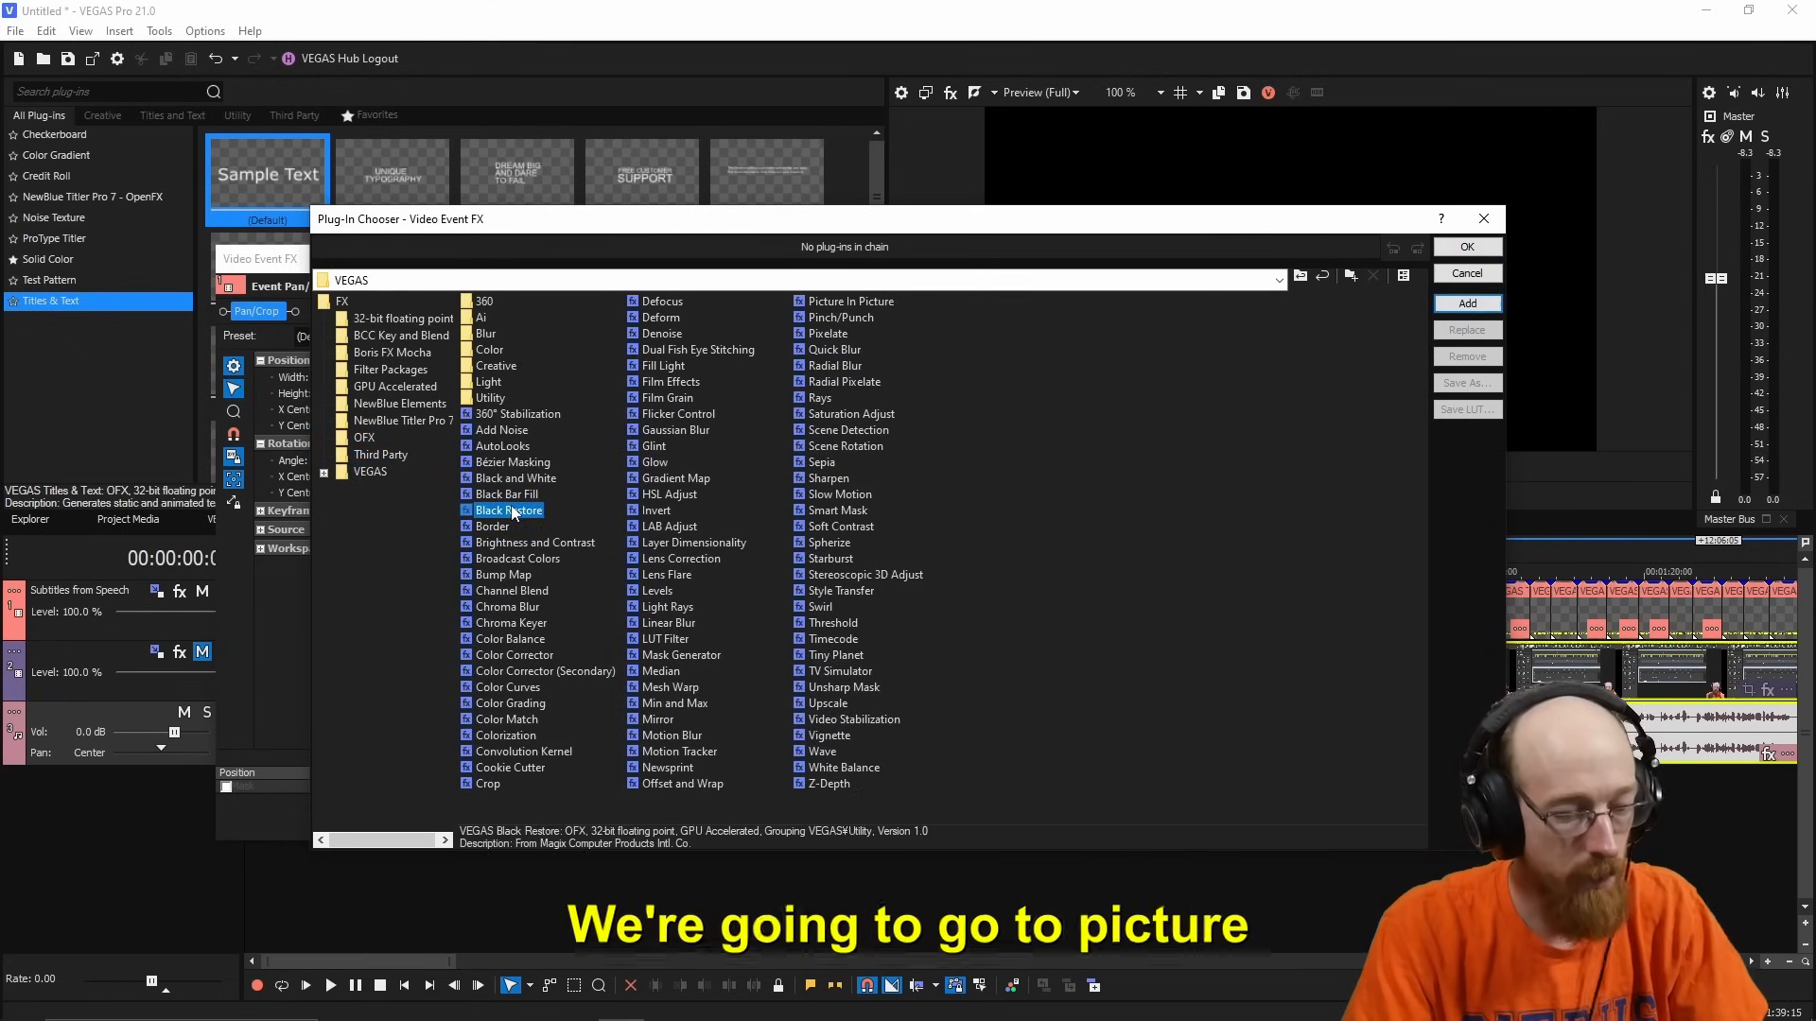
left_click(849, 301)
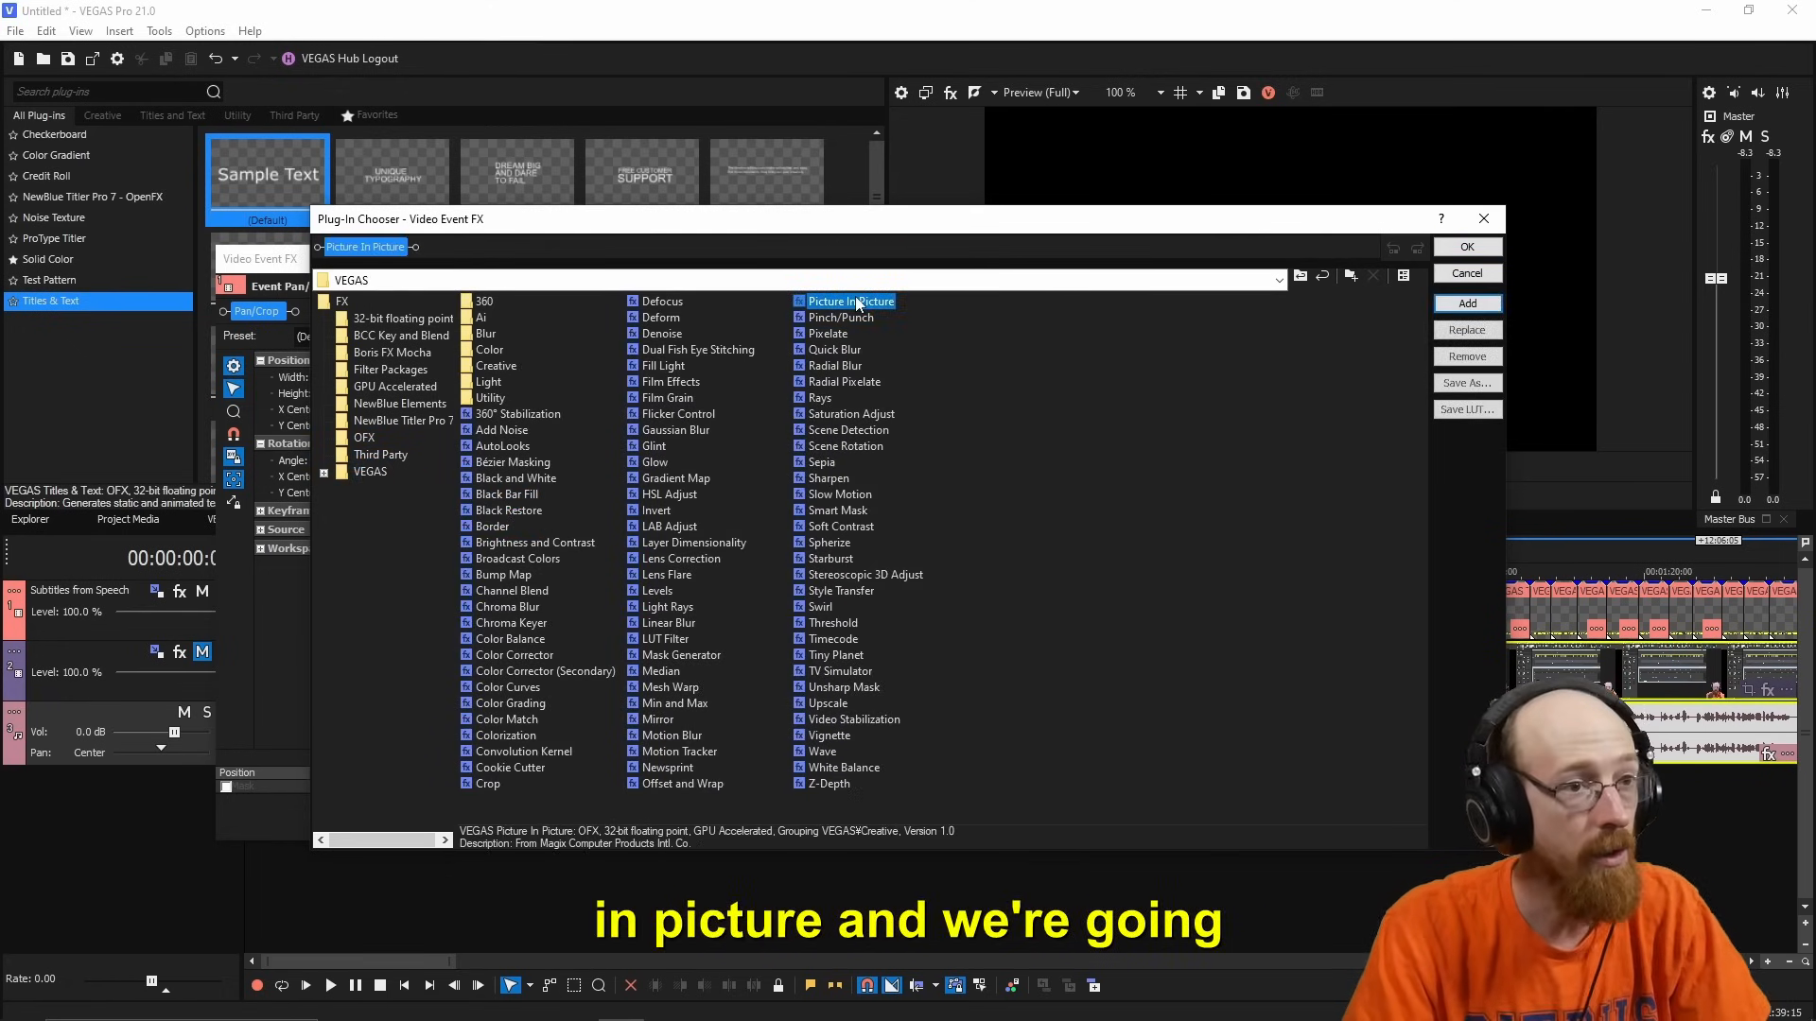
left_click(1465, 246)
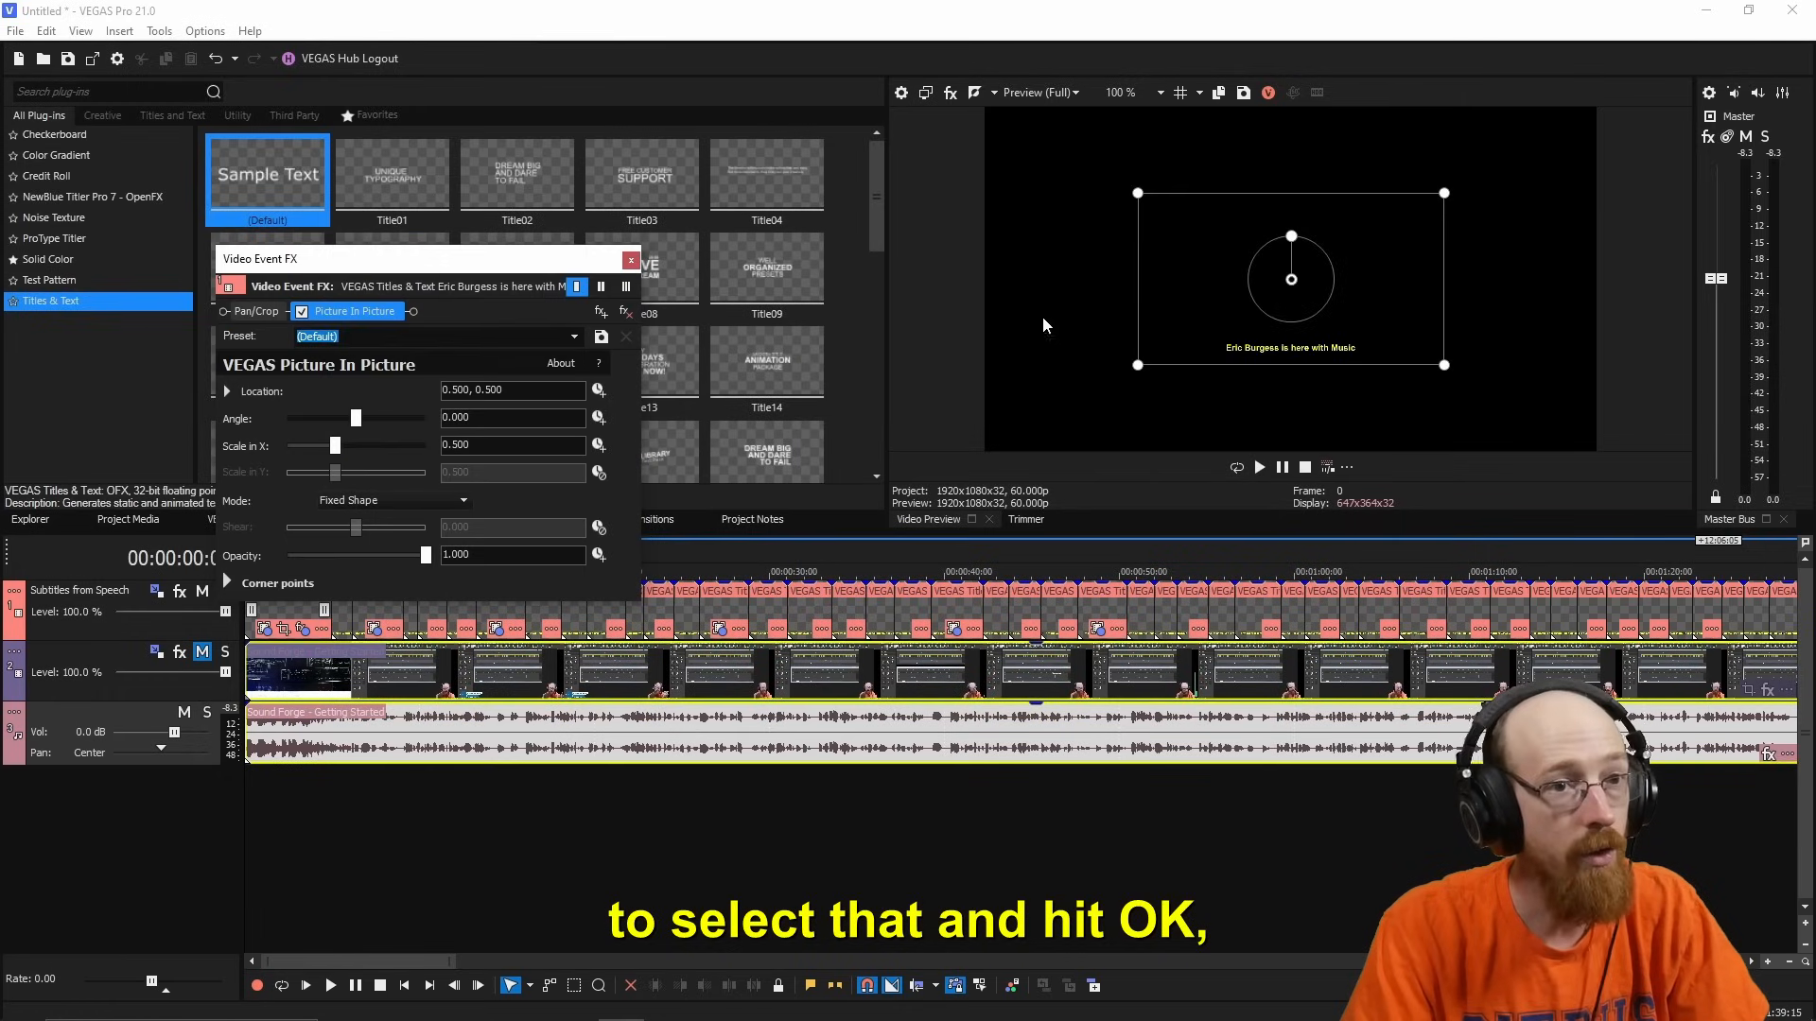
mouse_move(324, 420)
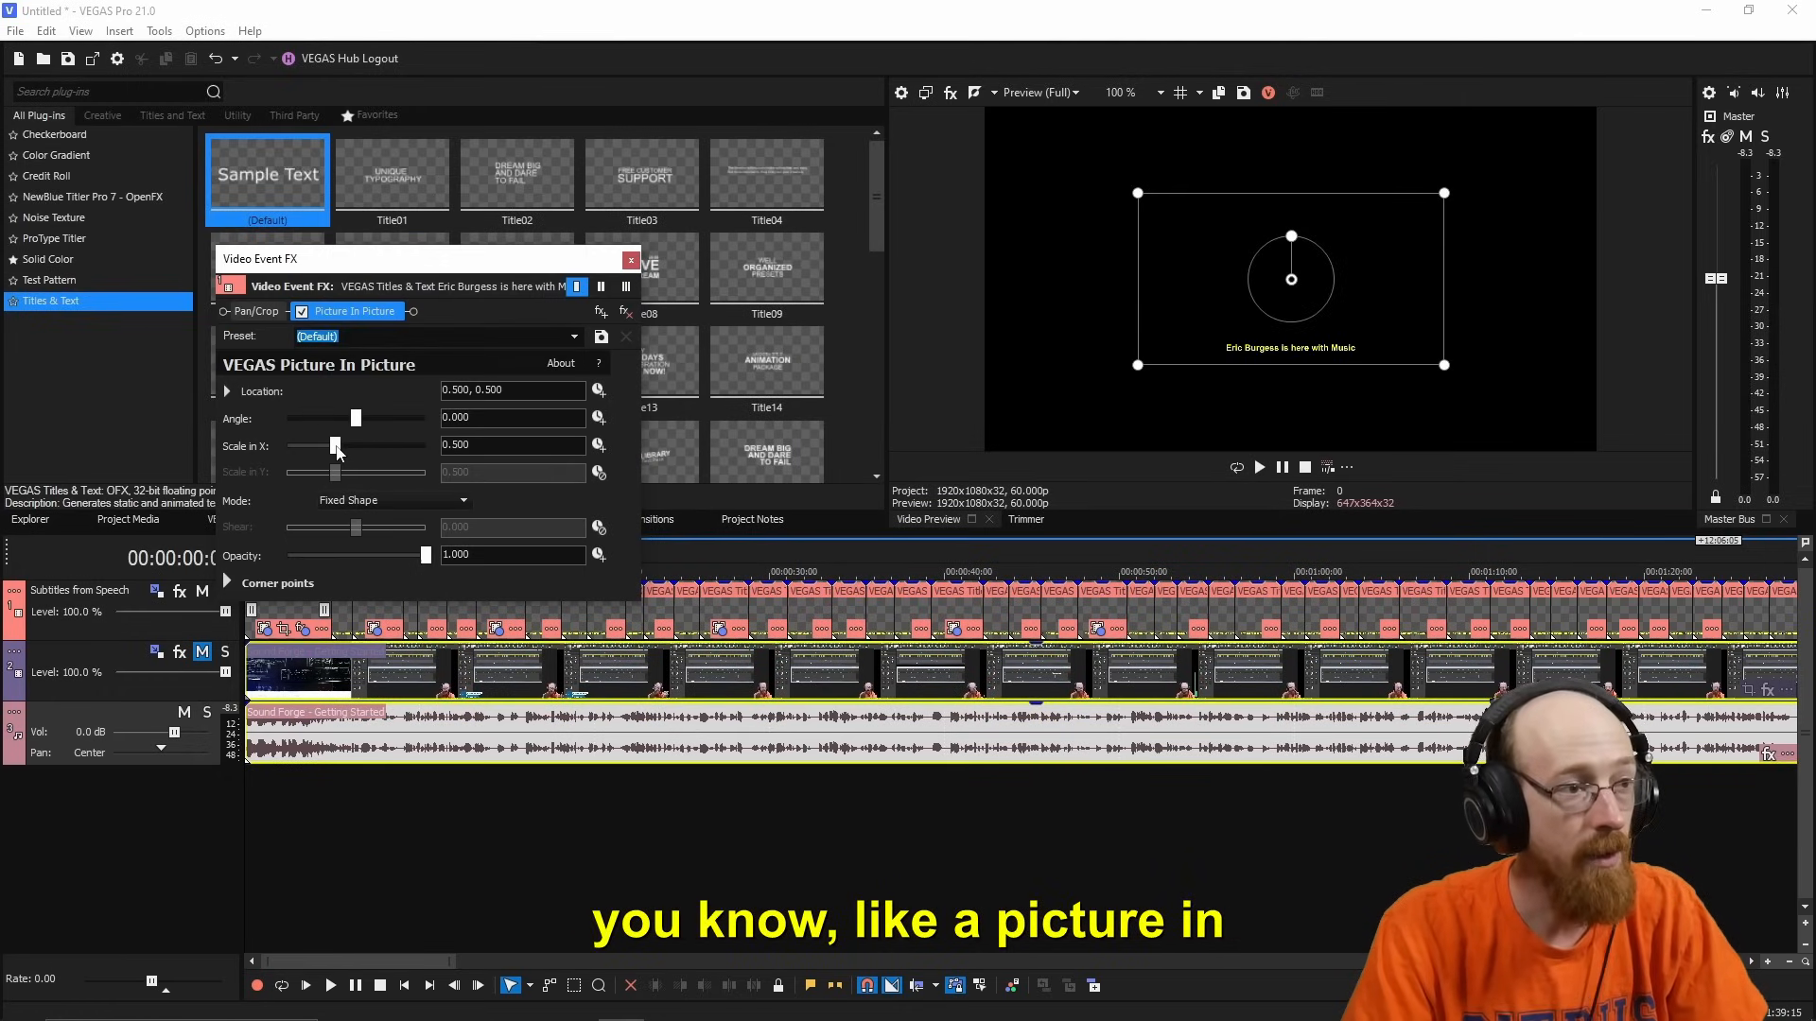
Drag Picture In Picture Scale in X to 1.000, then enter a .9 scale value
left_click_drag(334, 446, 361, 446)
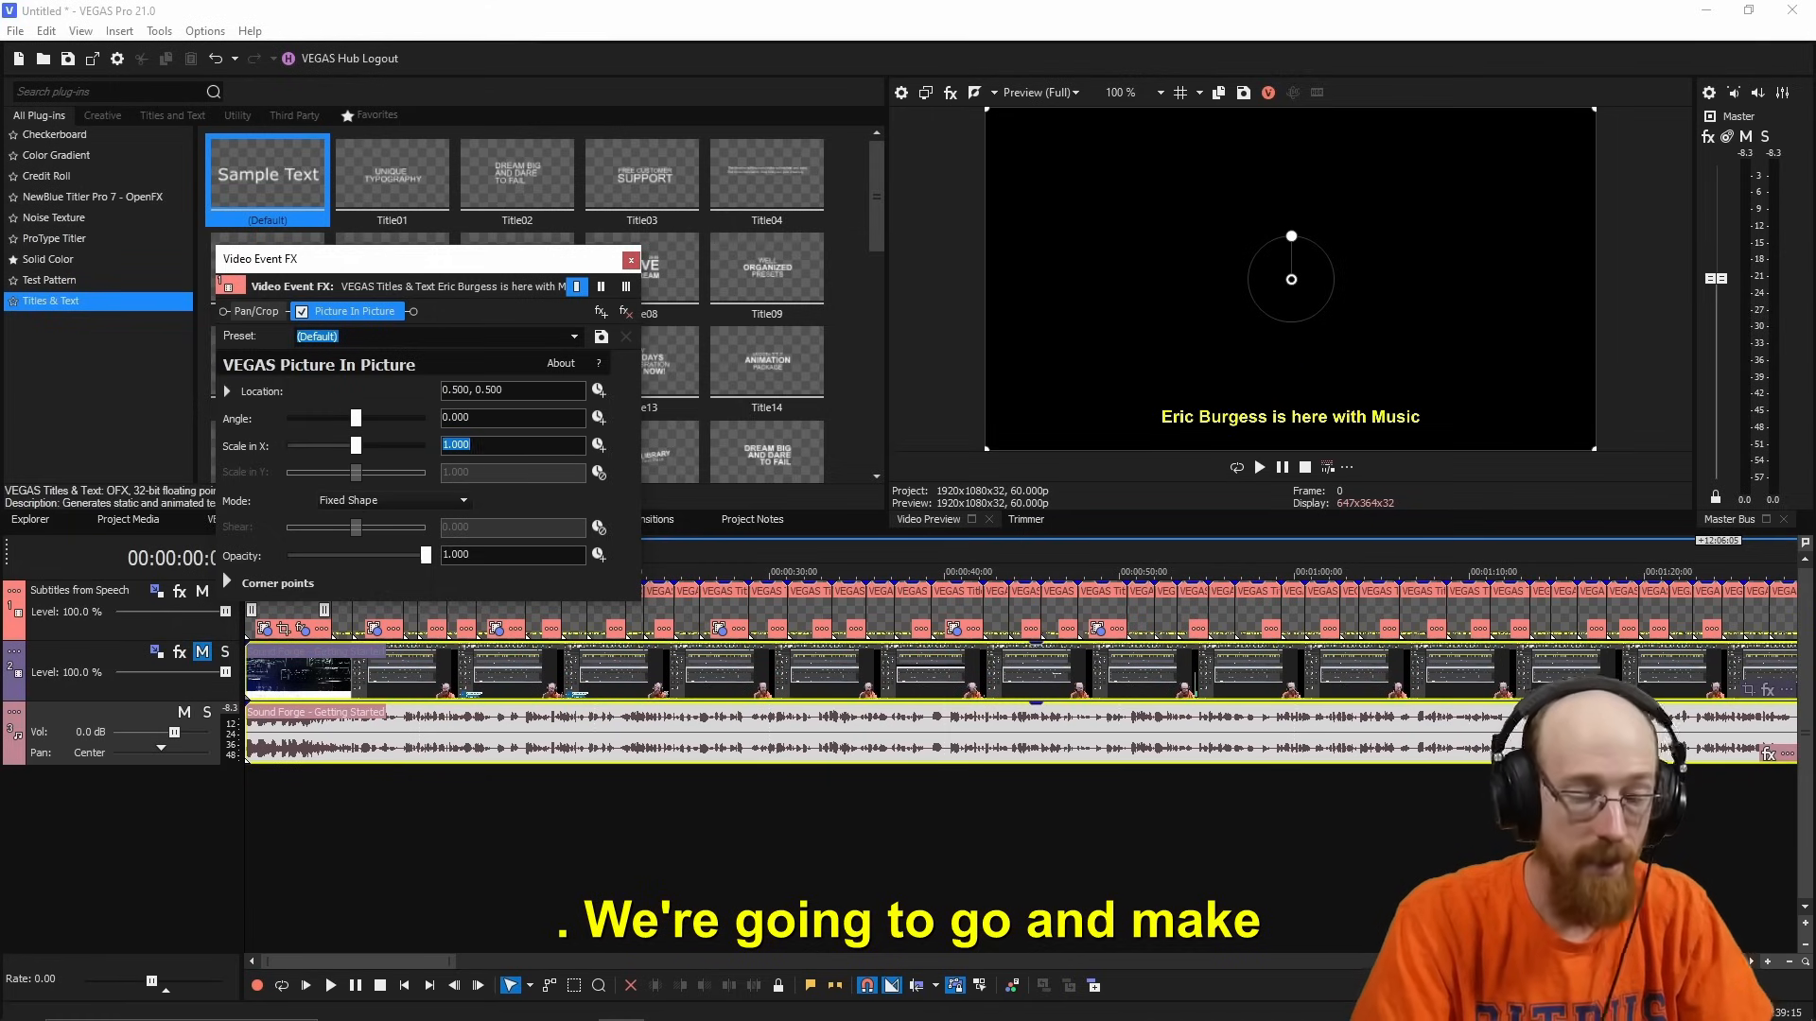
type(".970")
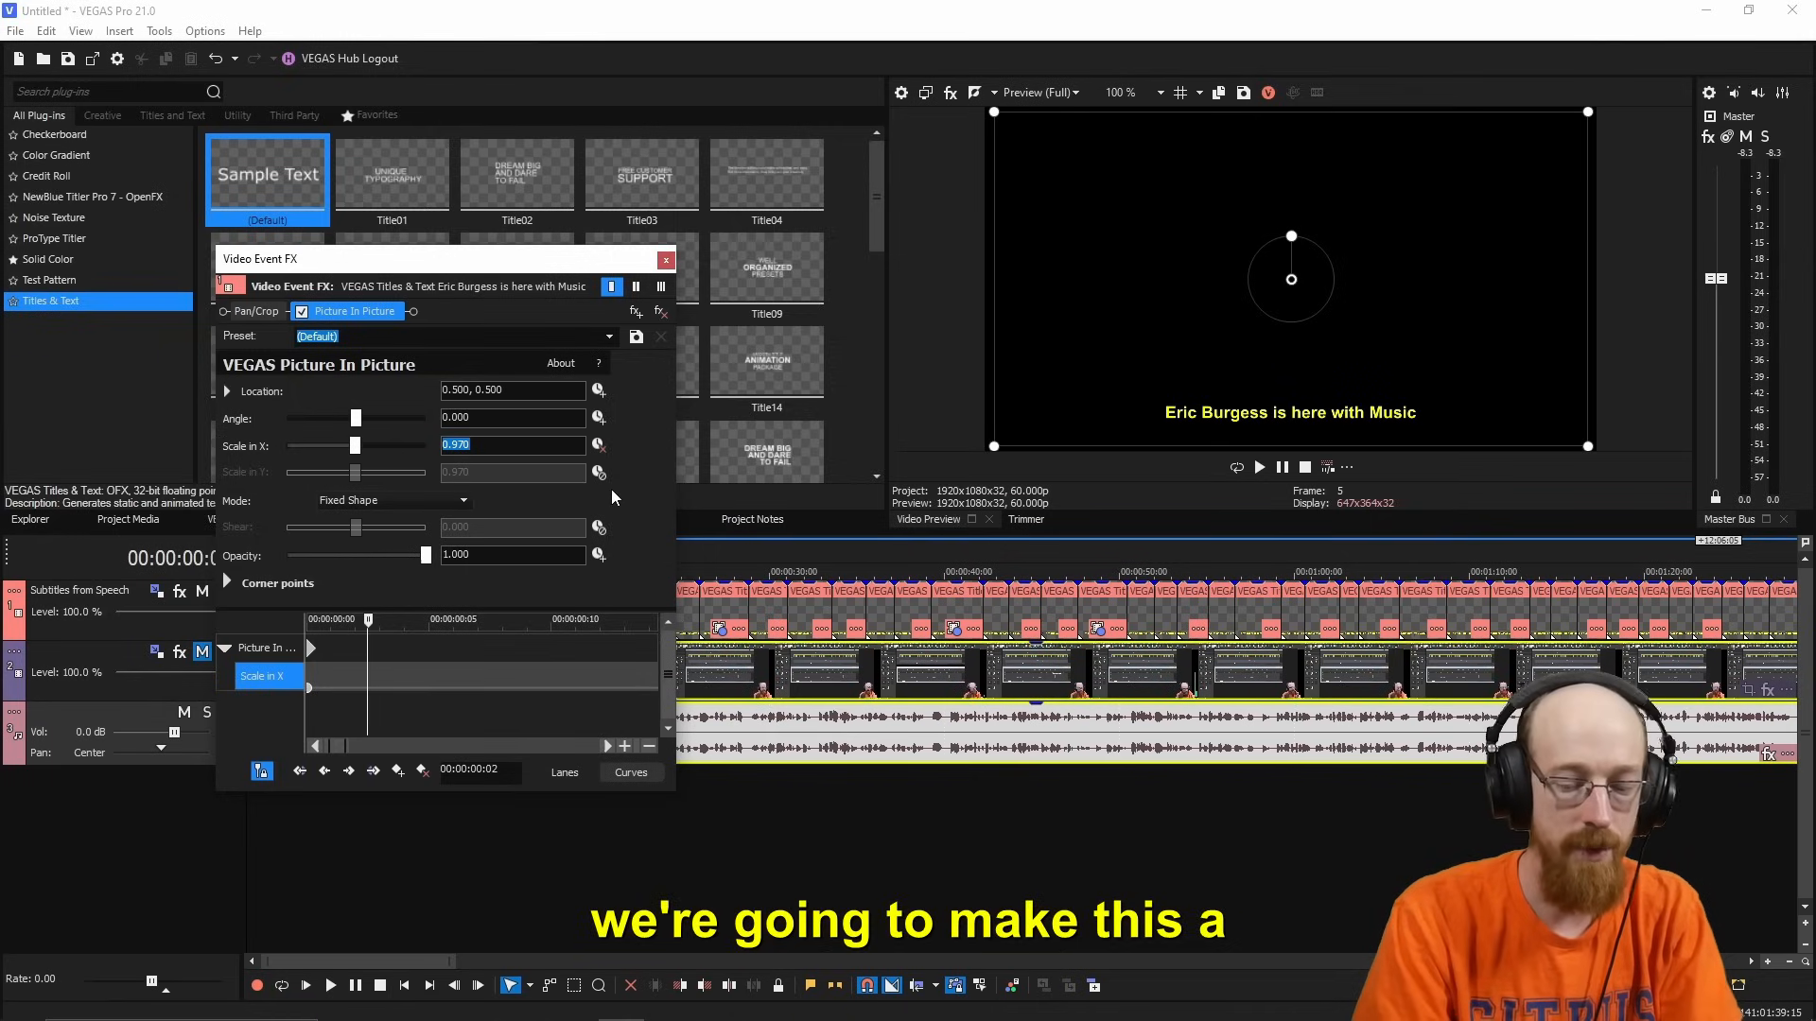
Enter a Scale in X value of 1 at a later frame to add another pop keyframe
type("1.")
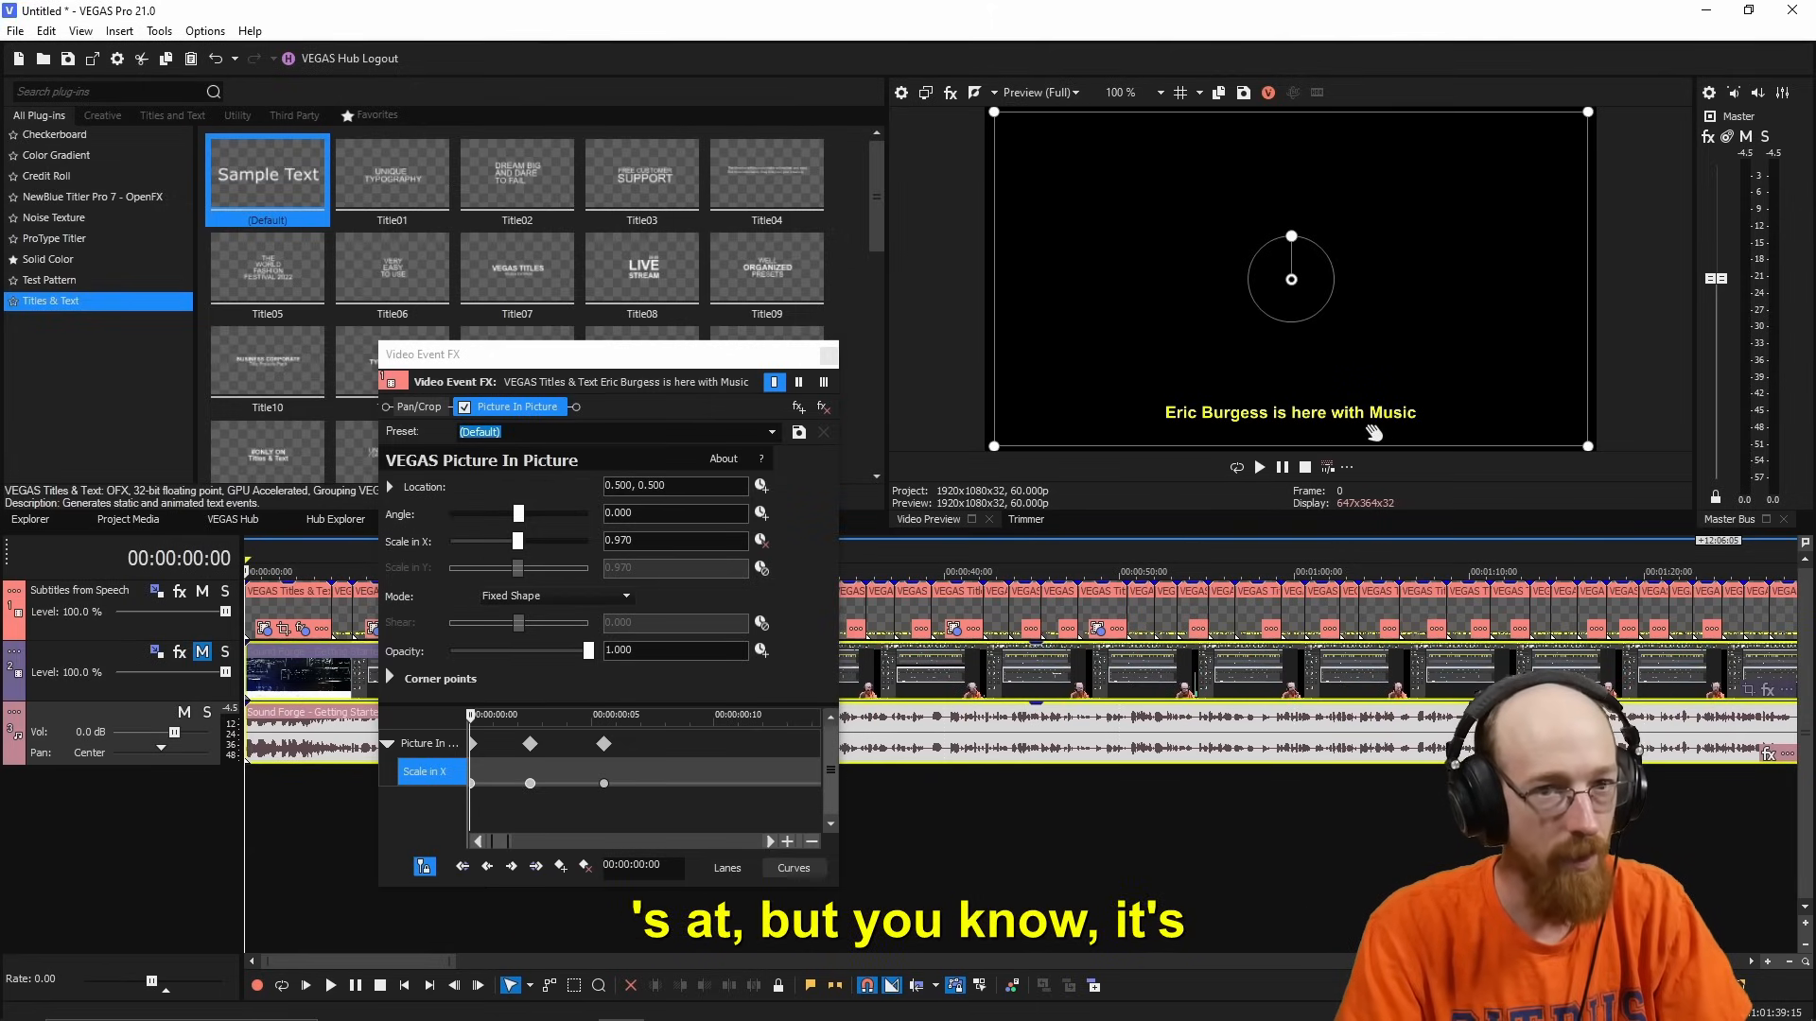
mouse_move(551, 779)
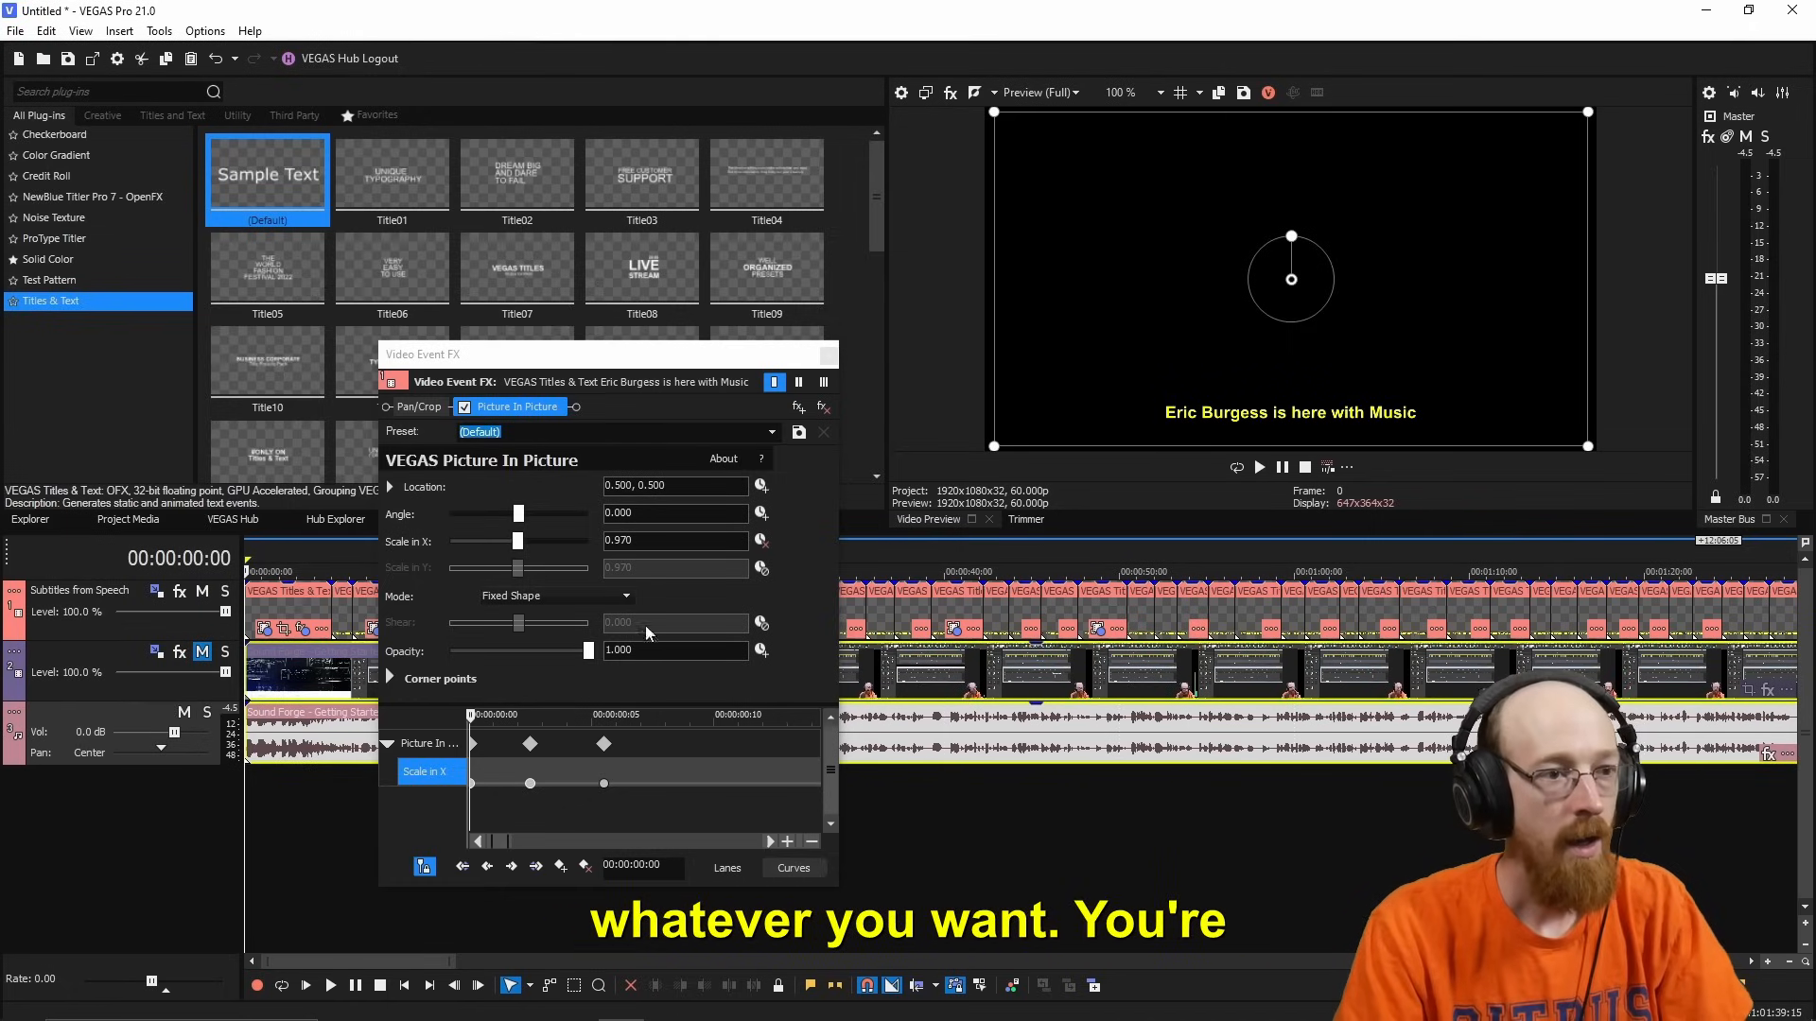
mouse_move(796, 438)
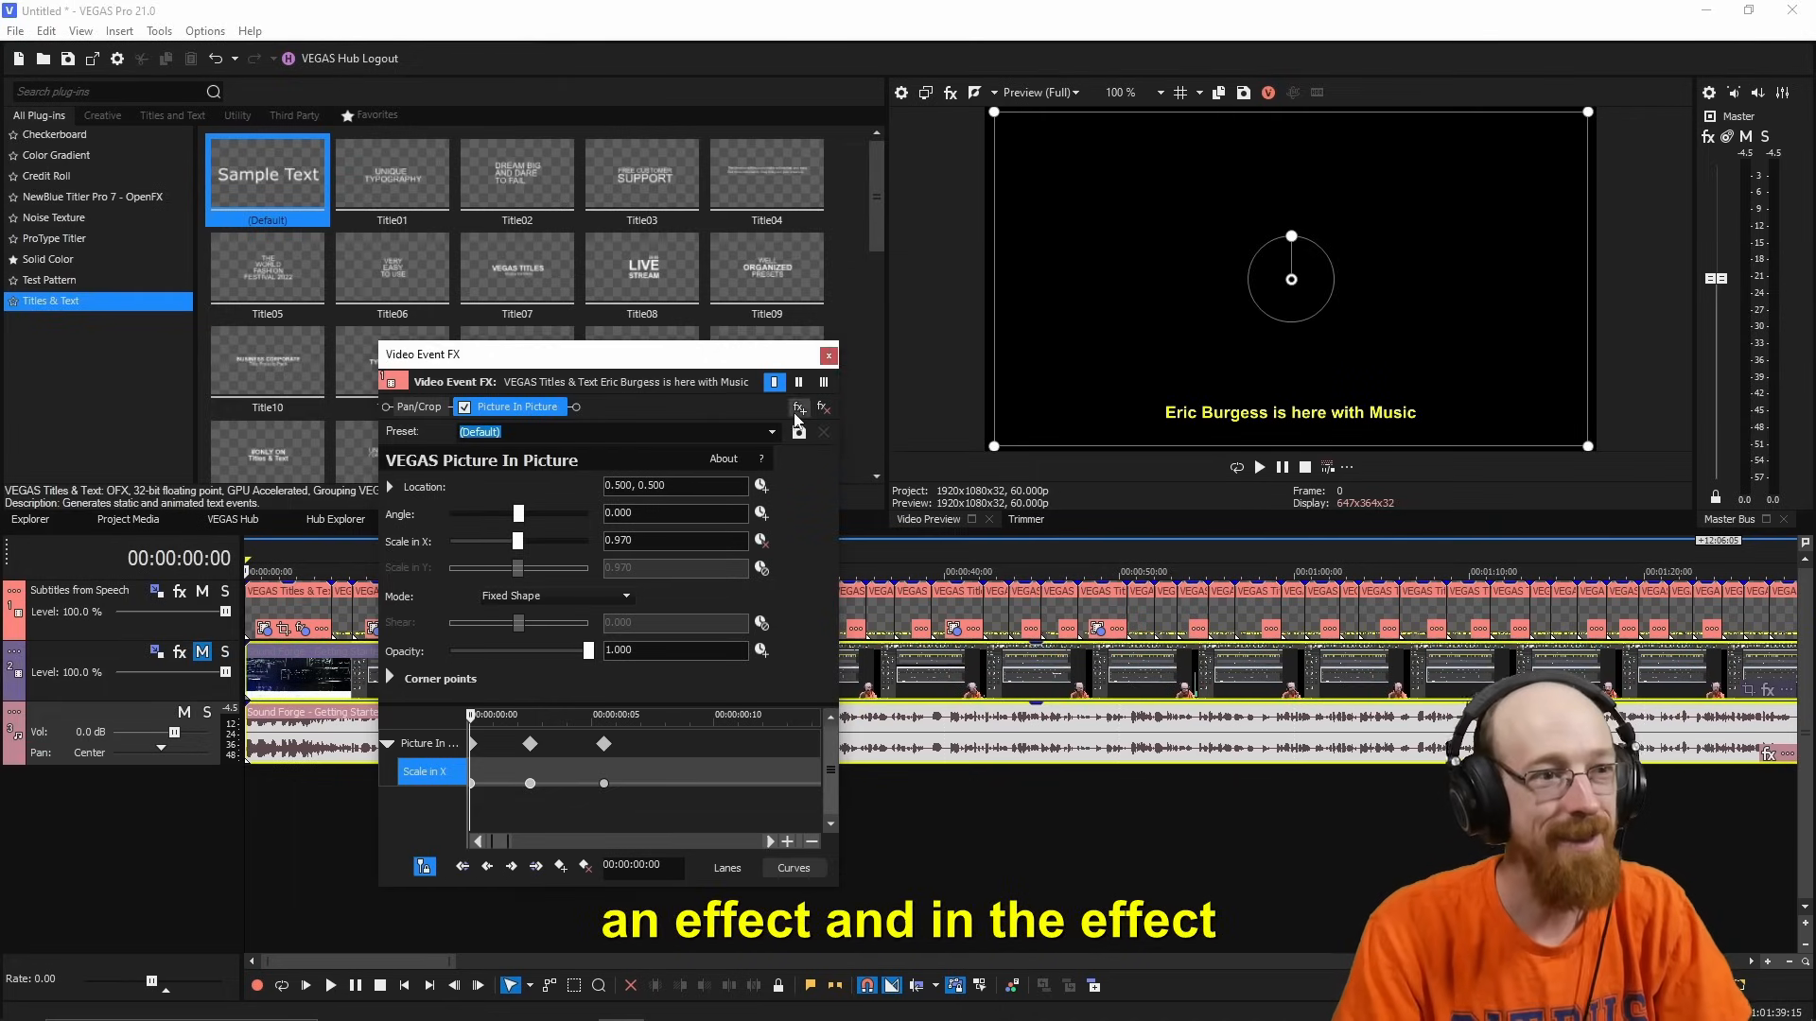
Save the Picture In Picture chain as the filter package 'Pop 2'
left_click(797, 406)
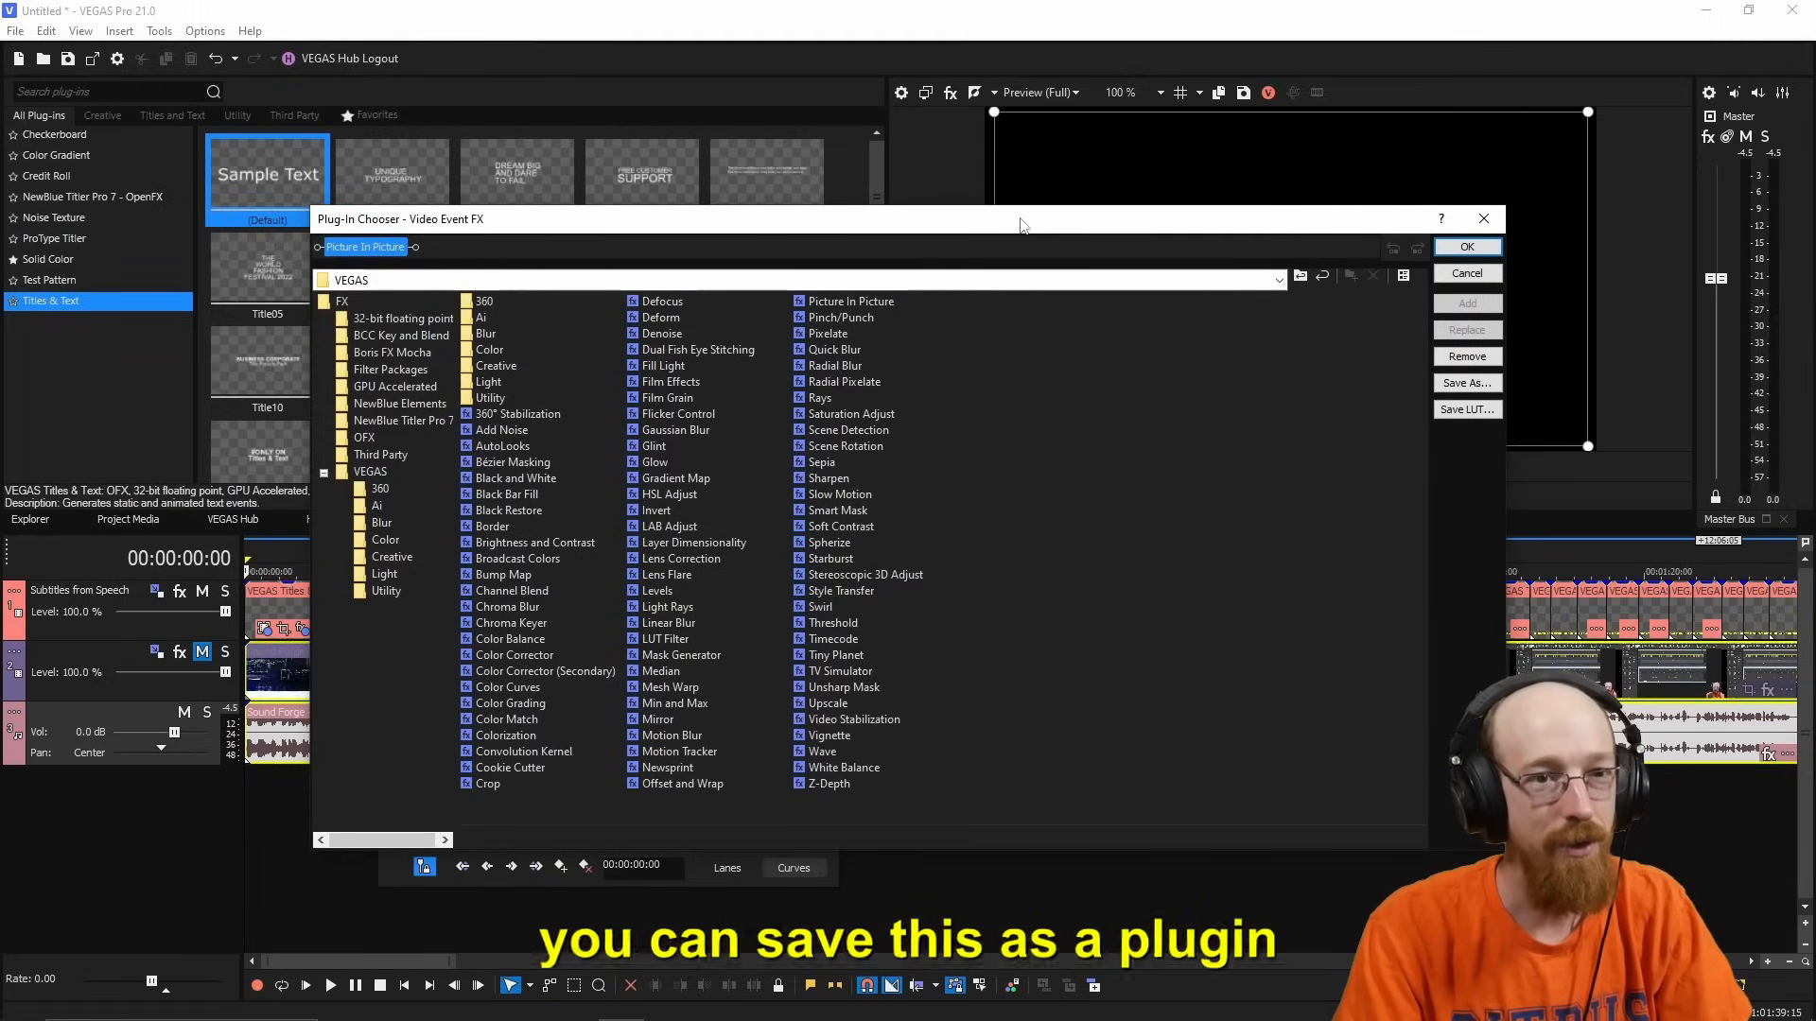
left_click(1466, 383)
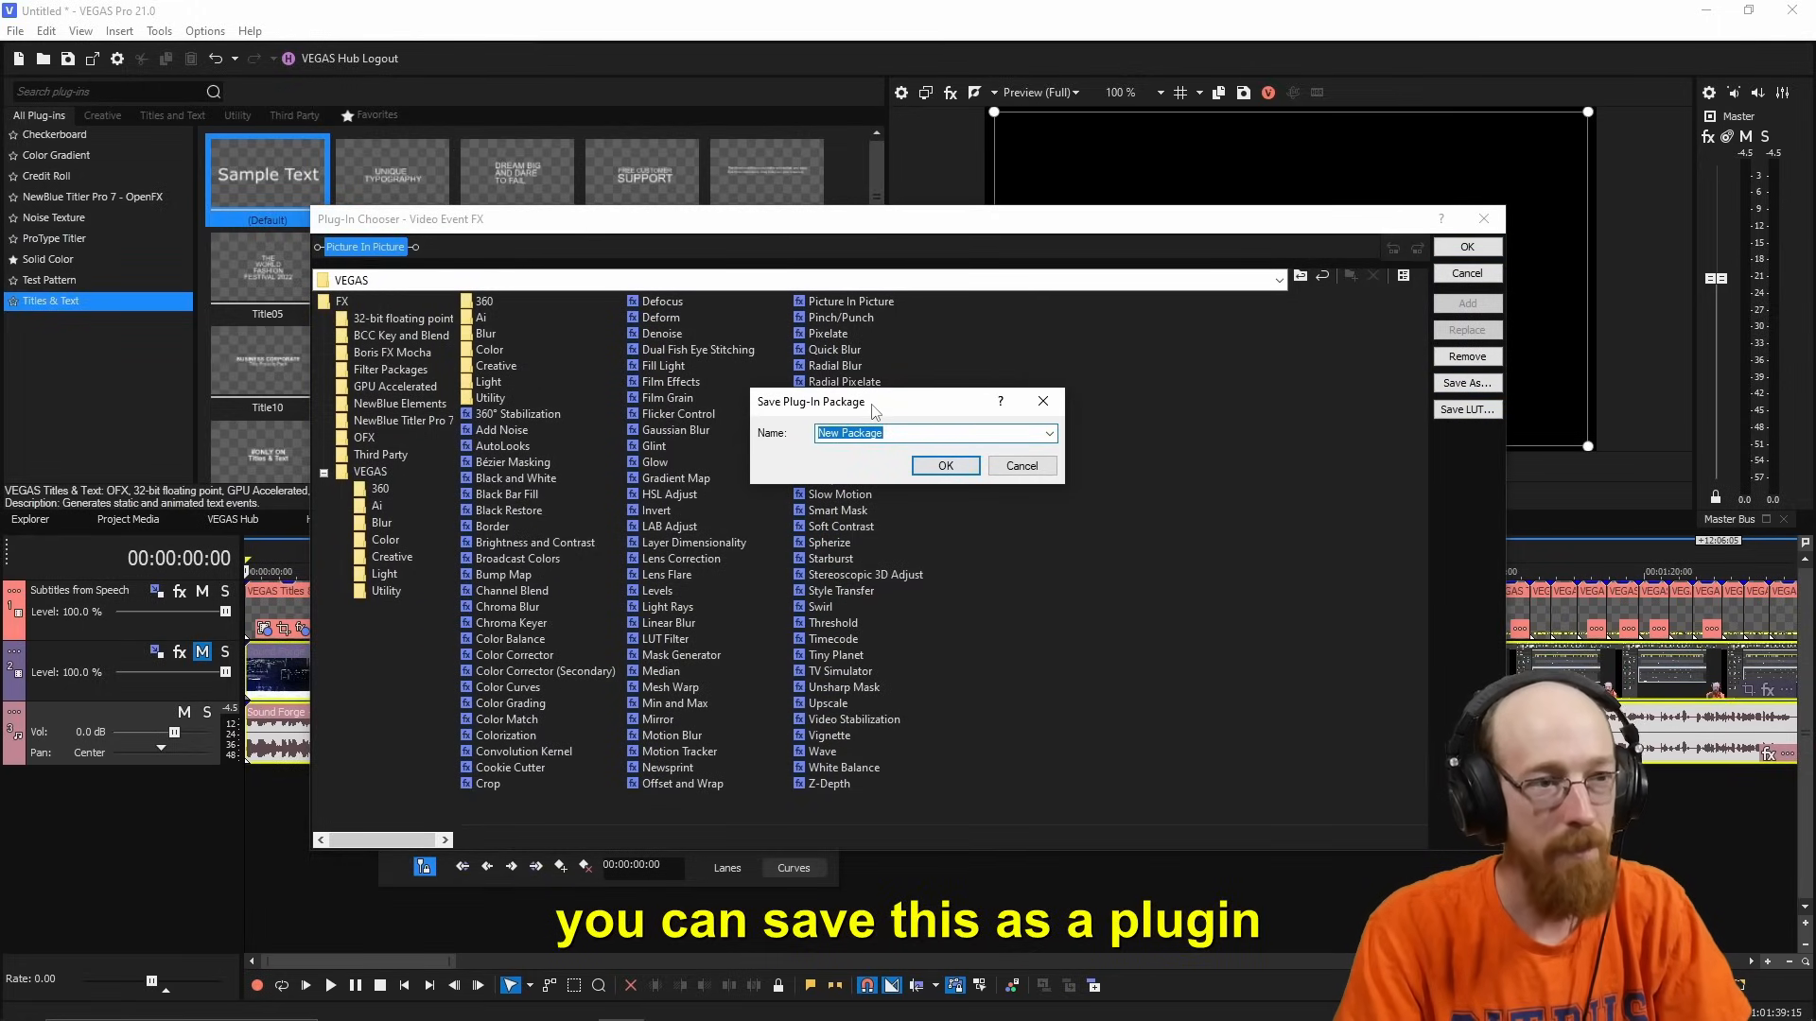
type("P")
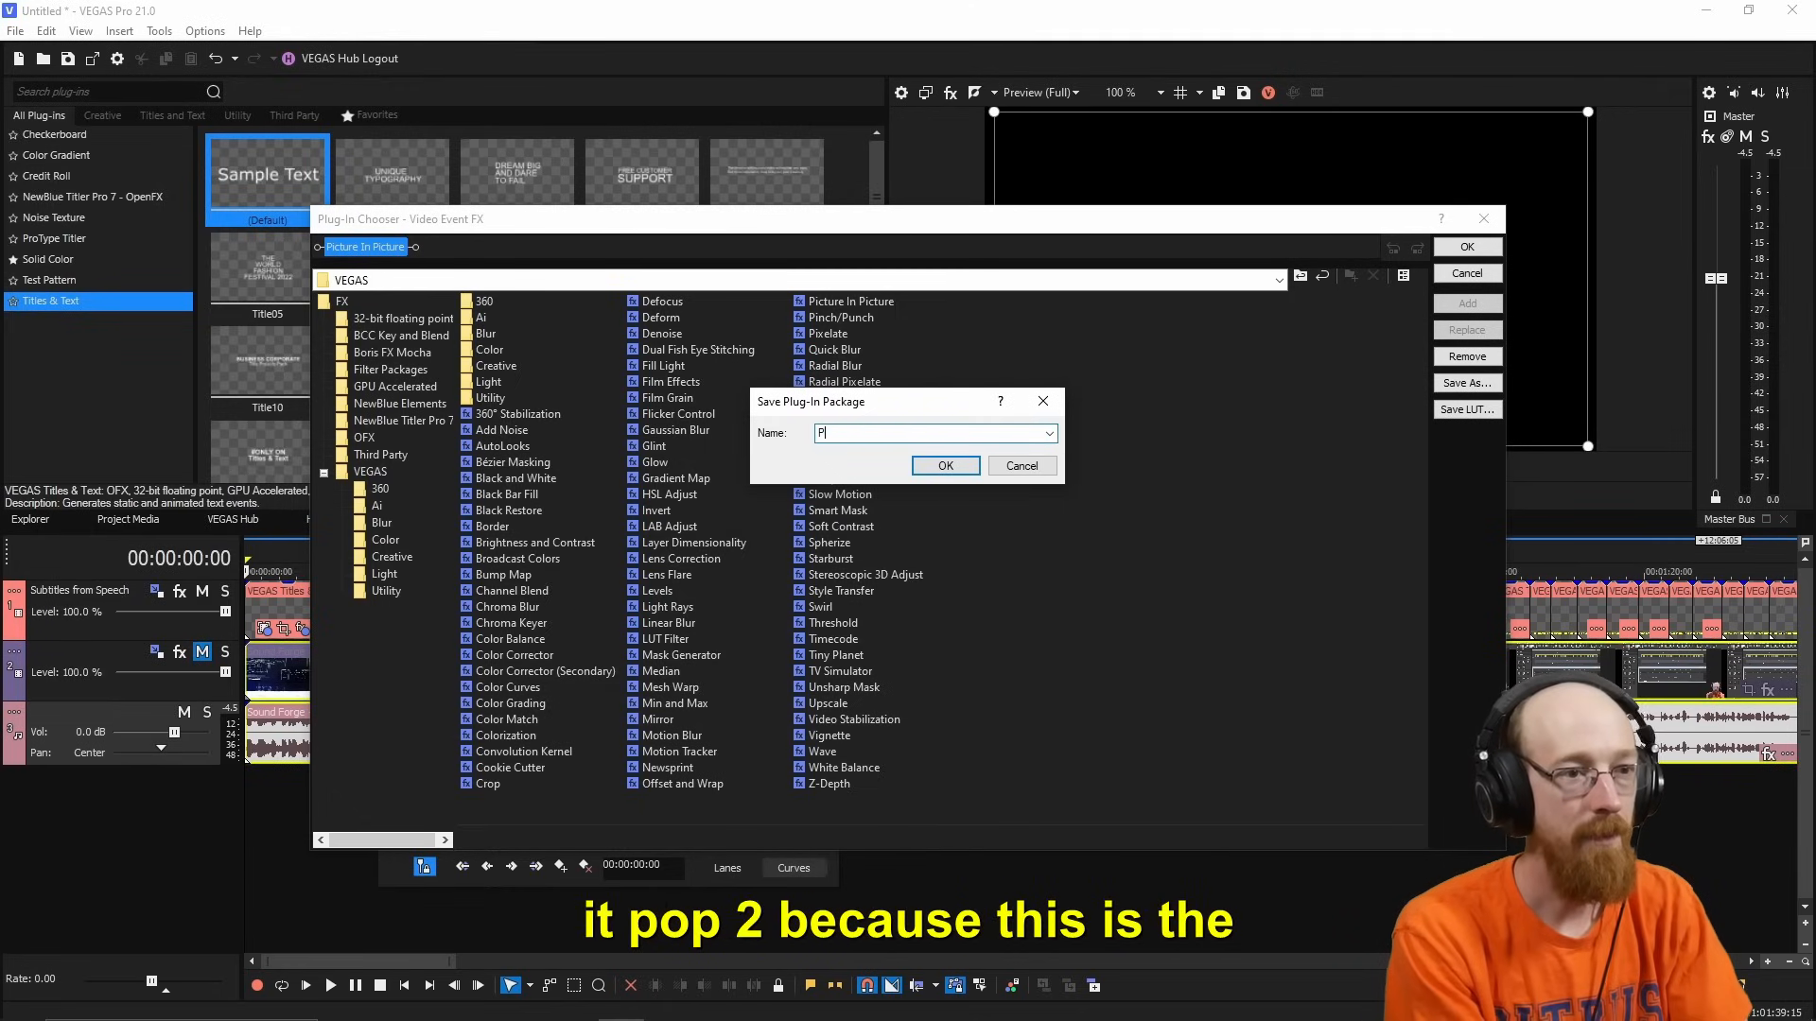
type("op 2")
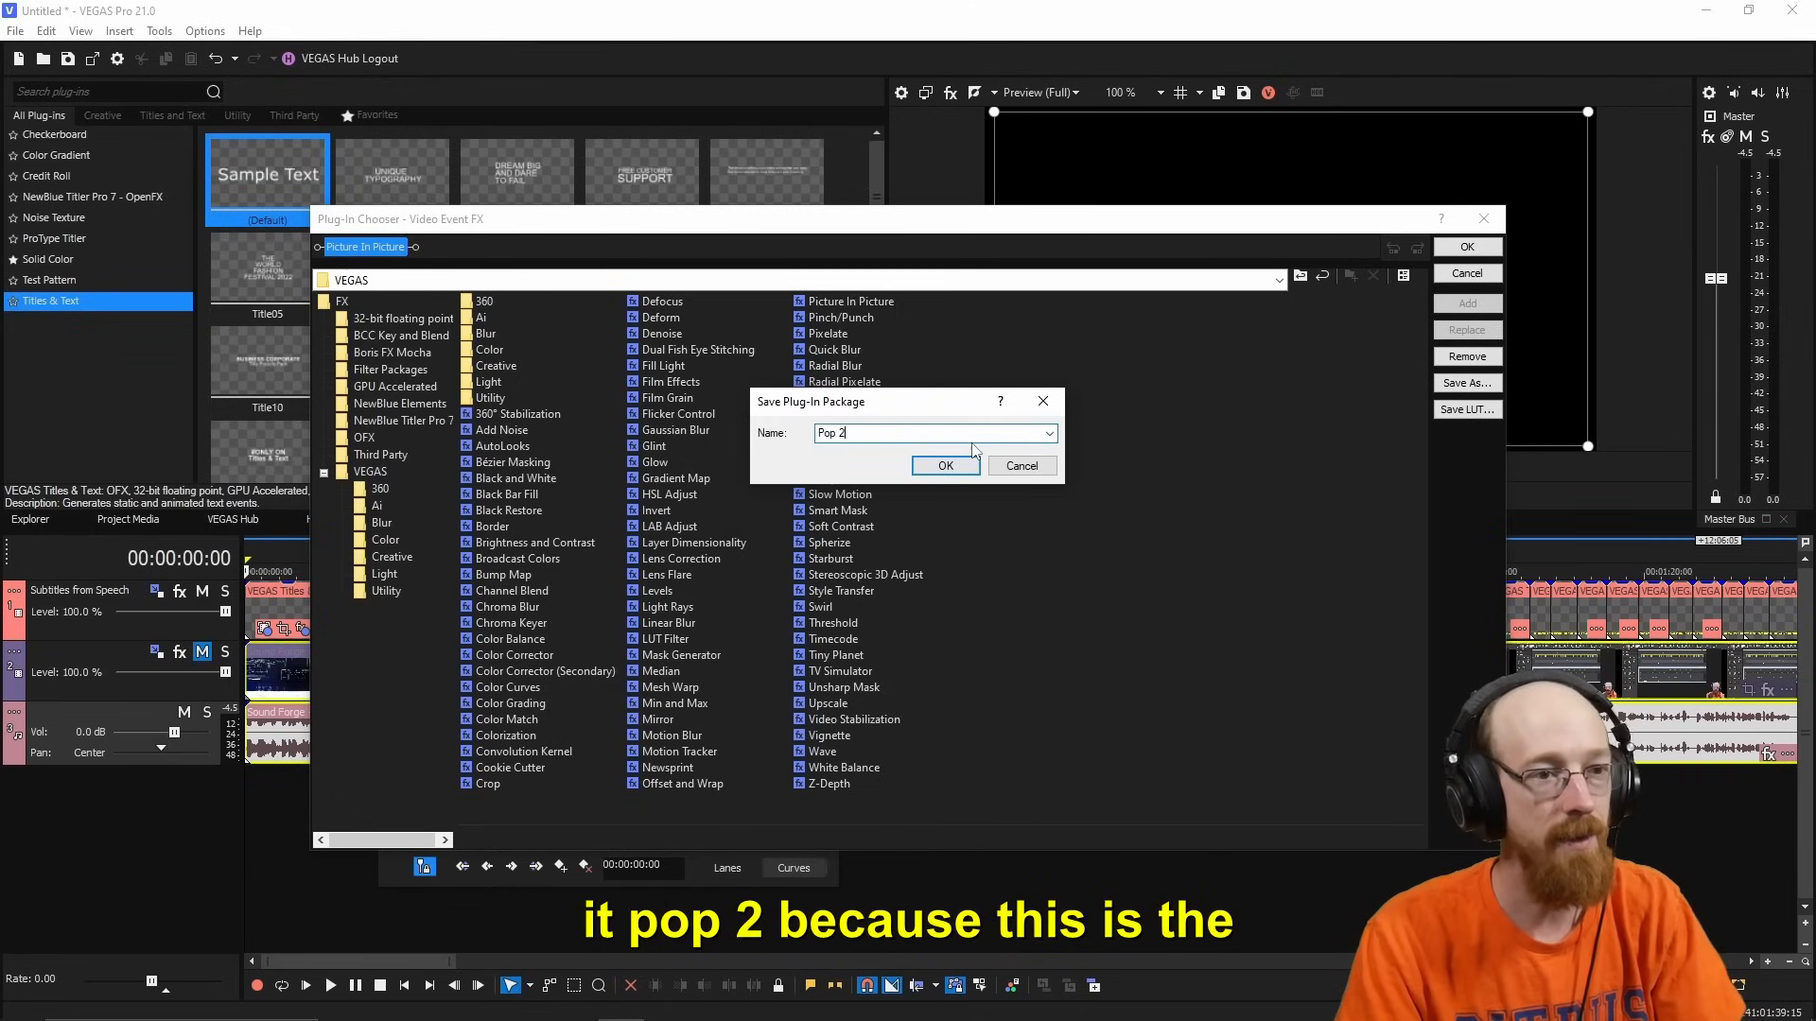
left_click(944, 465)
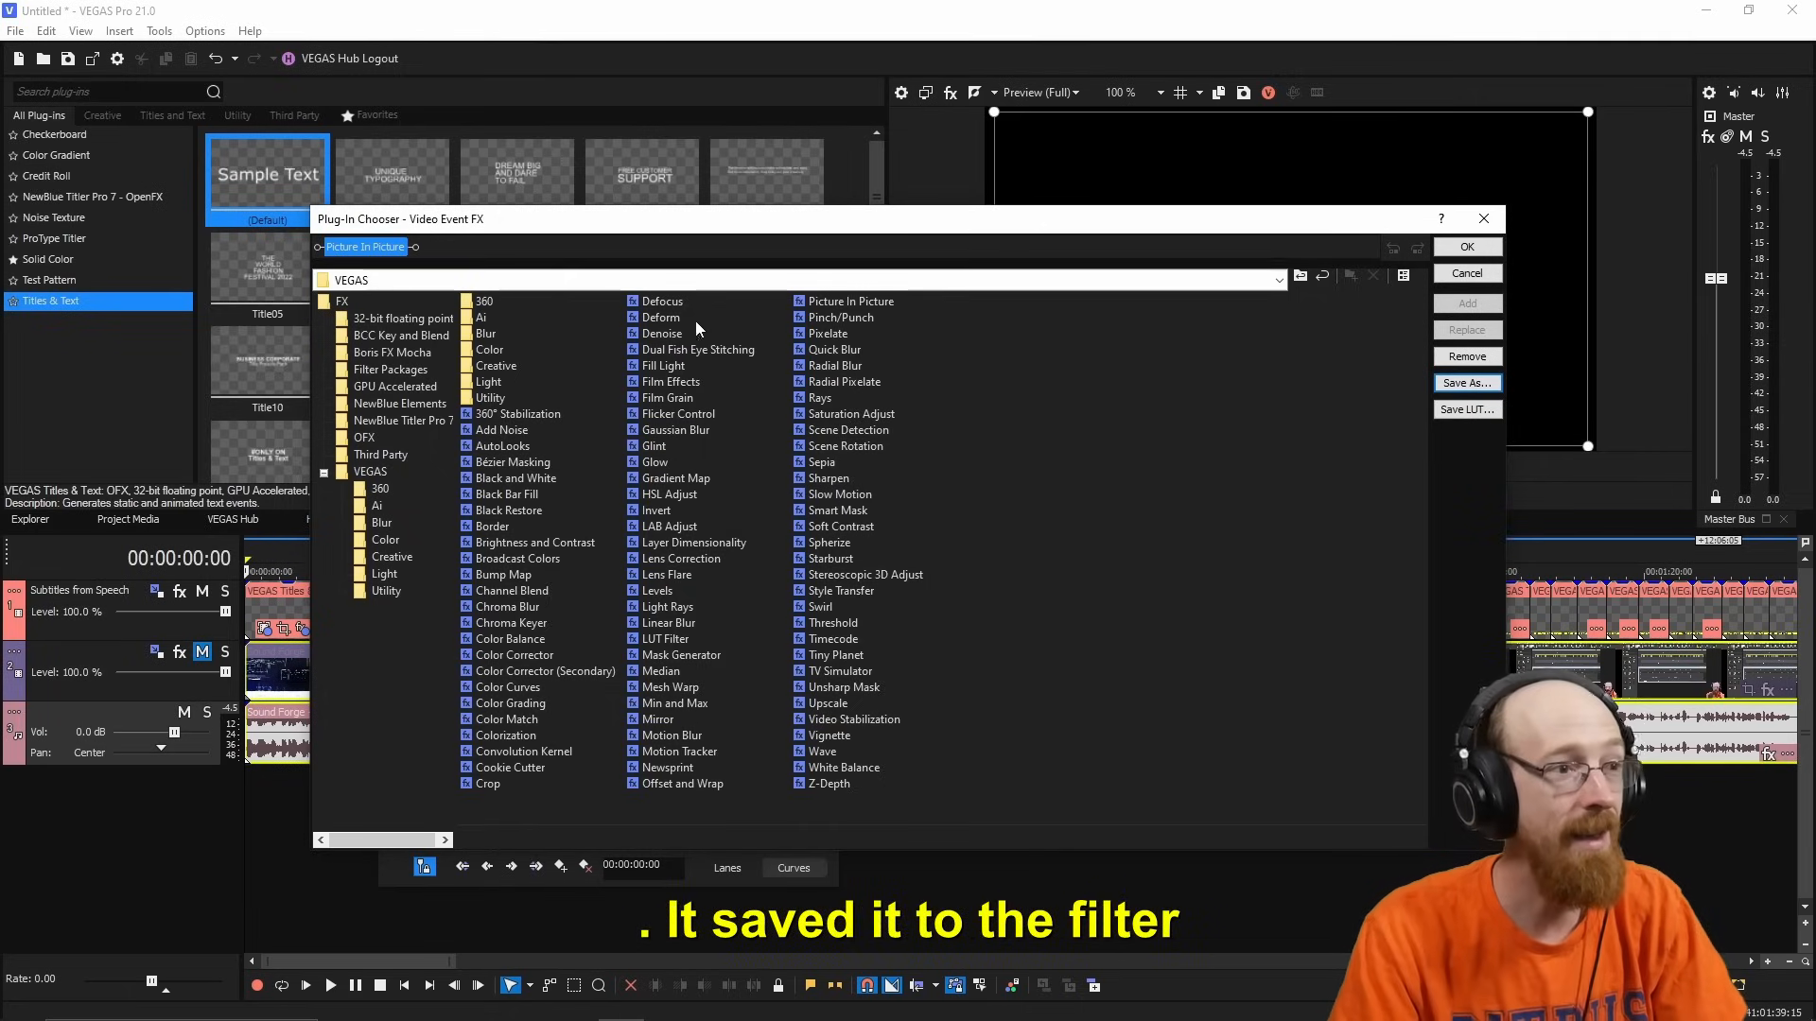
left_click(391, 370)
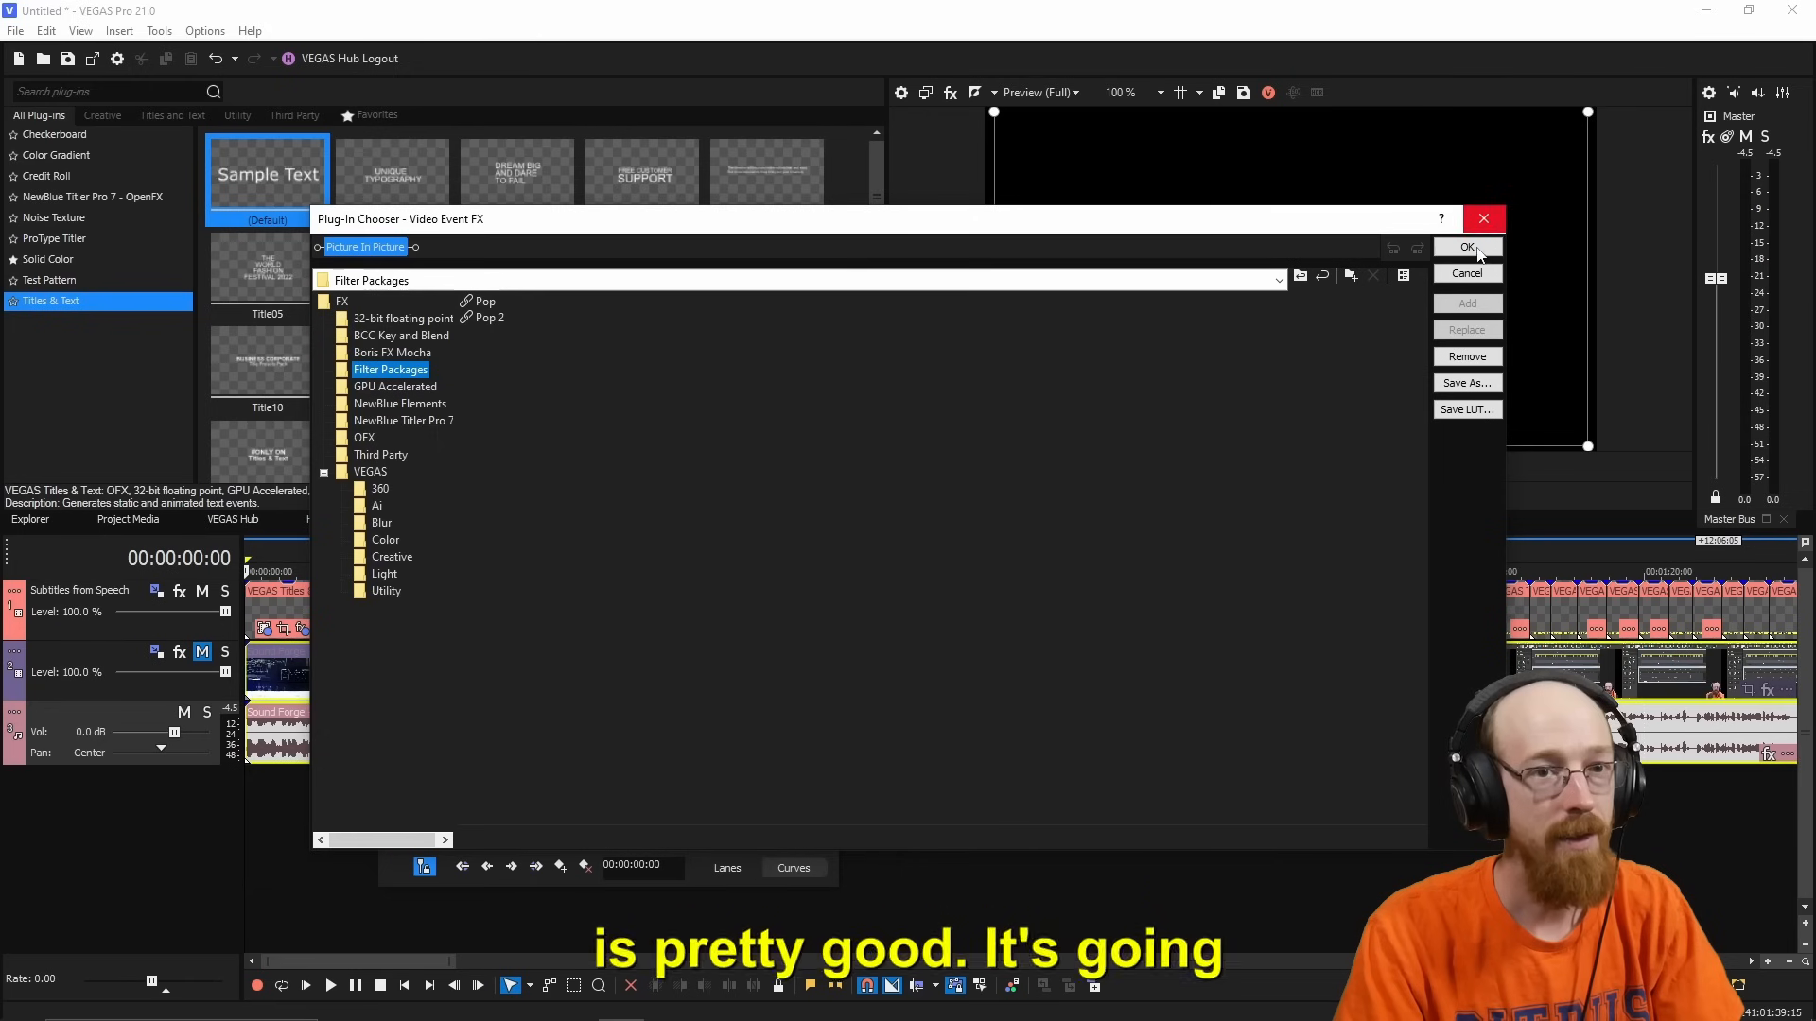
left_click(1466, 247)
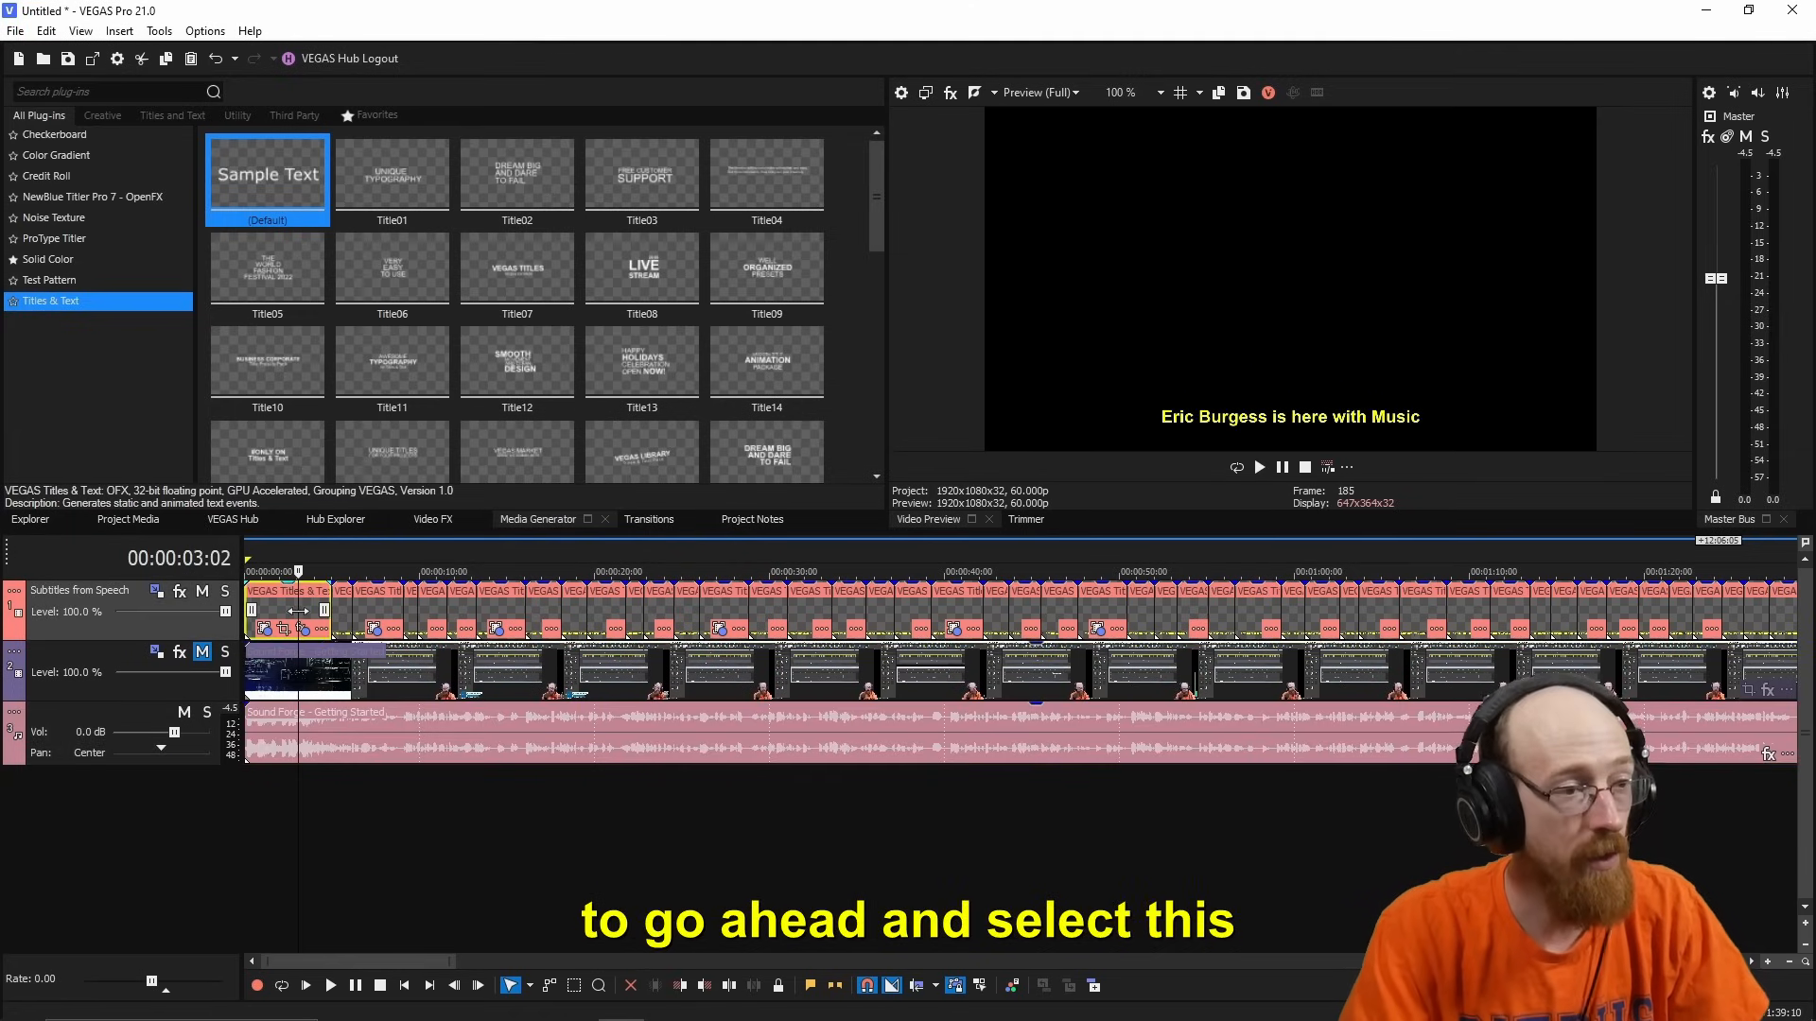
Copy the first subtitle event and paste its attributes onto the remaining subtitles
right_click(301, 591)
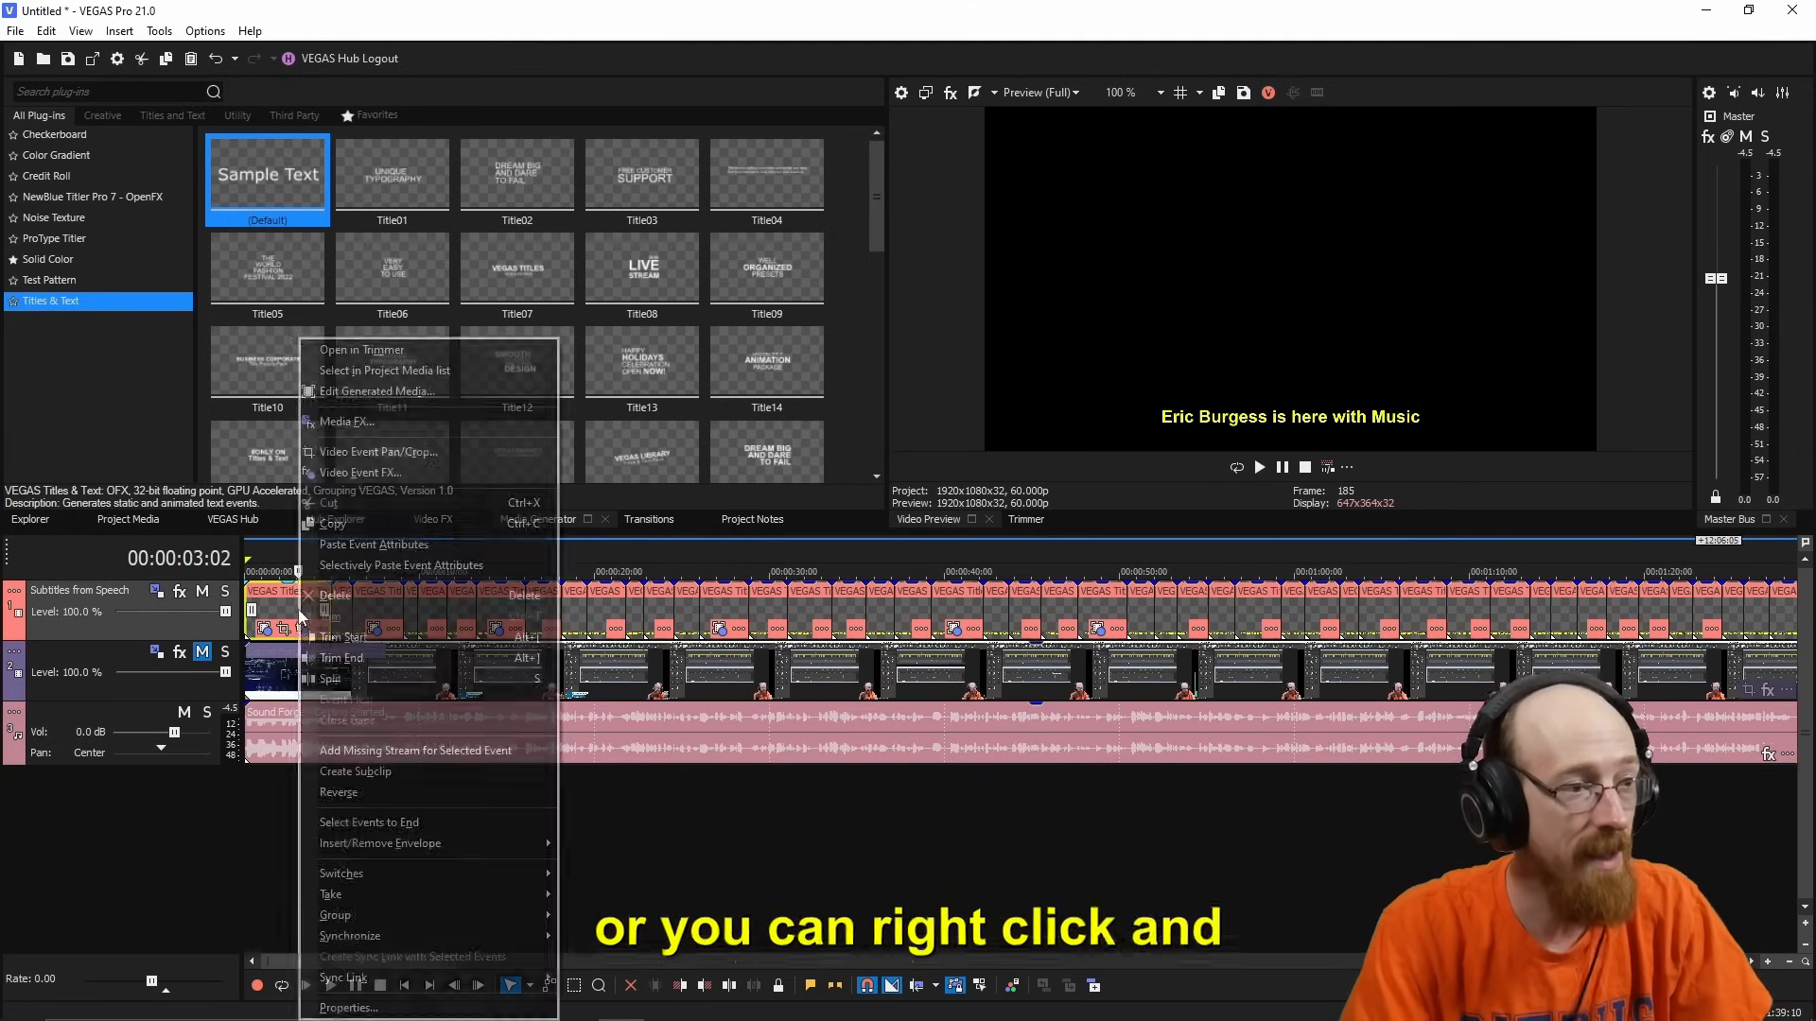
left_click(334, 523)
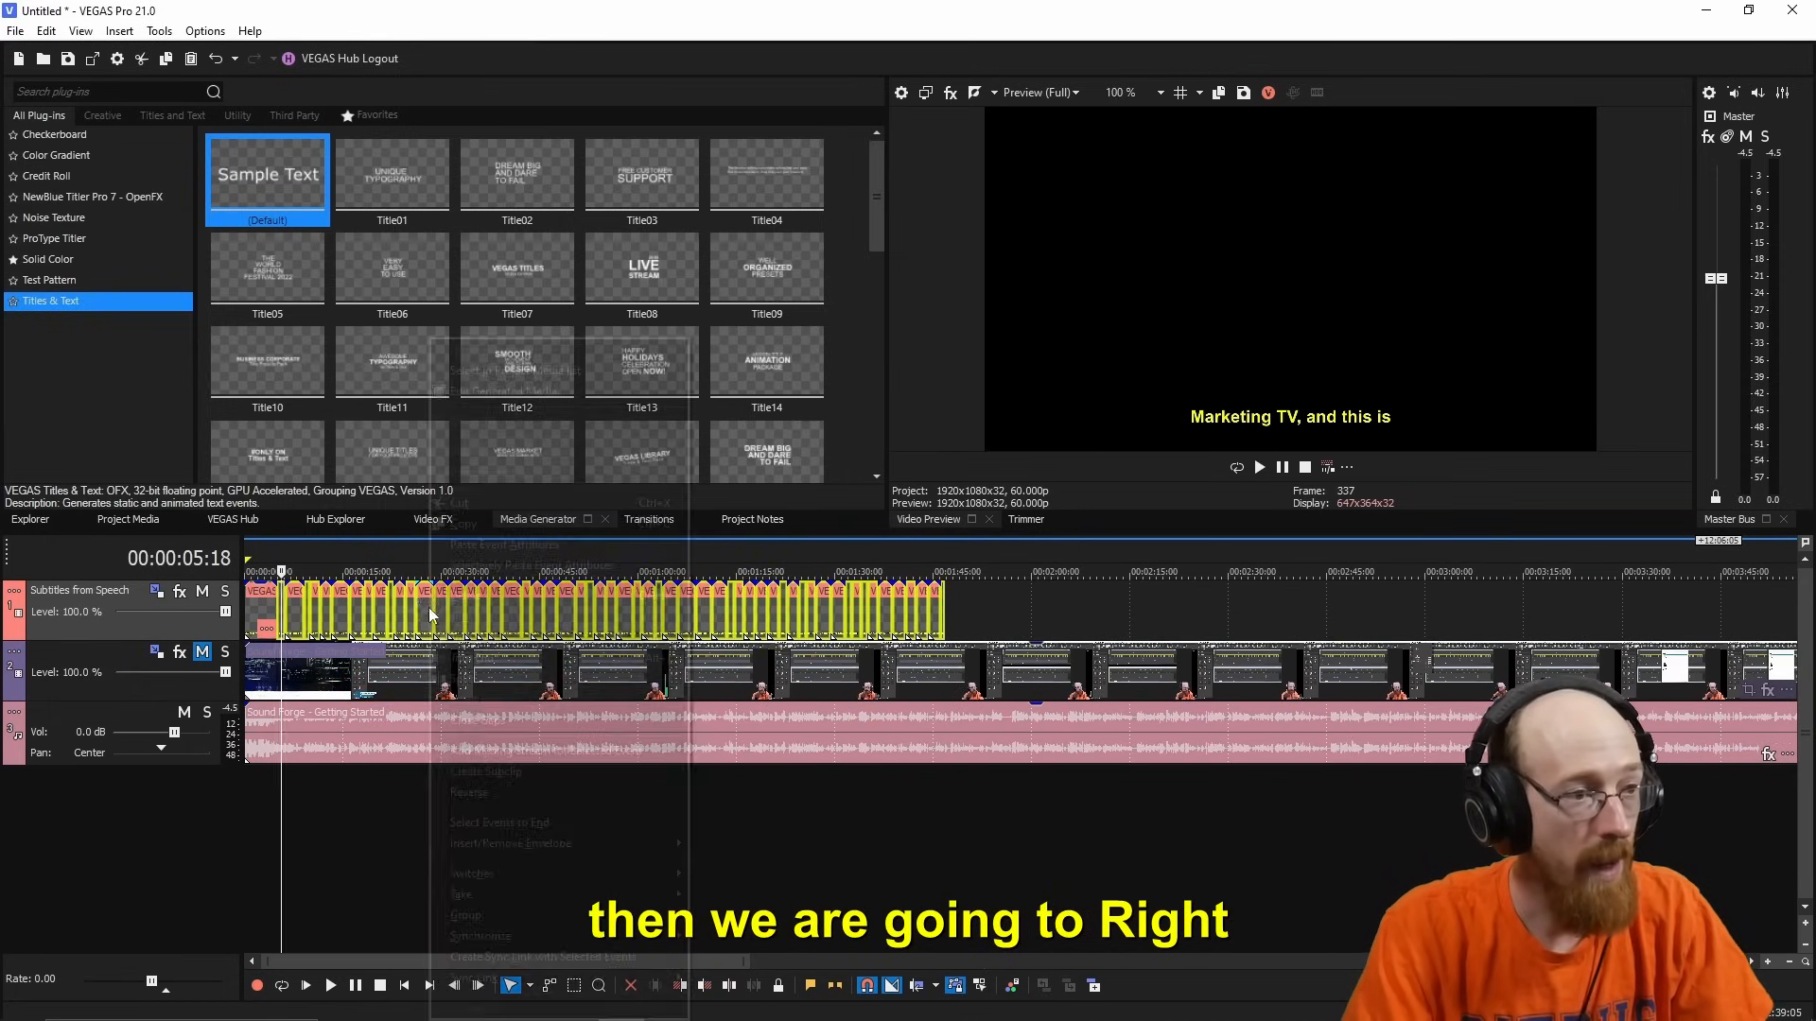
right_click(428, 614)
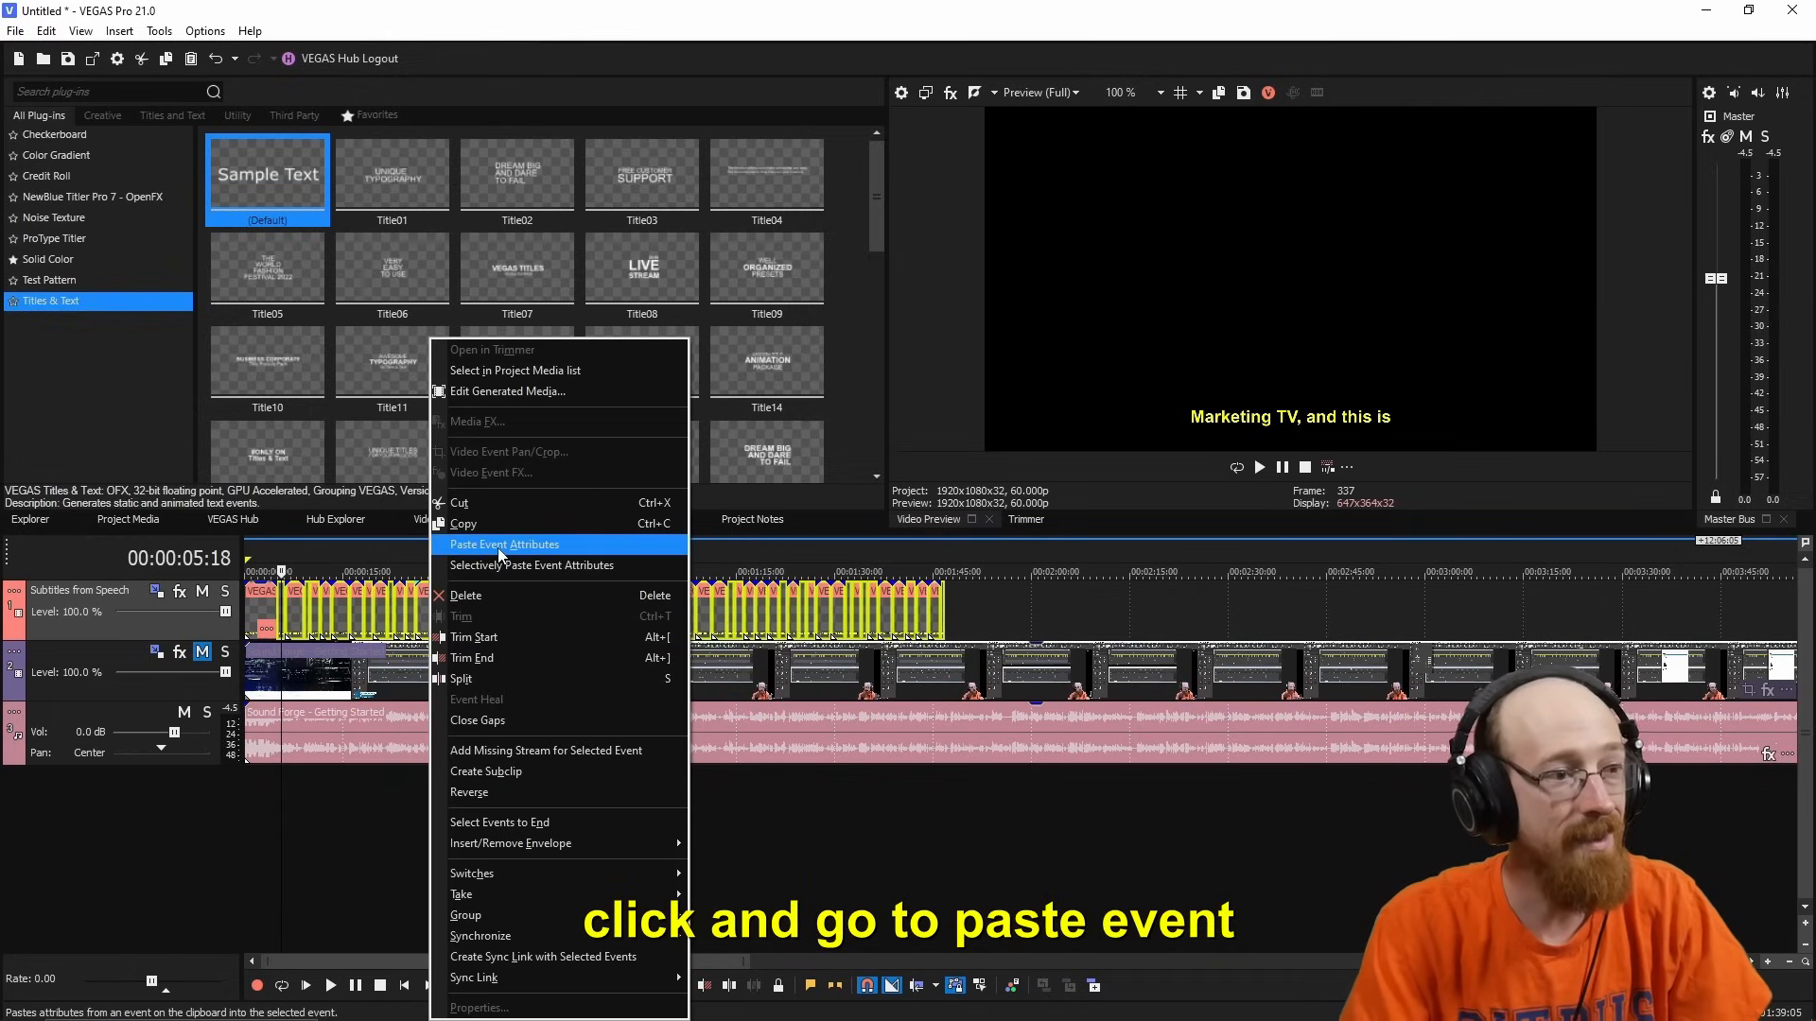
left_click(503, 544)
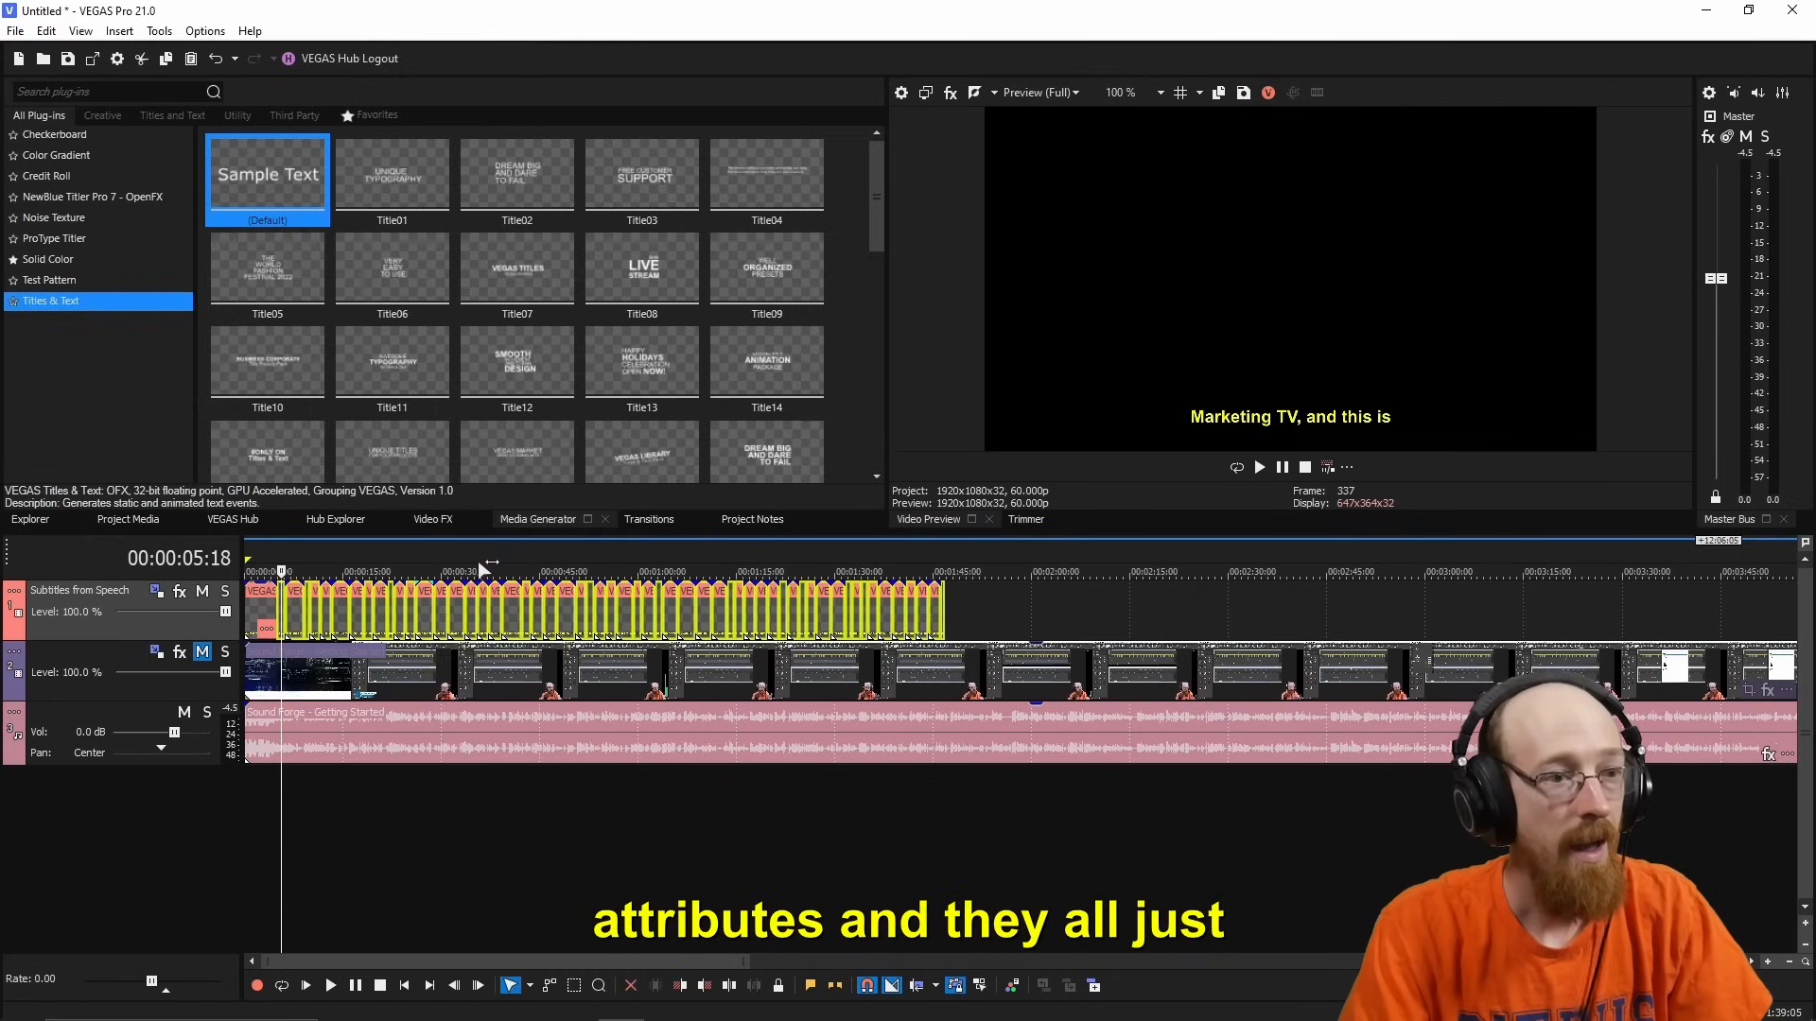